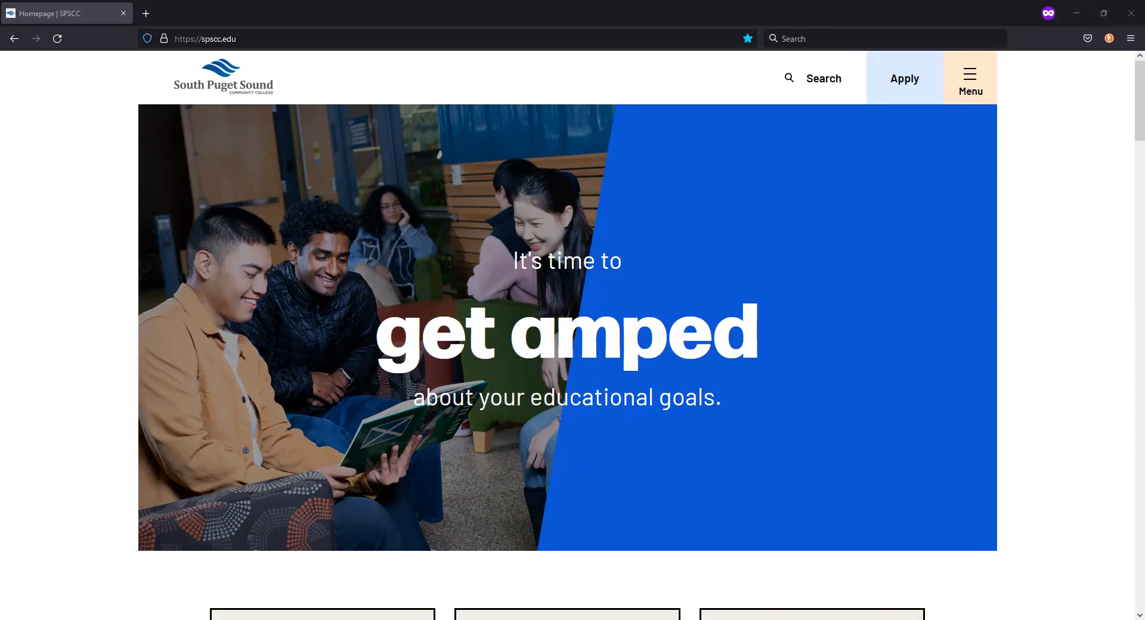
mouse_move(89, 90)
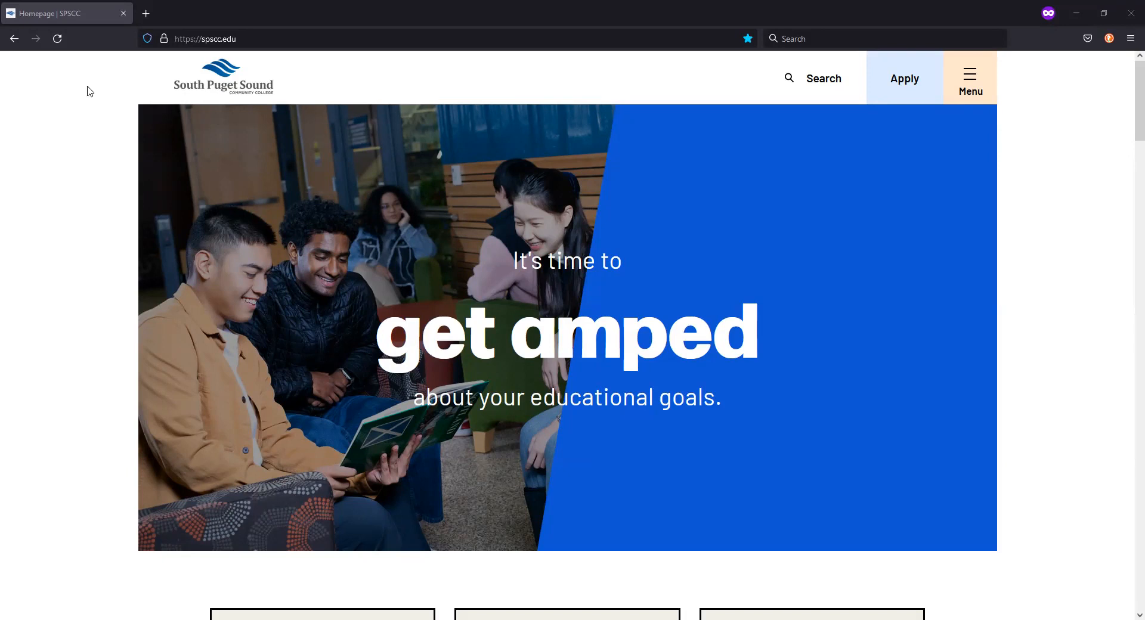
mouse_move(242, 56)
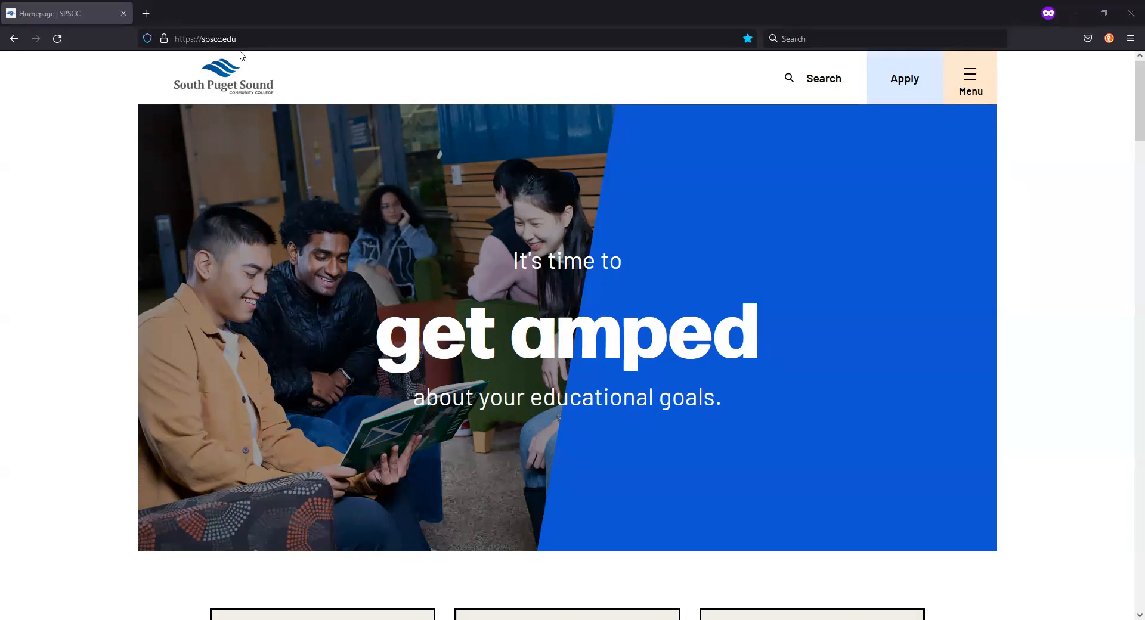
mouse_move(971, 73)
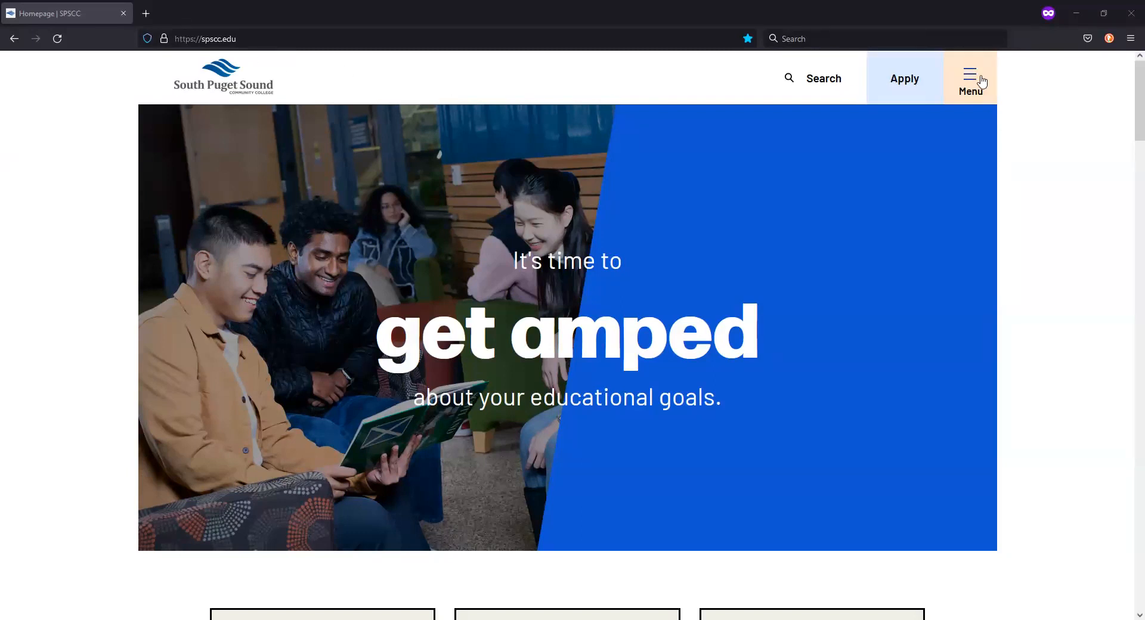
Go from the college site's Menu to the ctcLink/mySPSCC springboard in a new tab.
click(969, 79)
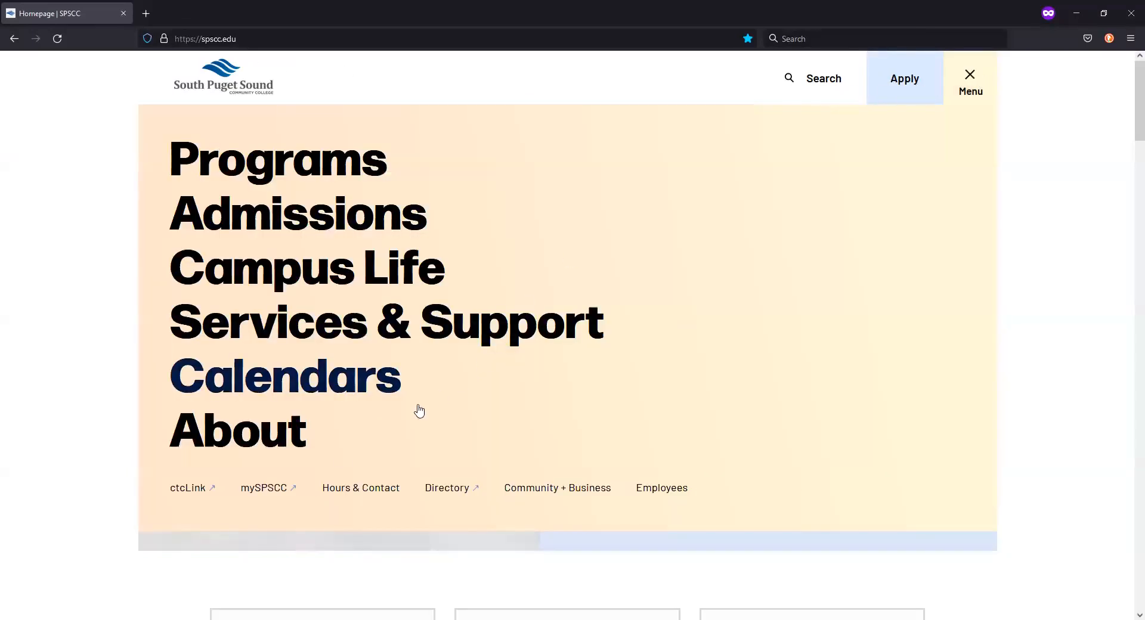
click(264, 488)
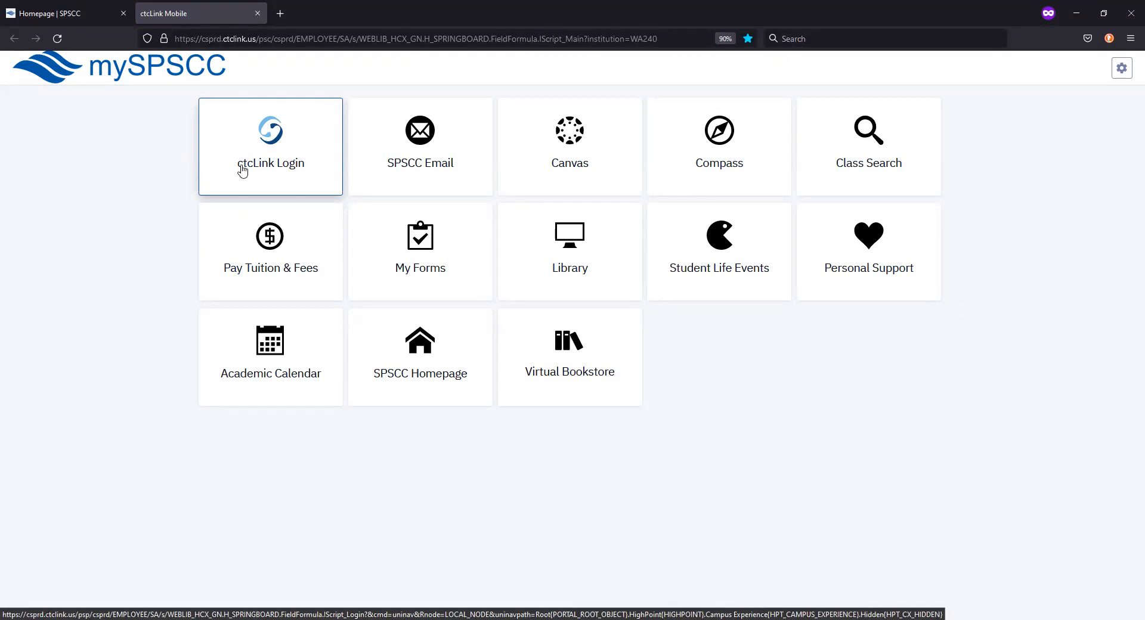
Sign in via the ctcLink Login tile and expand Class Information in the left navigation.
click(271, 145)
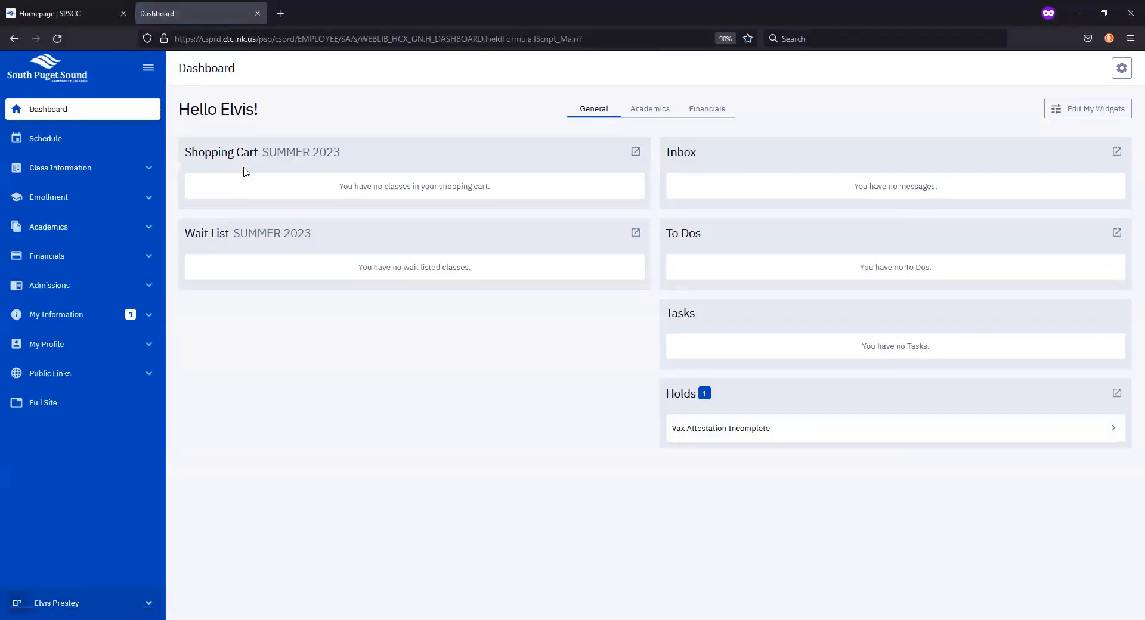
mouse_move(176, 161)
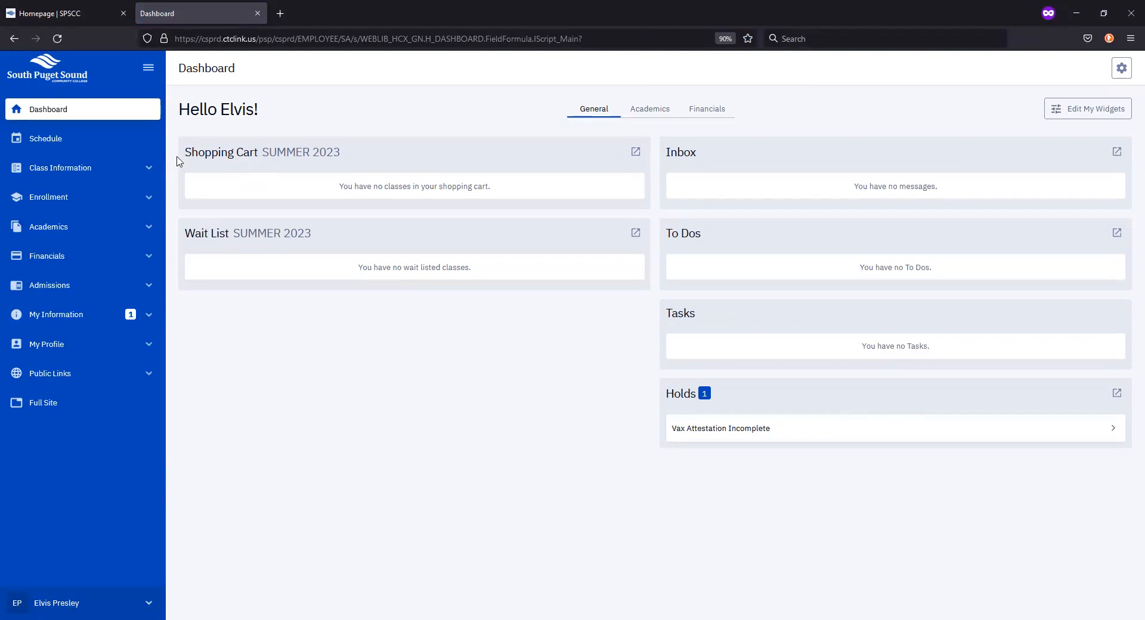
click(60, 167)
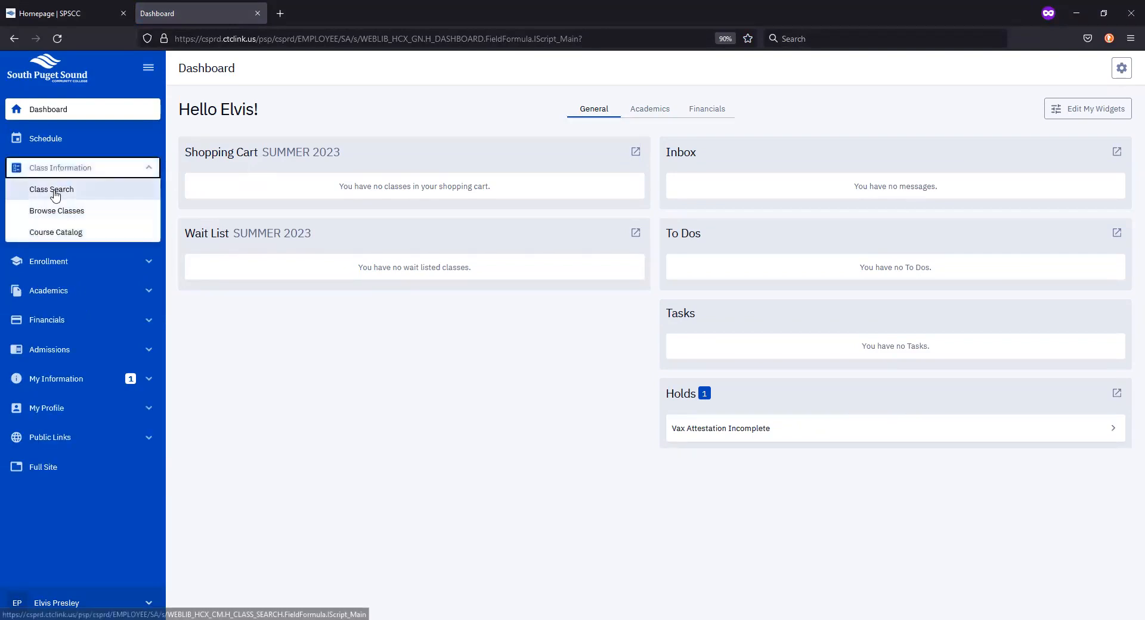
Reach Class Search and choose WINTER 2024 as the term.
click(51, 190)
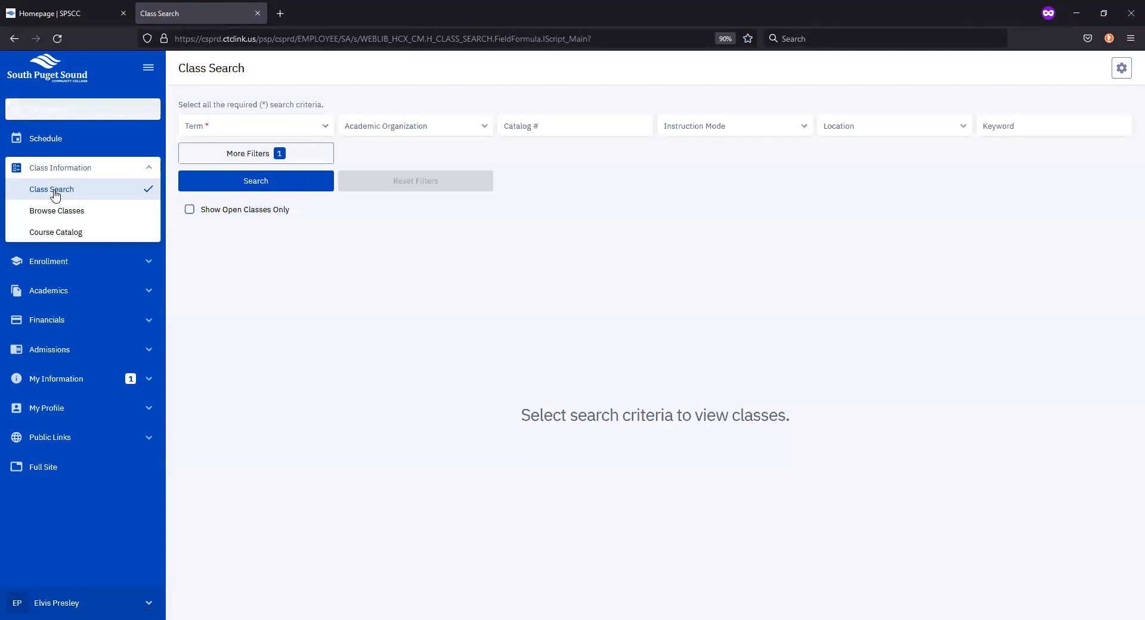
mouse_move(251, 236)
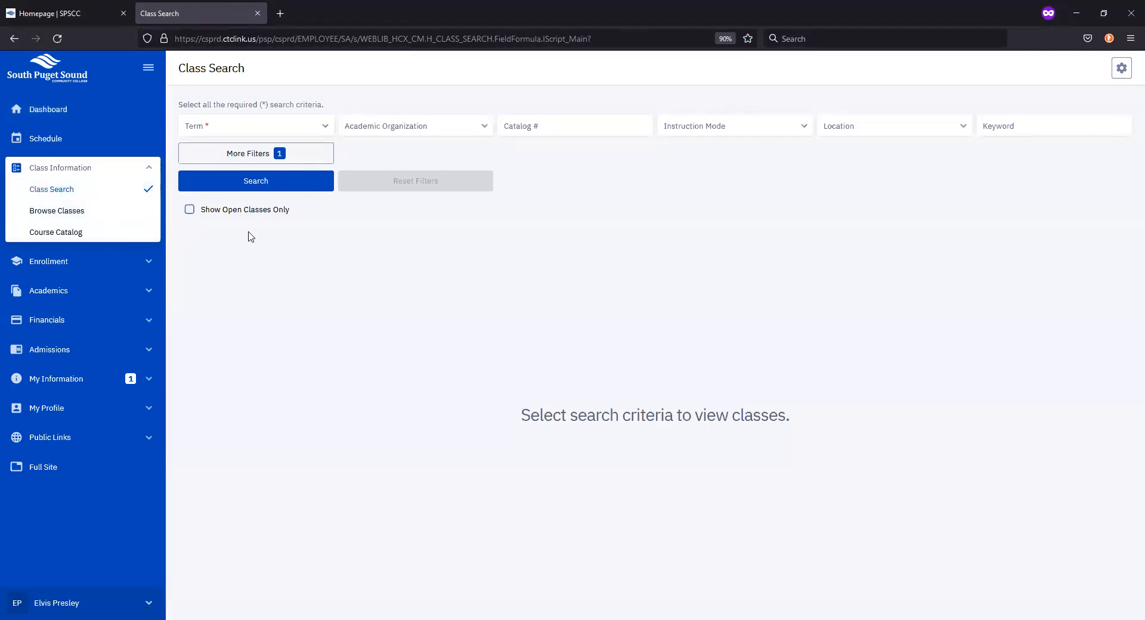
mouse_move(834, 159)
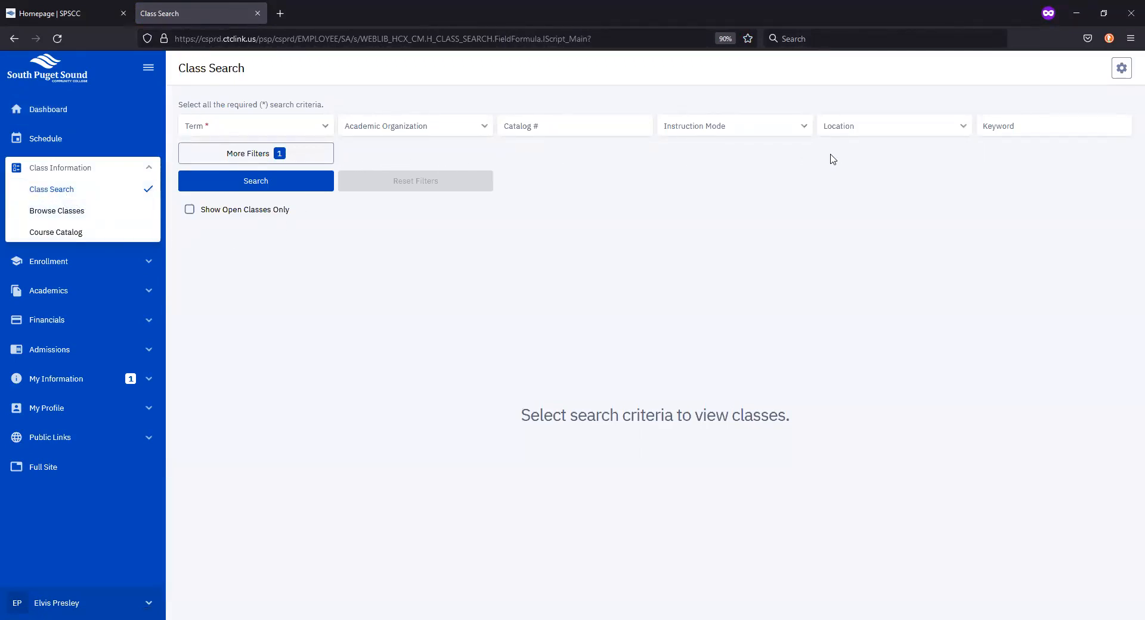
mouse_move(351, 244)
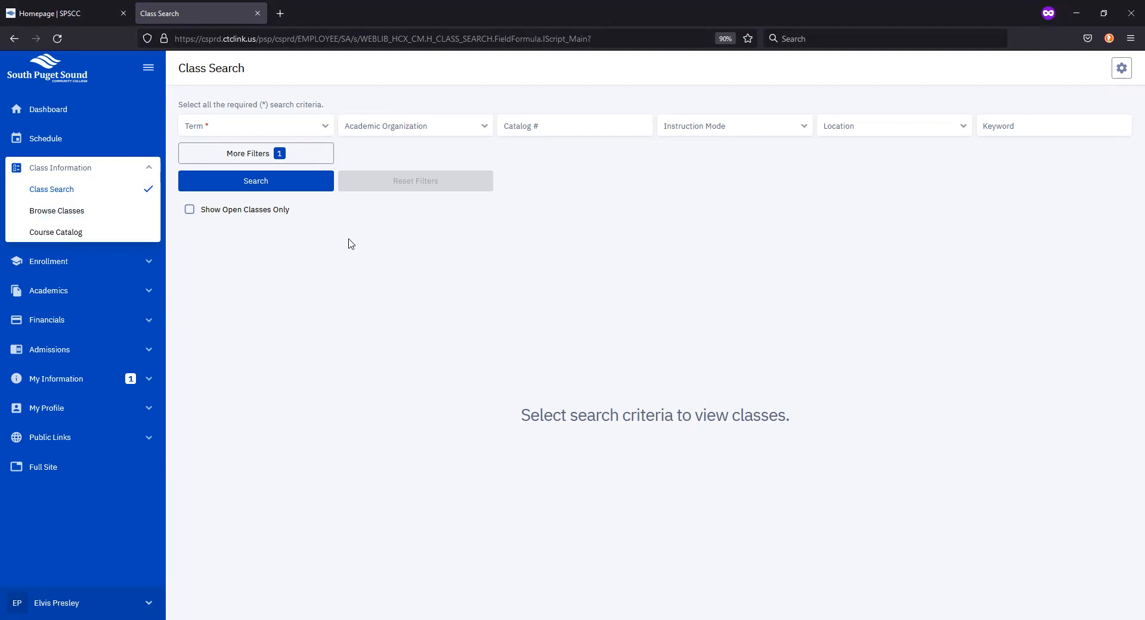
click(255, 125)
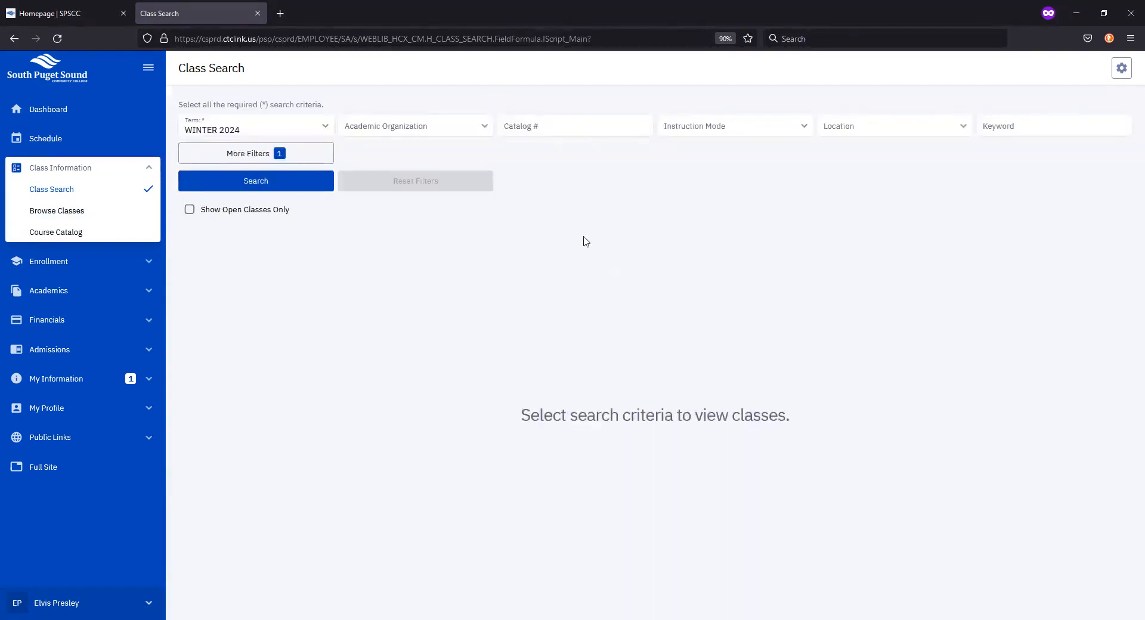
mouse_move(582, 244)
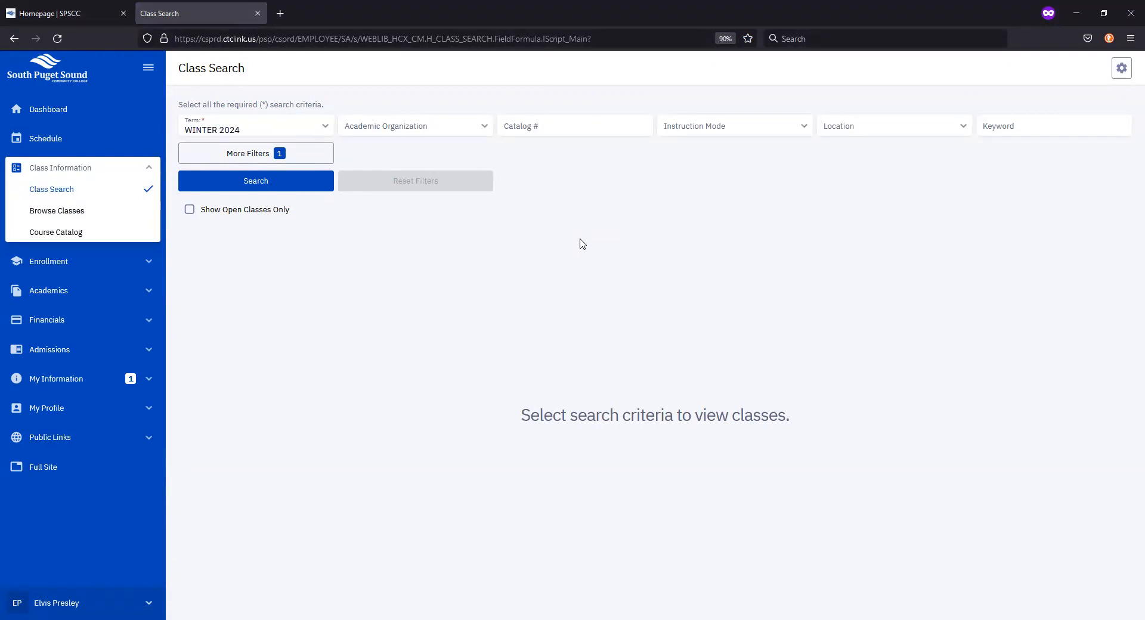
mouse_move(532, 196)
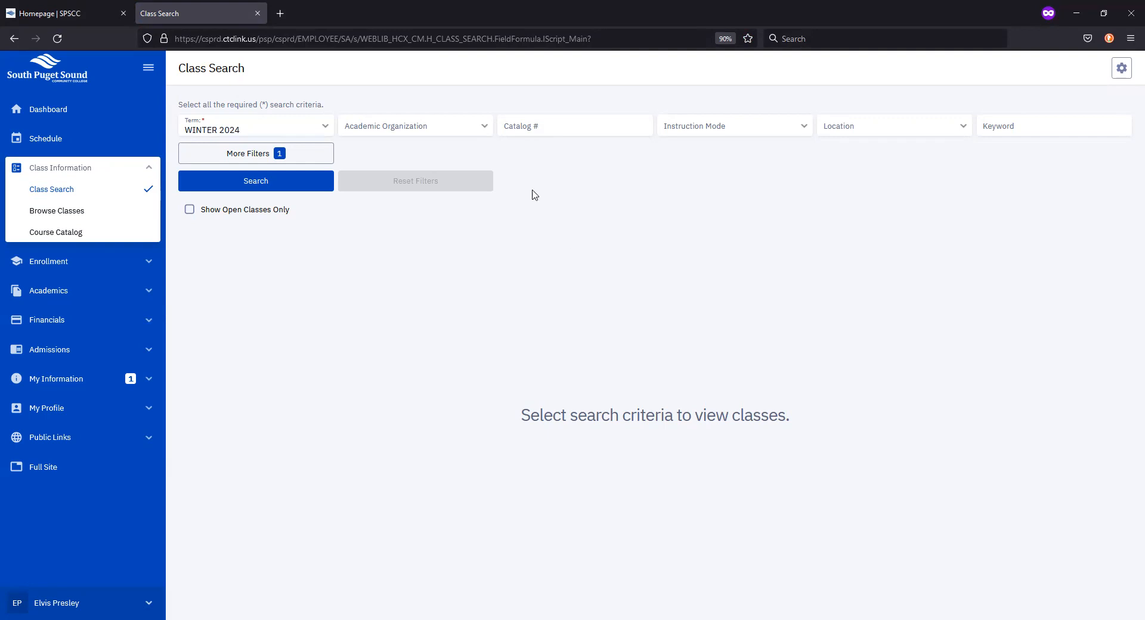
mouse_move(520, 182)
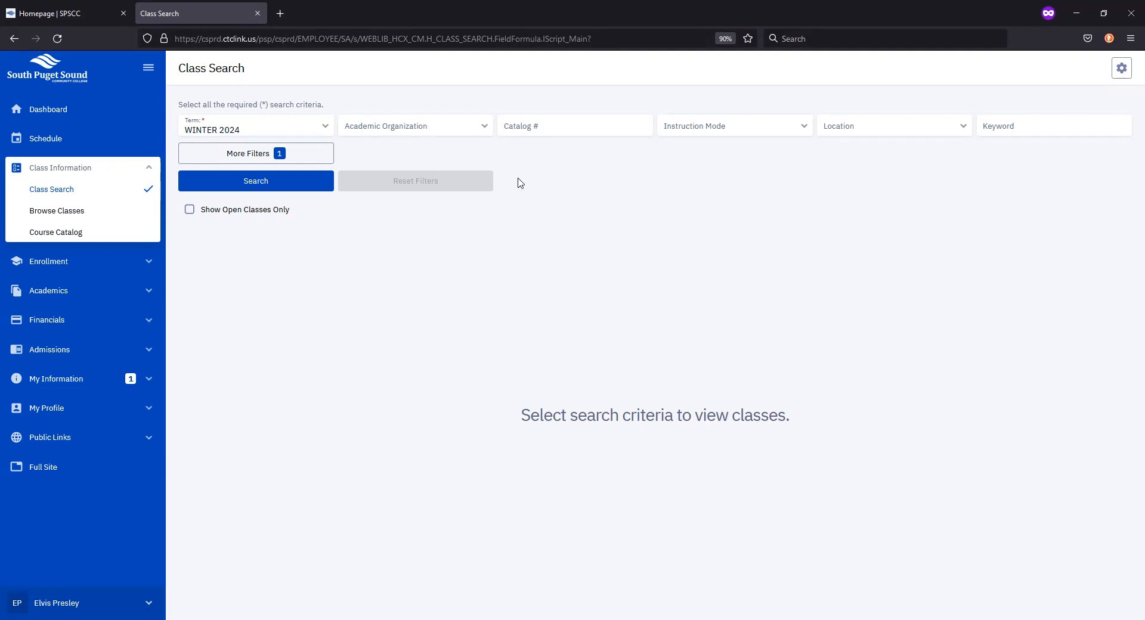
mouse_move(624, 132)
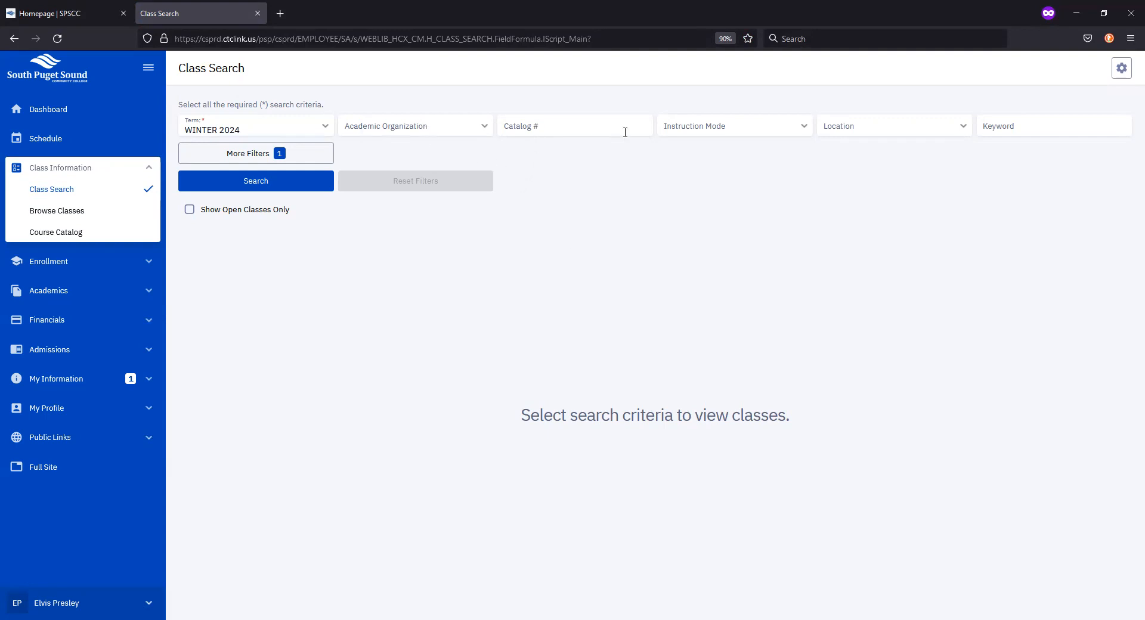
mouse_move(398, 125)
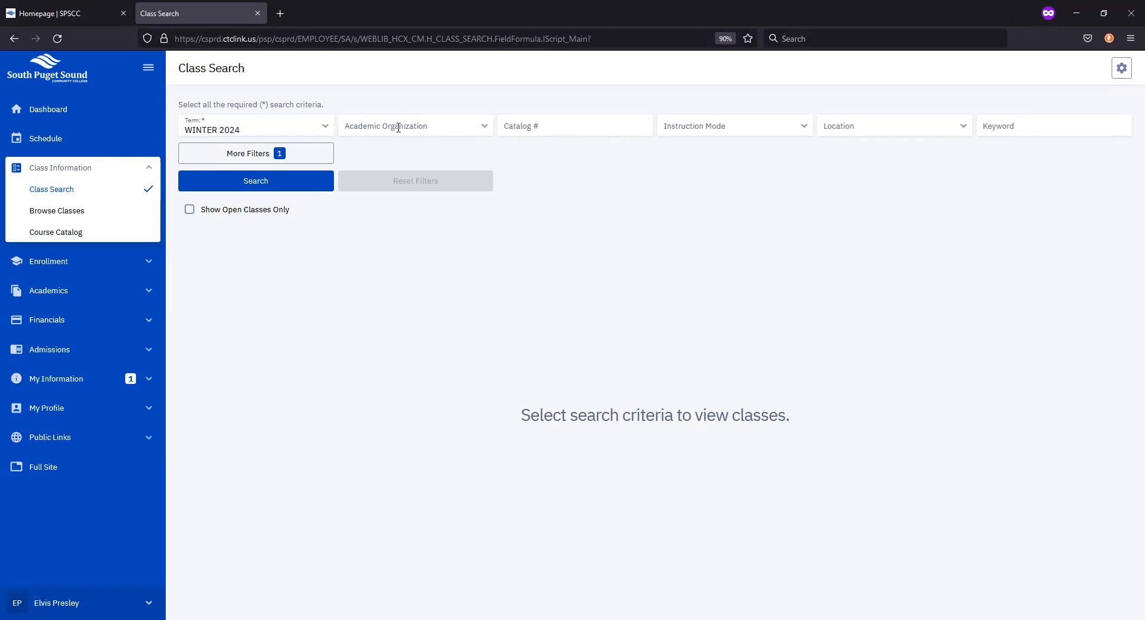
Set Academic Organization to College & Career Success Dept (ccs) and Catalog # to 101.
click(415, 125)
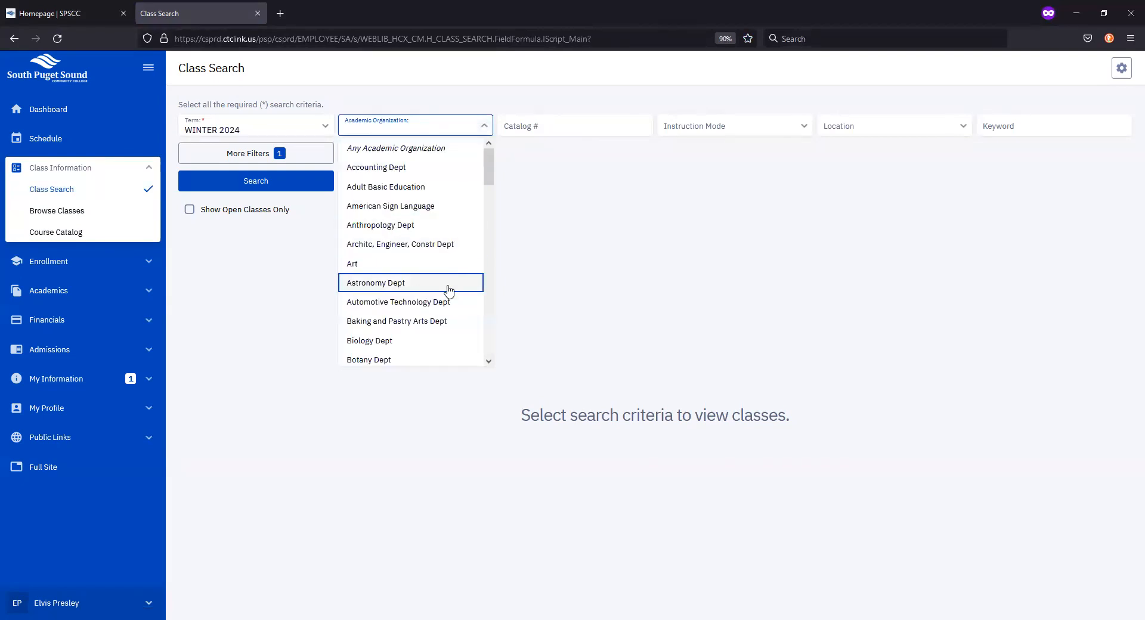
click(405, 282)
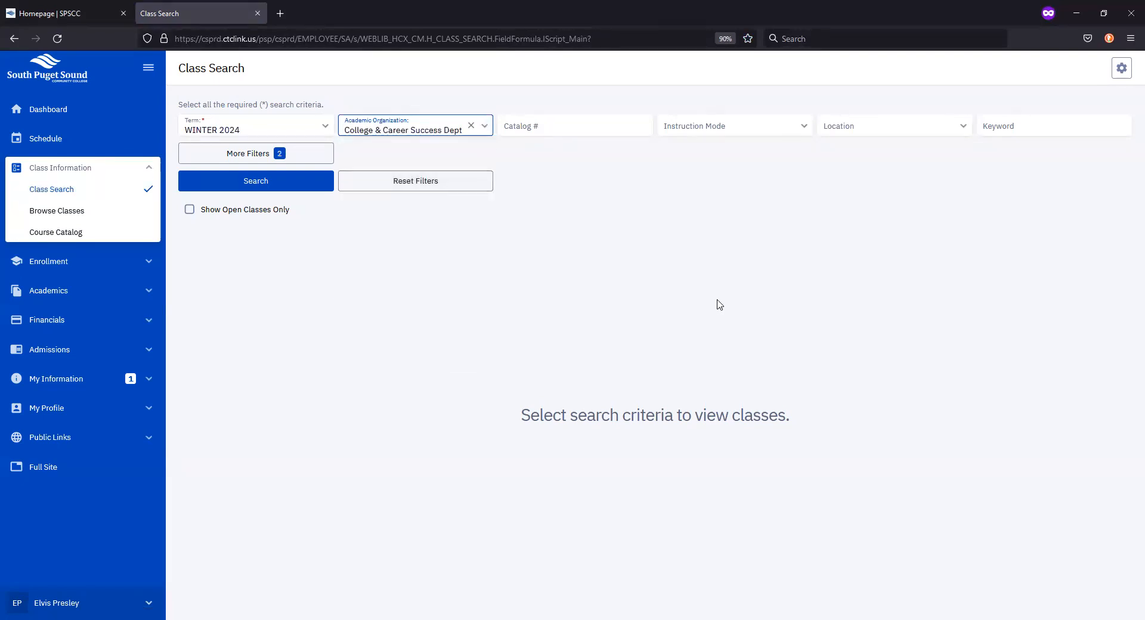
mouse_move(483, 142)
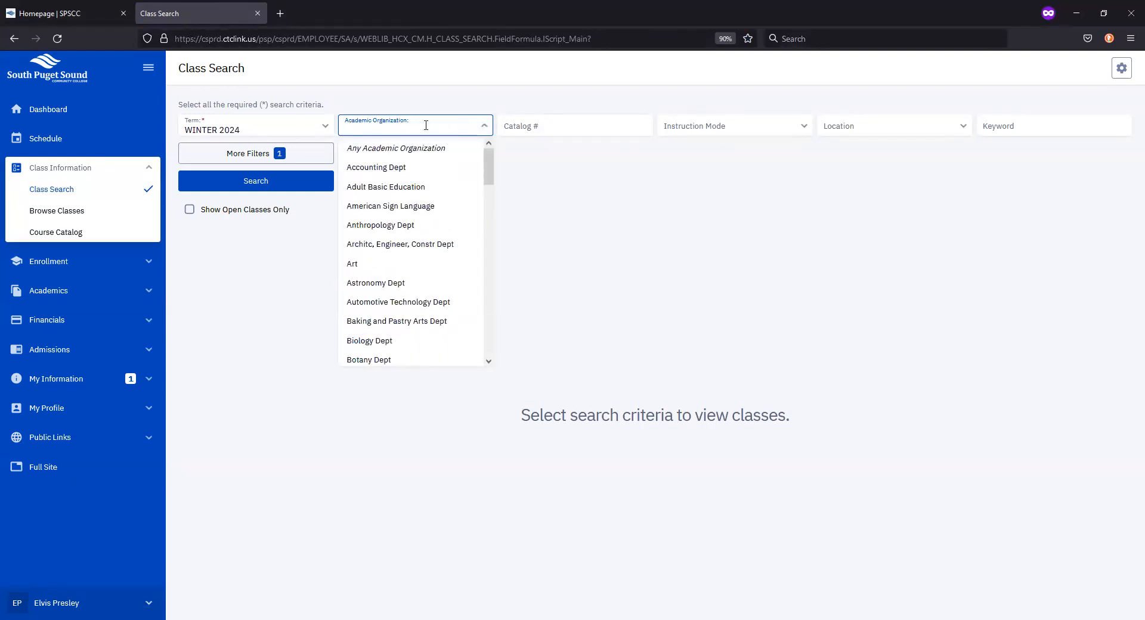
text(ccs)
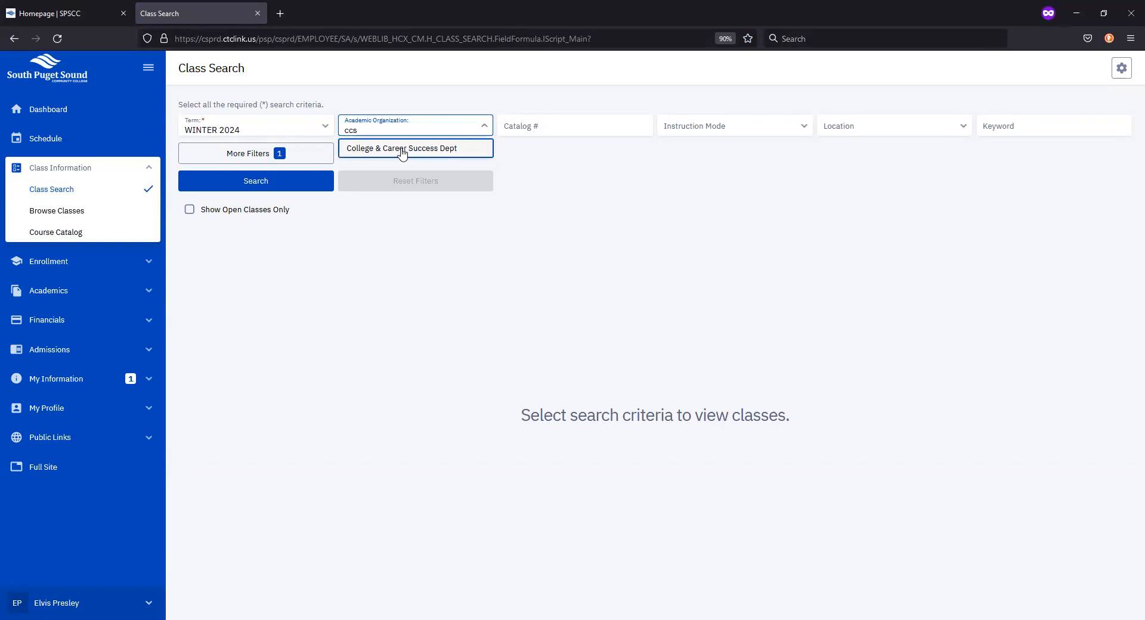
click(401, 148)
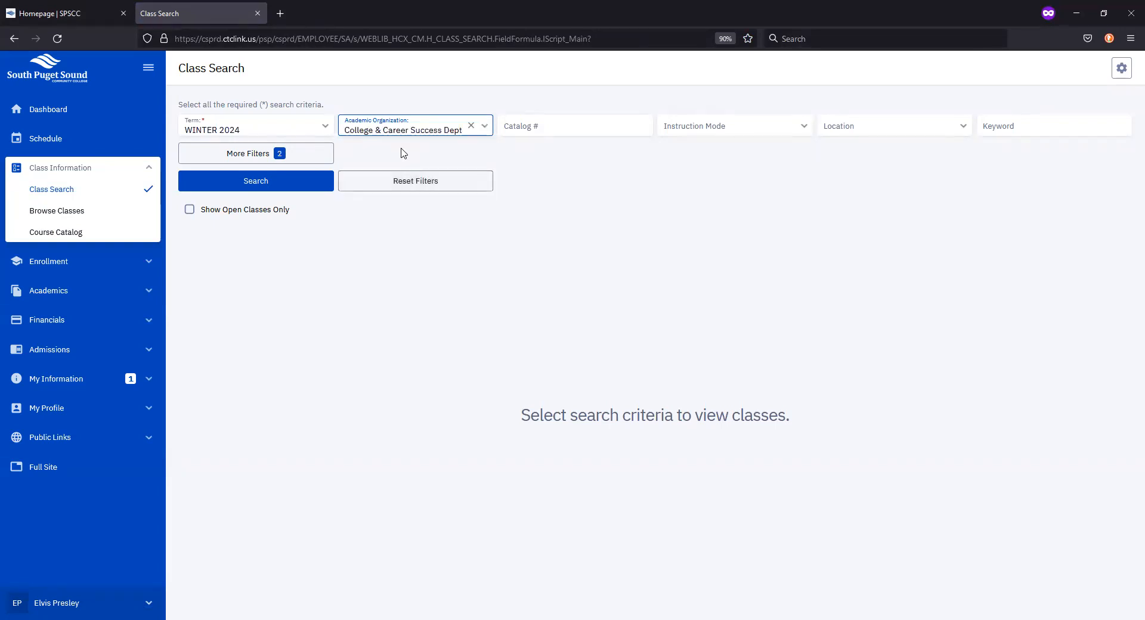
click(575, 125)
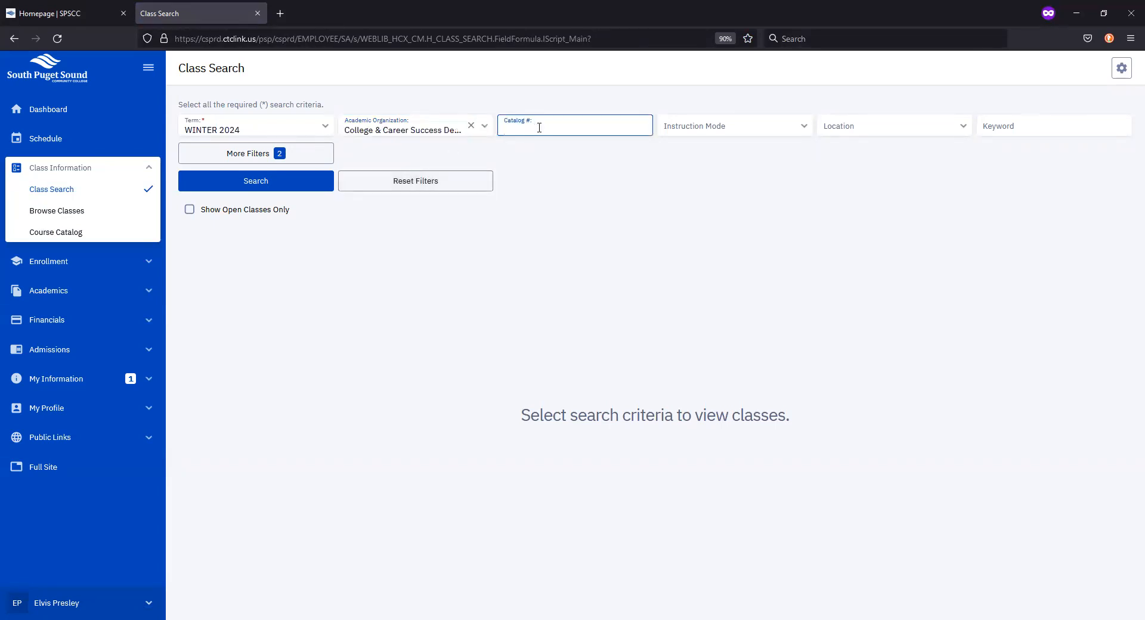
text(101)
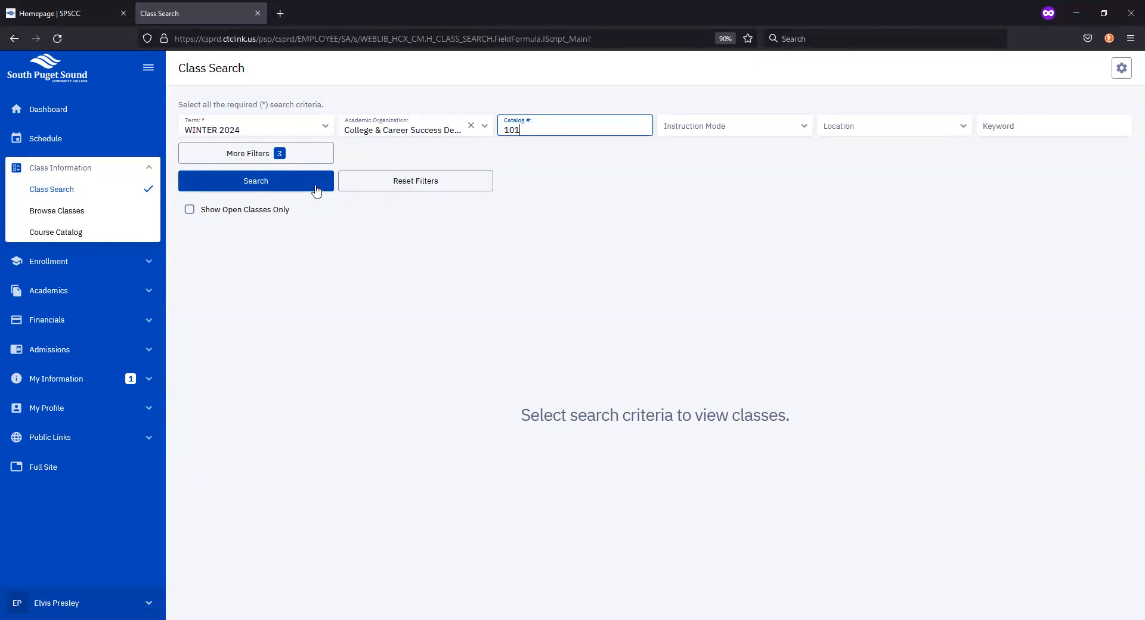
Run the search and review the CCS 101 Winter 2024 sections LC10-LC19 with times, rooms and seats.
click(256, 180)
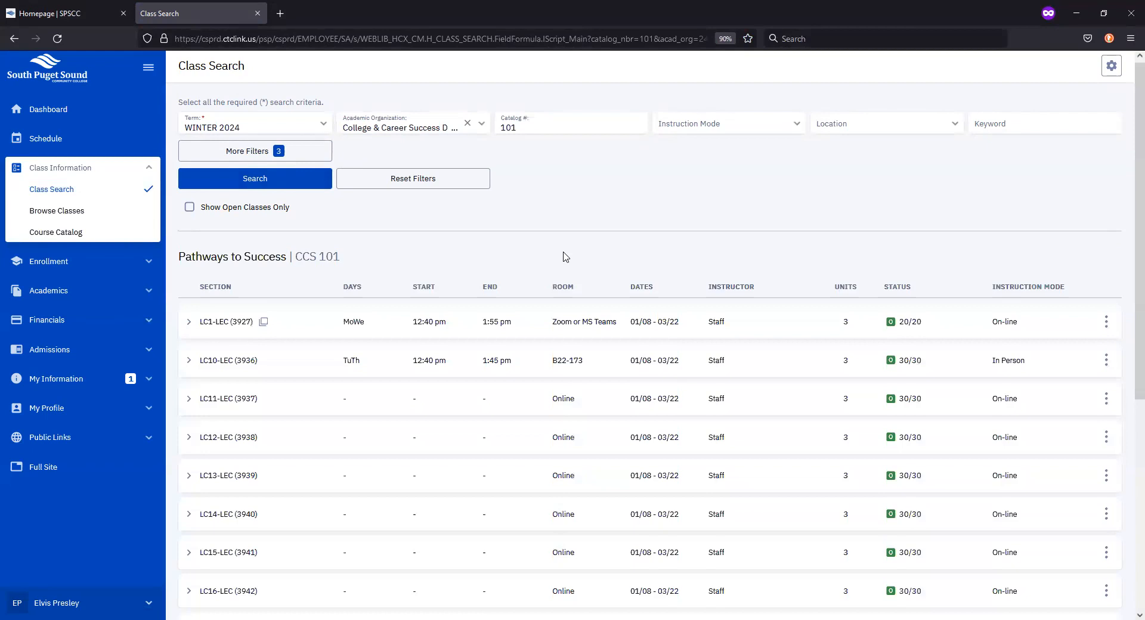
scroll(down, 3)
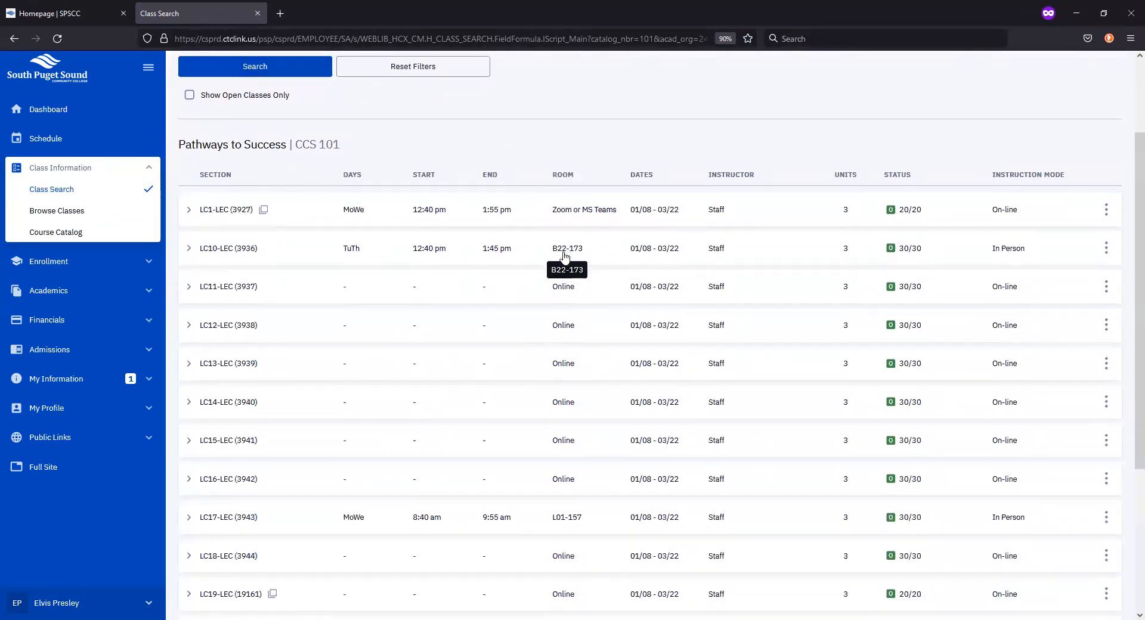
scroll(down, 3)
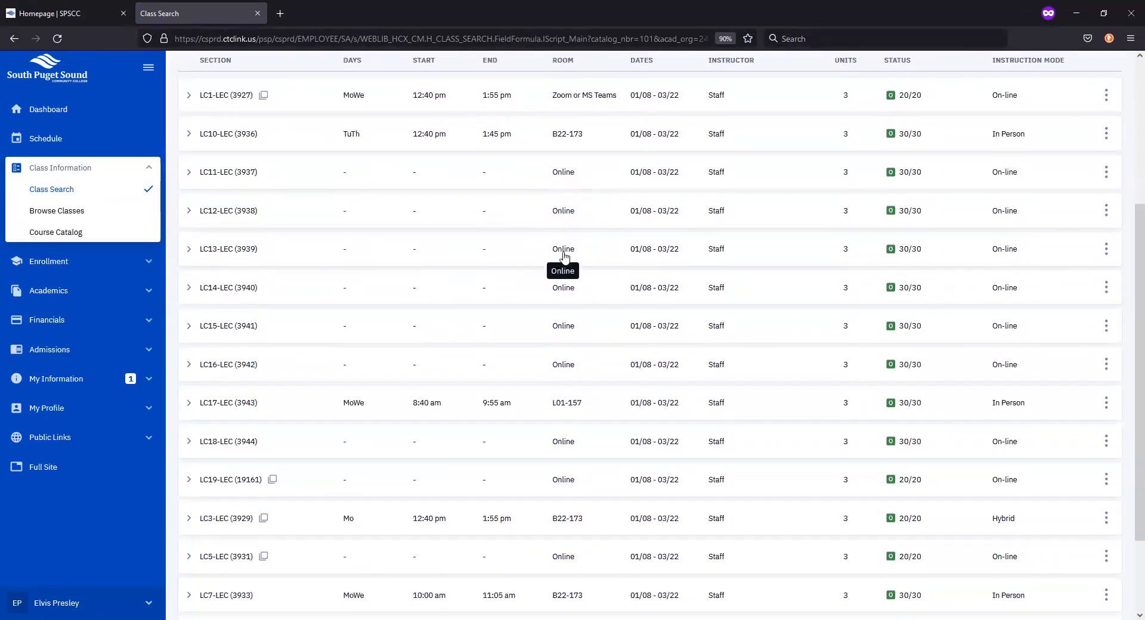
mouse_move(544, 298)
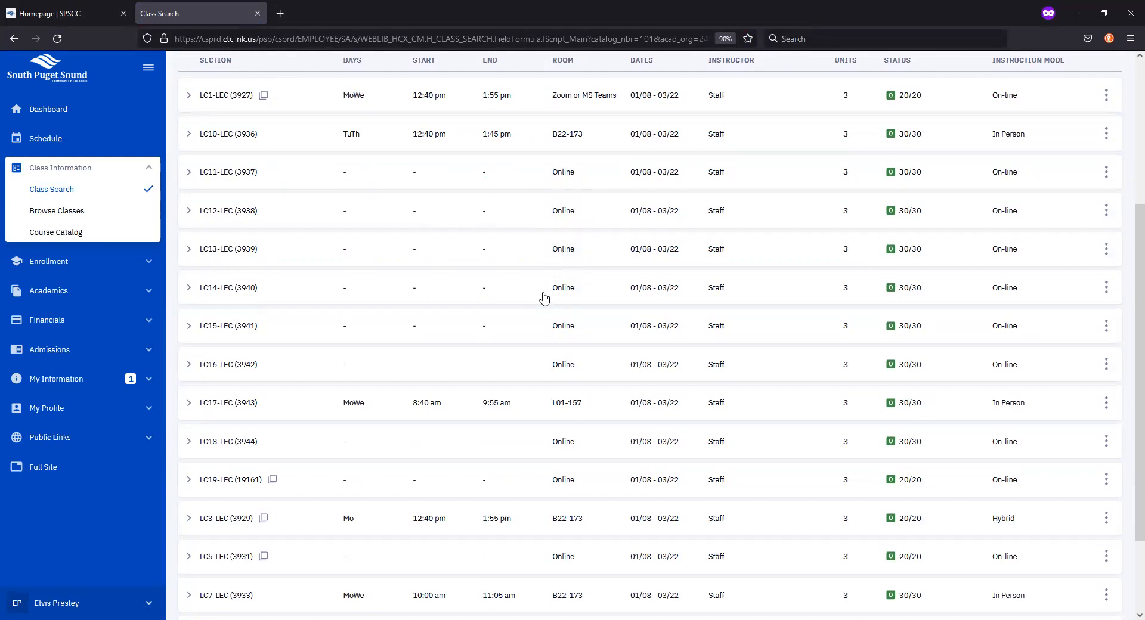
scroll(up, 3)
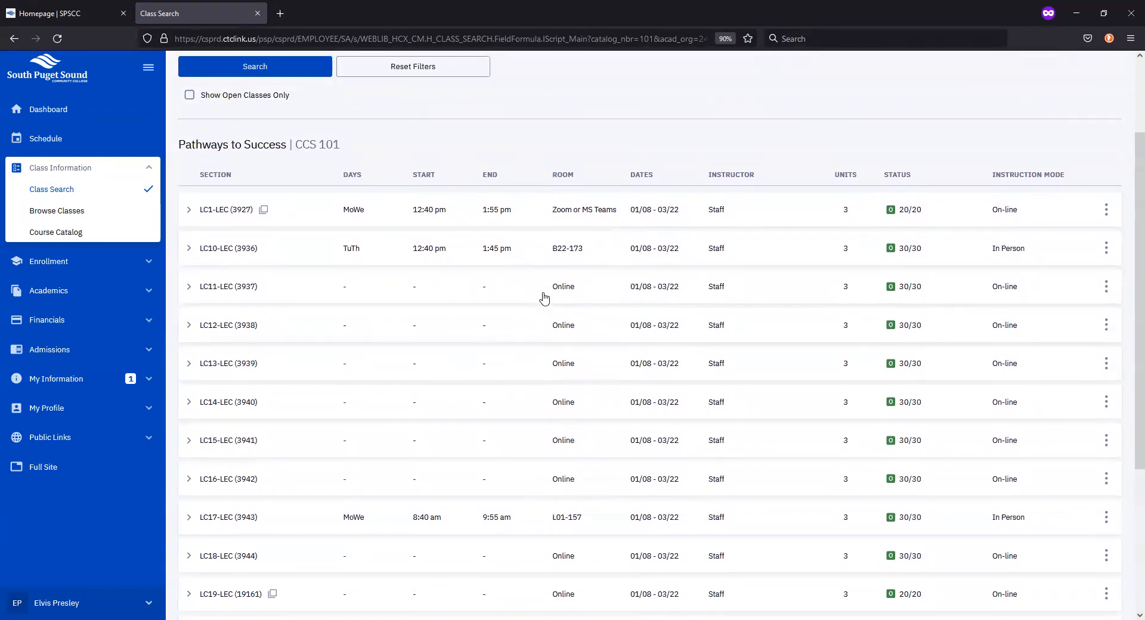
mouse_move(464, 364)
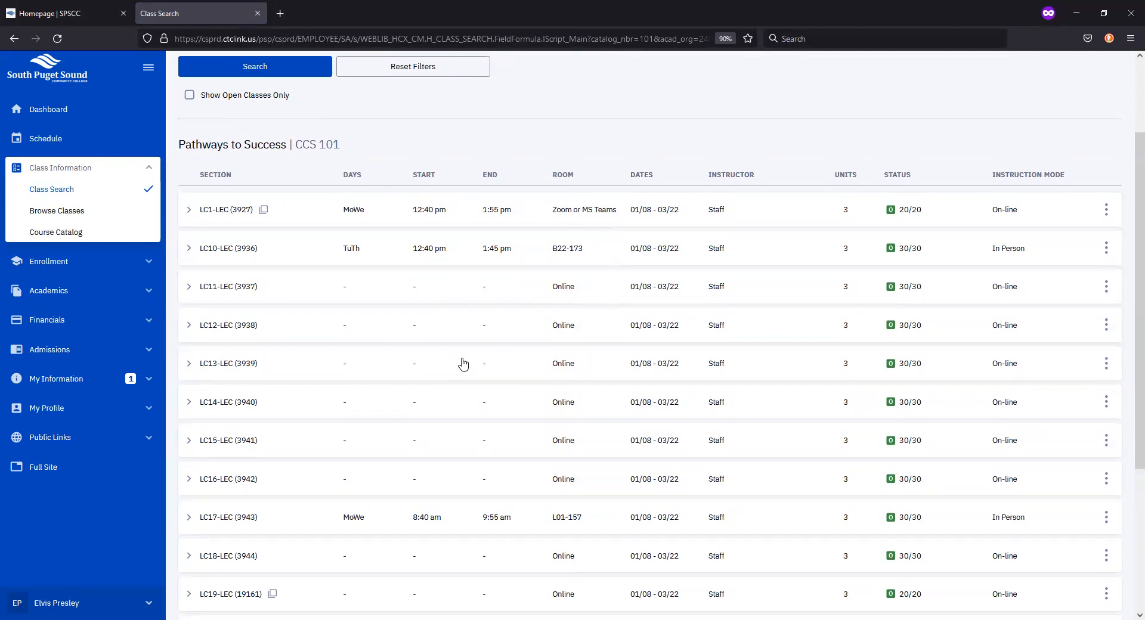
mouse_move(473, 359)
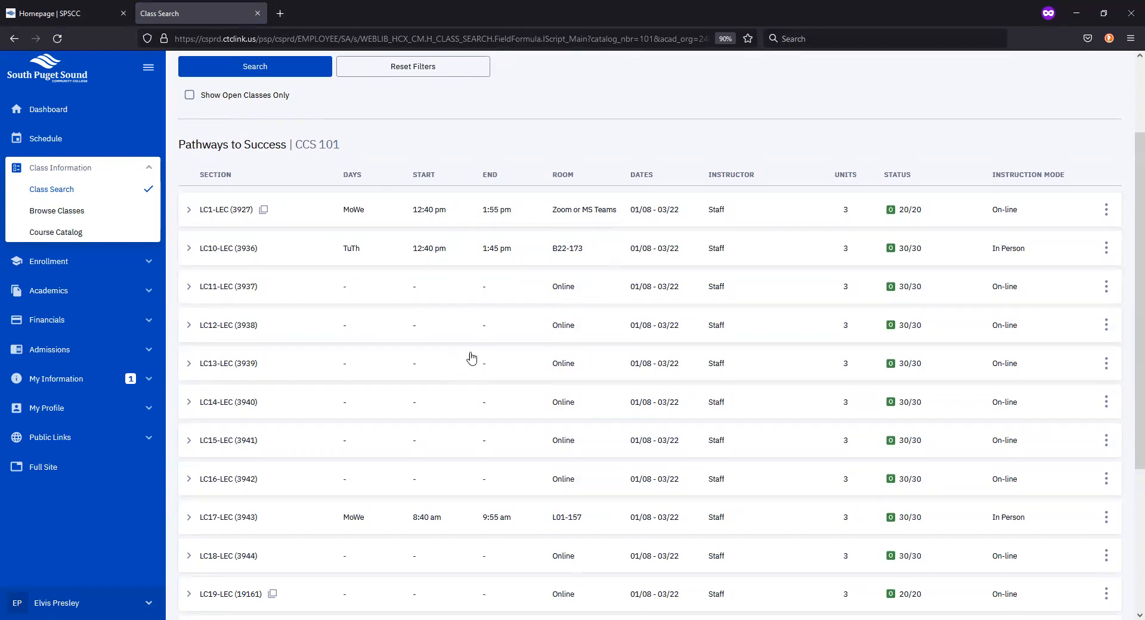
mouse_move(990, 318)
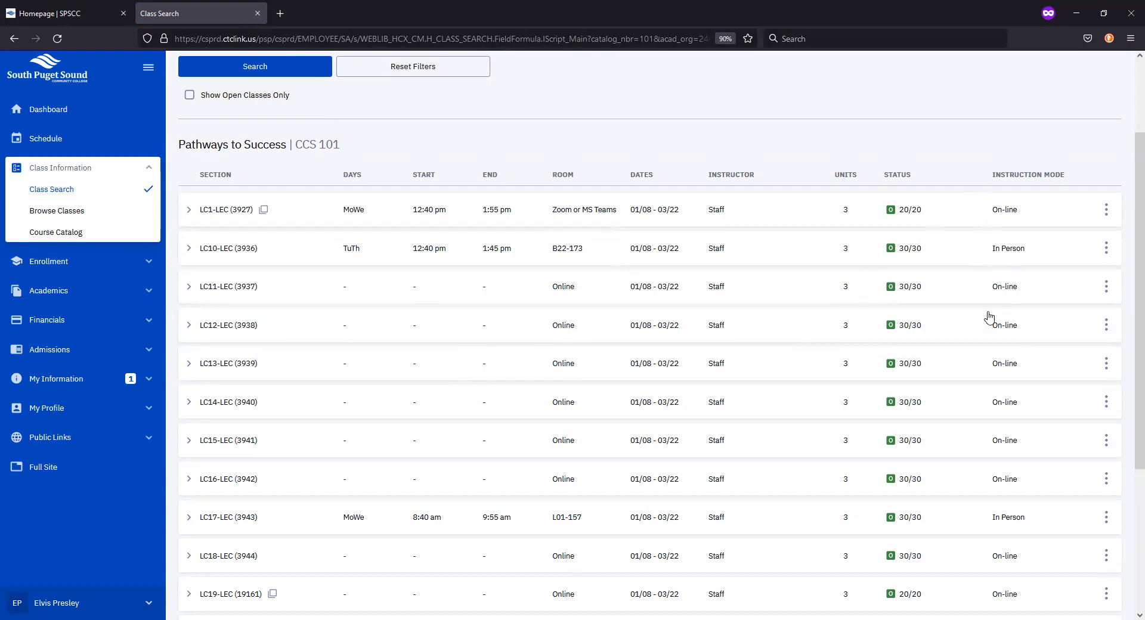
mouse_move(1006, 182)
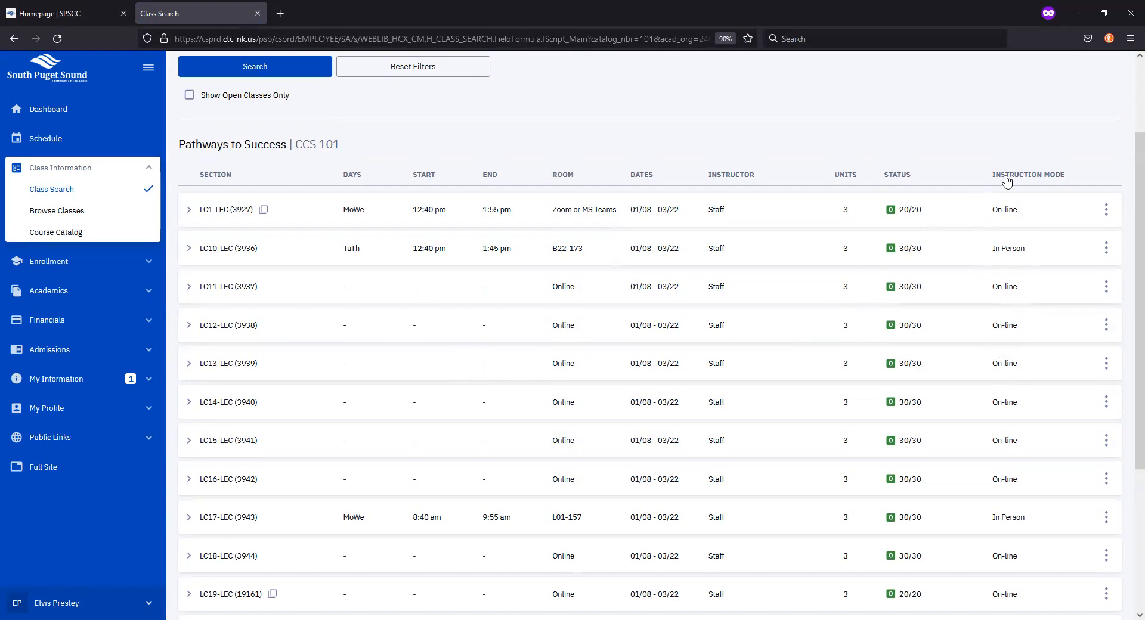
mouse_move(978, 137)
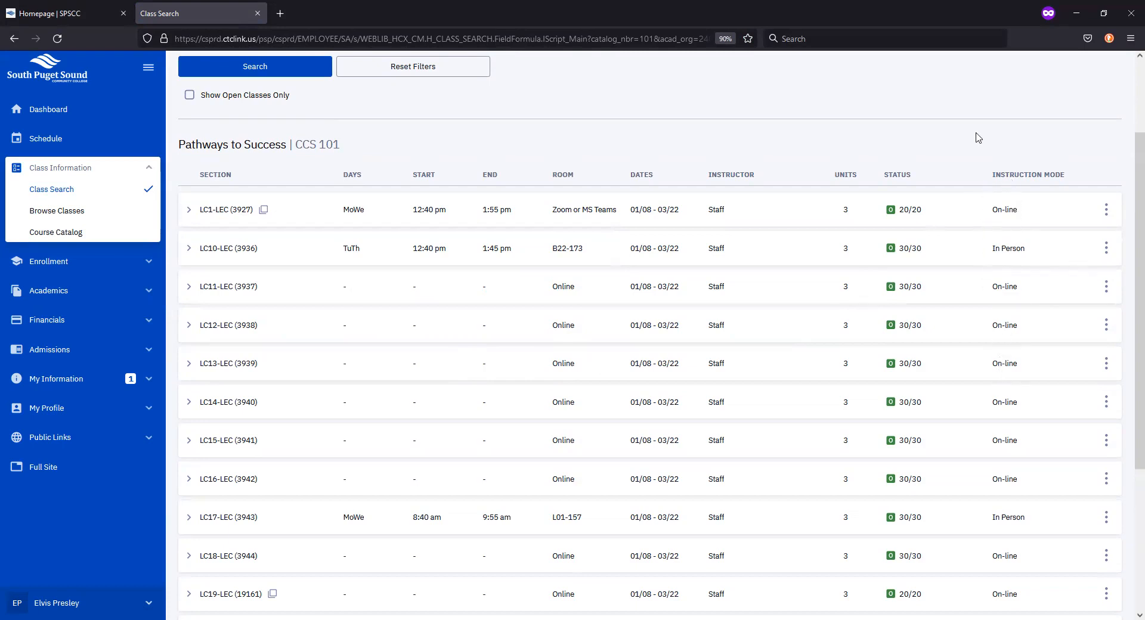
scroll(down, 3)
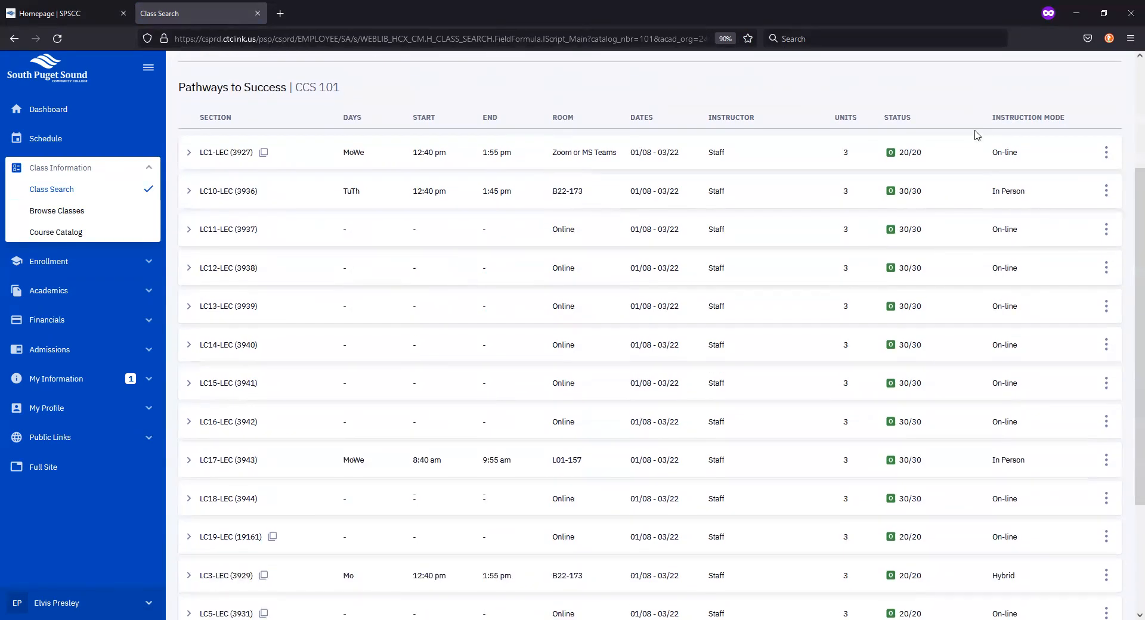
mouse_move(1010, 464)
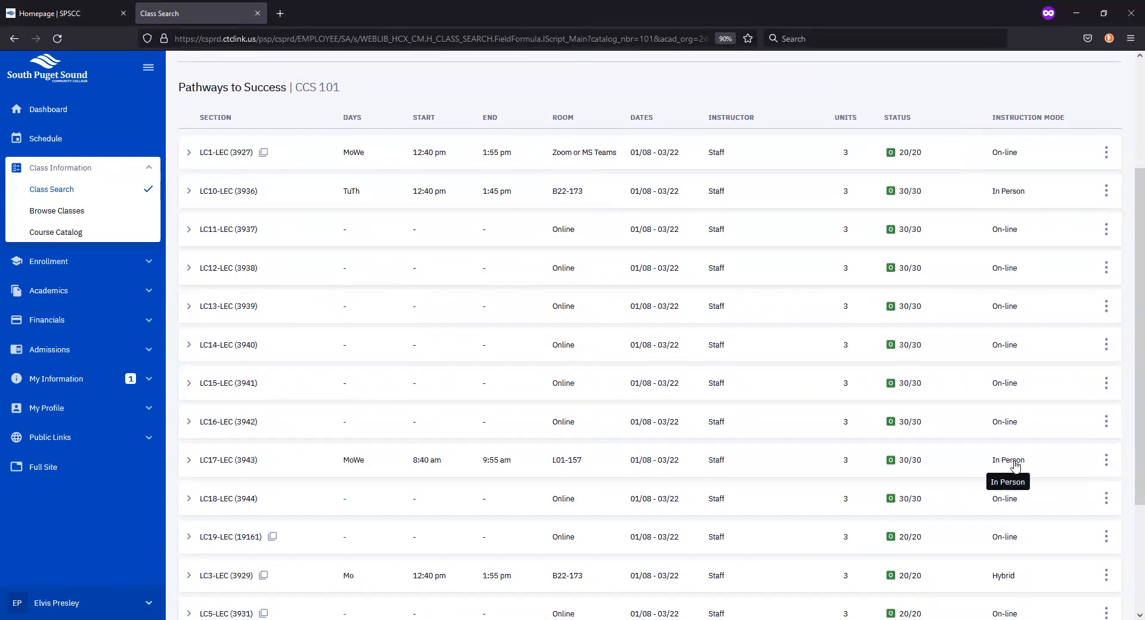
mouse_move(970, 482)
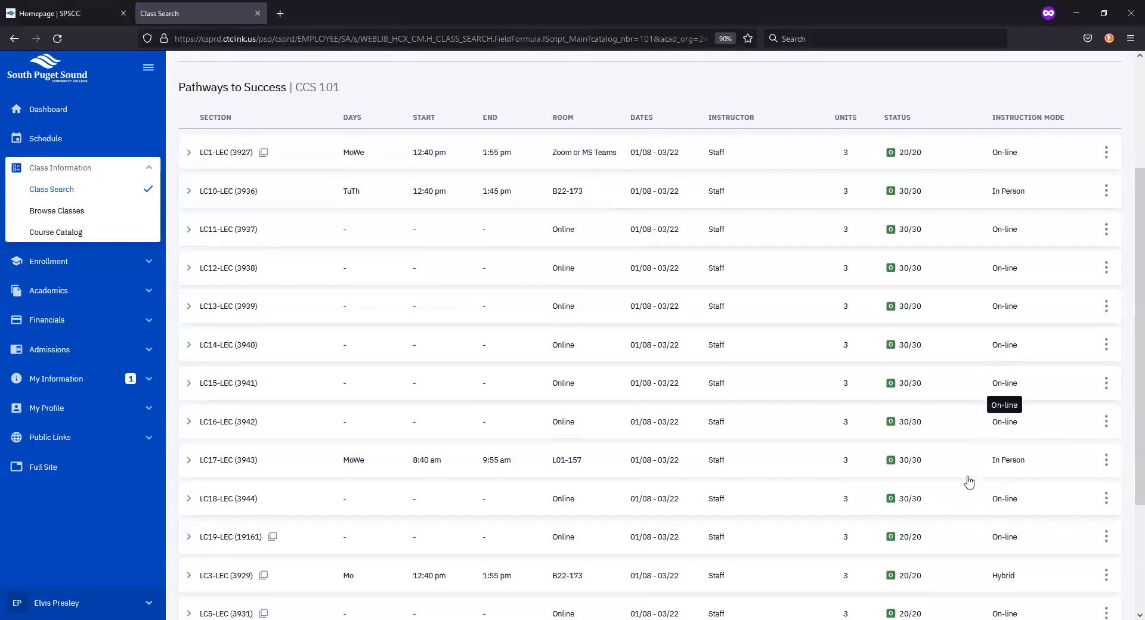
mouse_move(1024, 588)
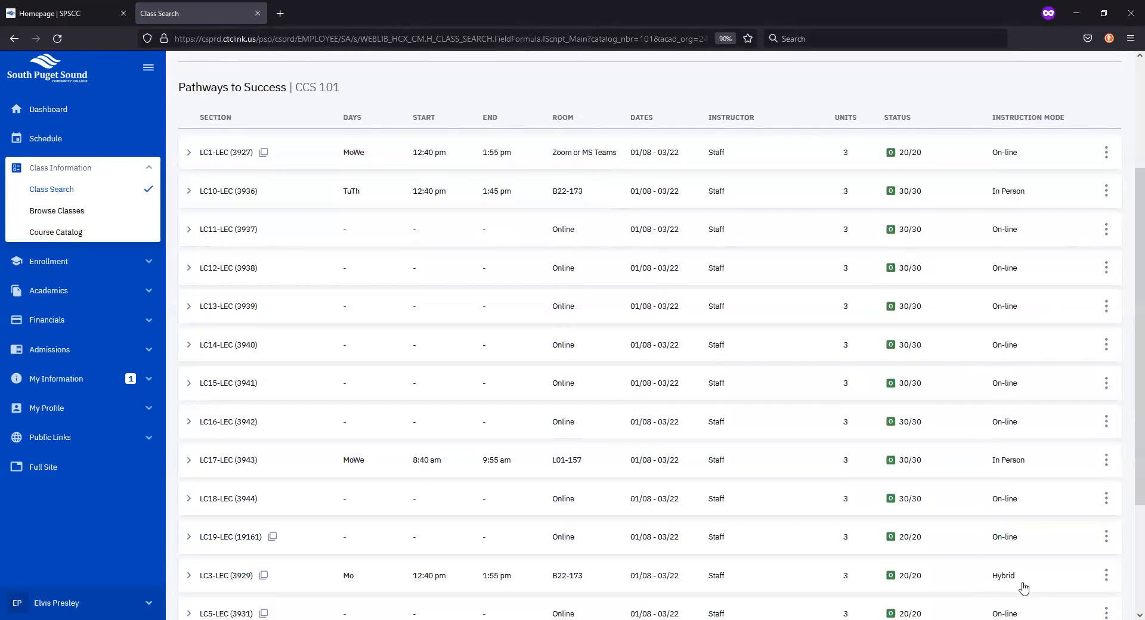
mouse_move(355, 124)
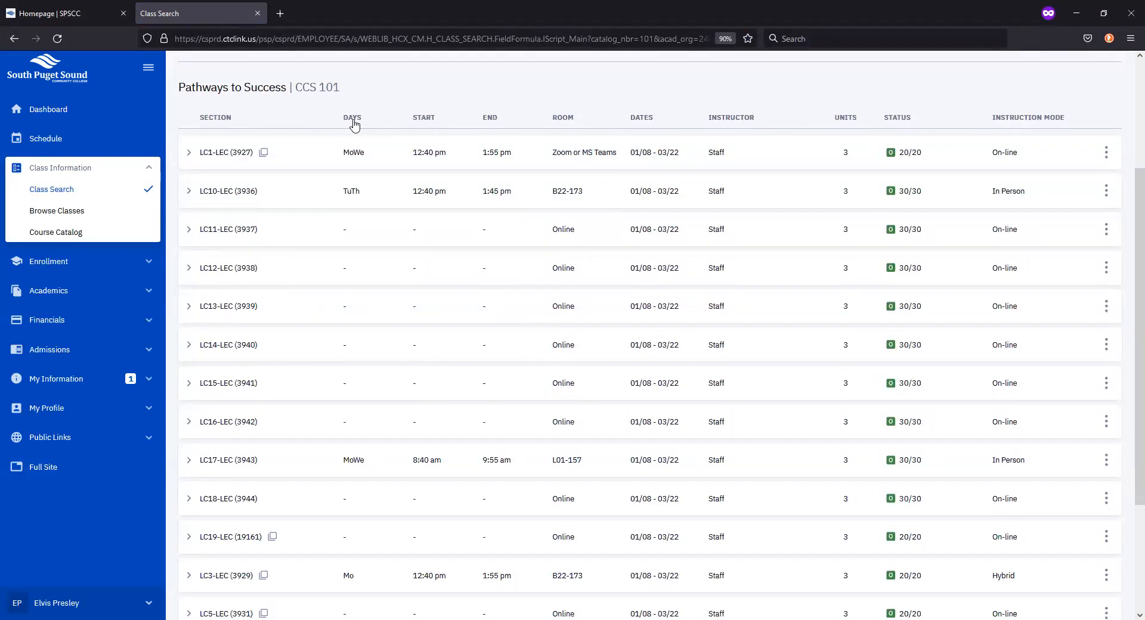
mouse_move(488, 129)
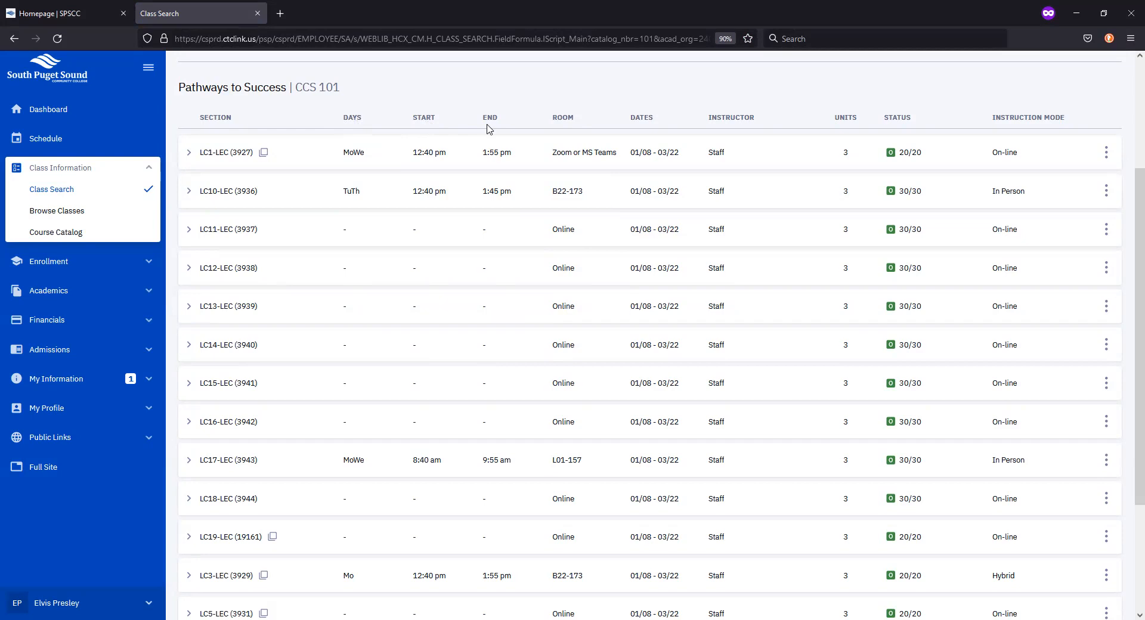
mouse_move(478, 93)
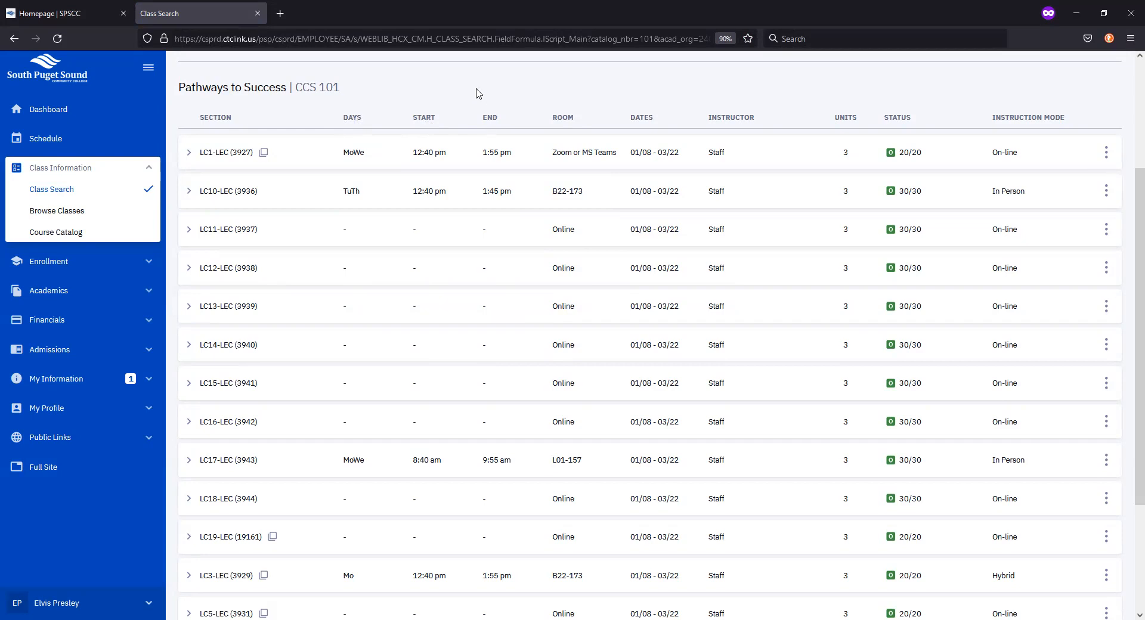
mouse_move(411, 284)
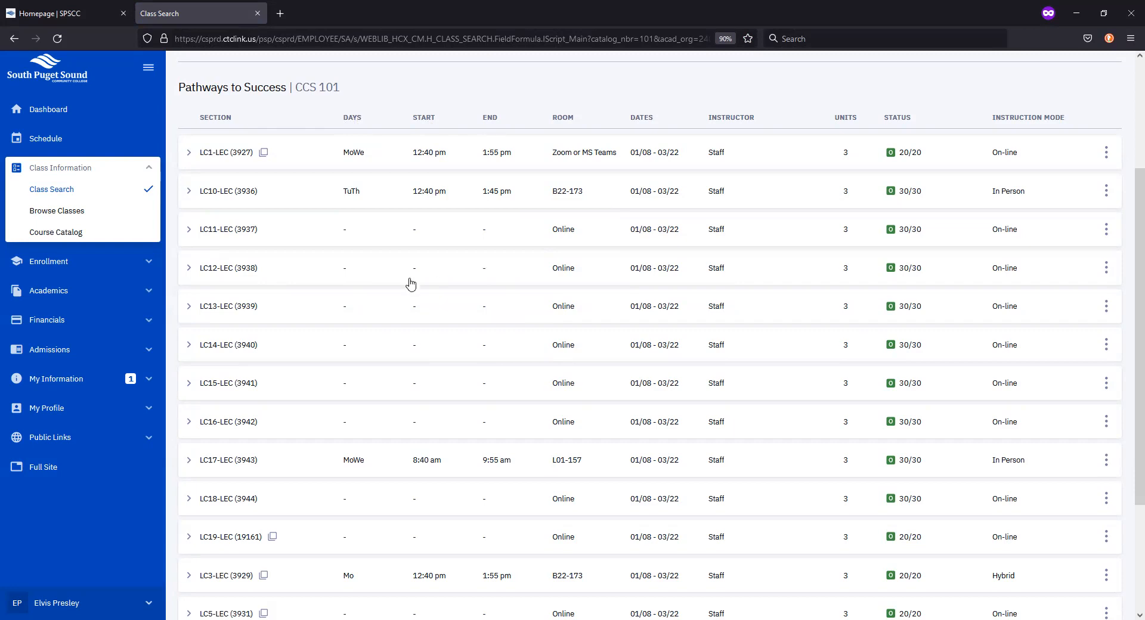
scroll(down, 3)
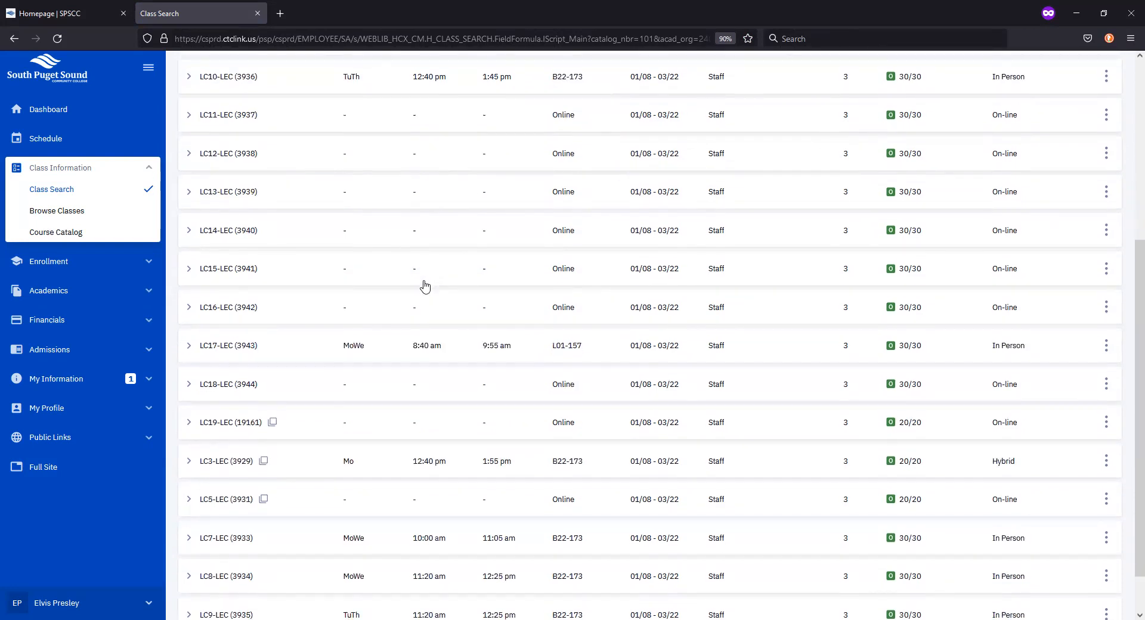
scroll(up, 3)
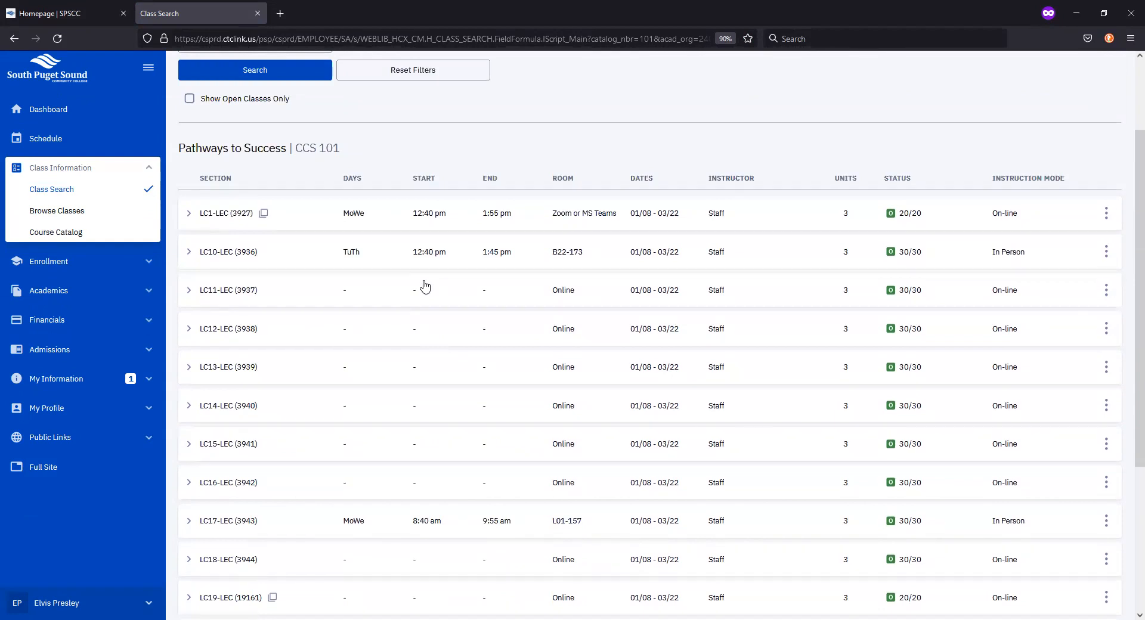
mouse_move(476, 281)
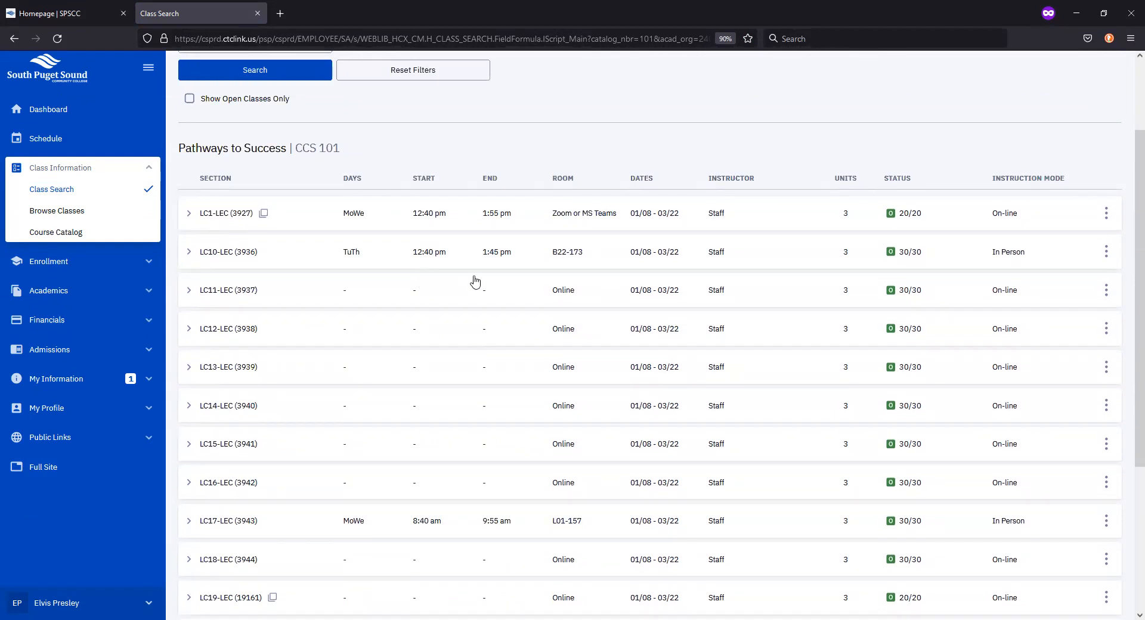
mouse_move(587, 226)
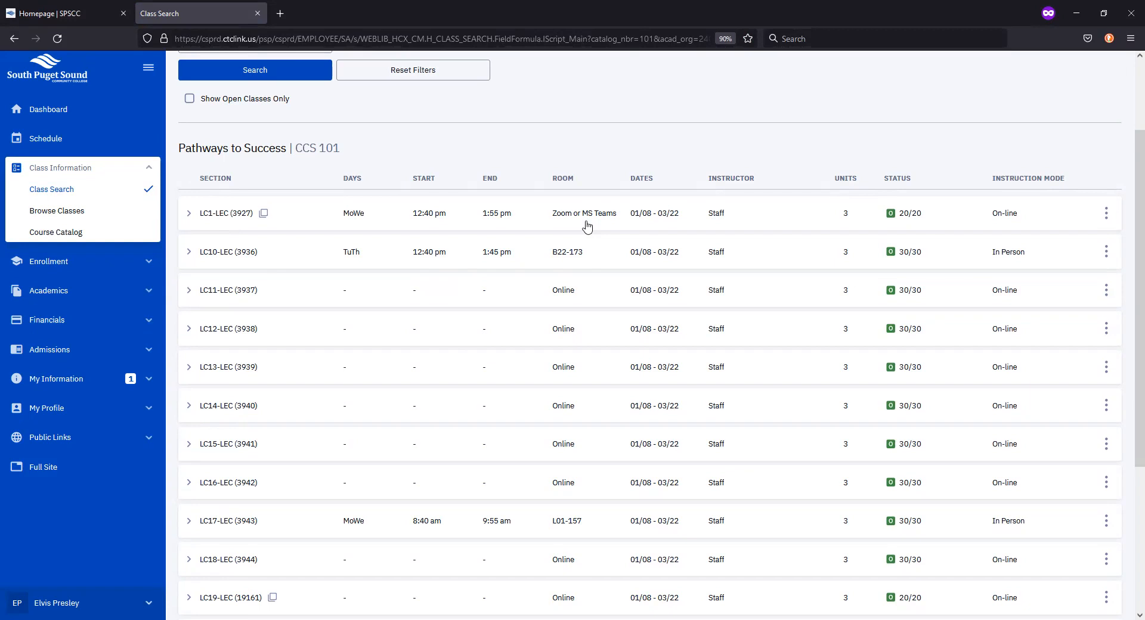
mouse_move(451, 339)
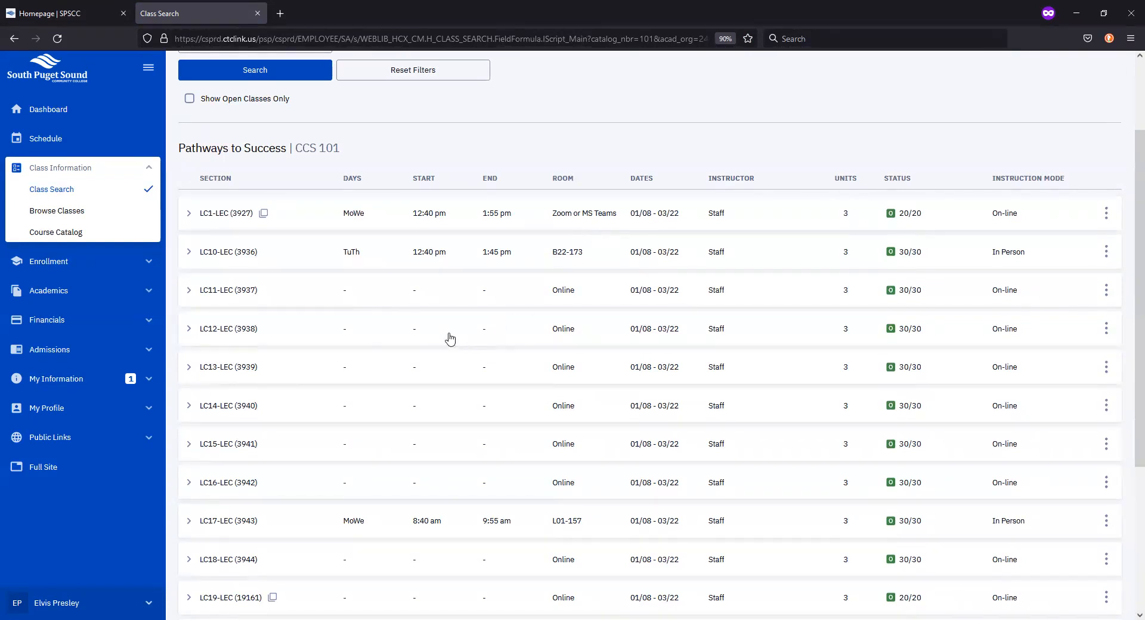
mouse_move(460, 343)
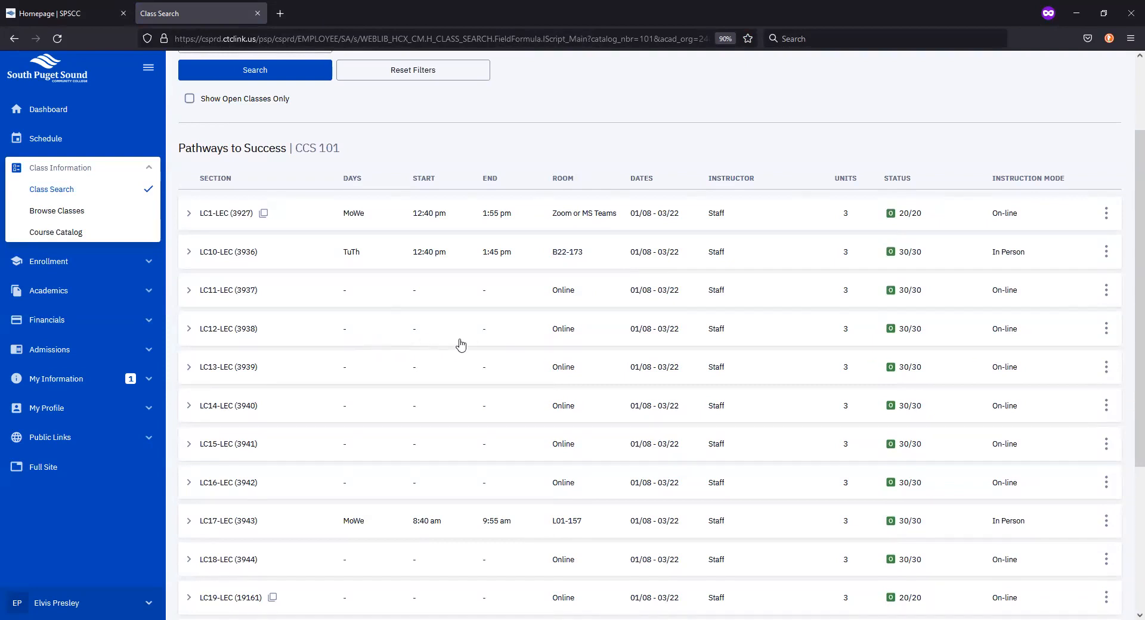
mouse_move(557, 343)
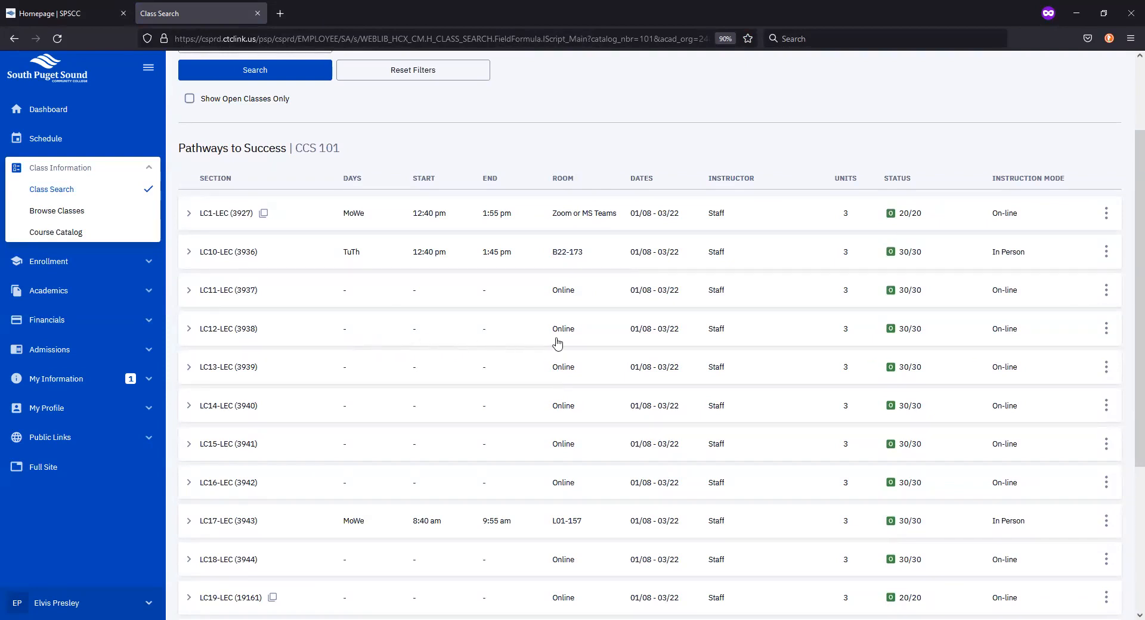
mouse_move(556, 344)
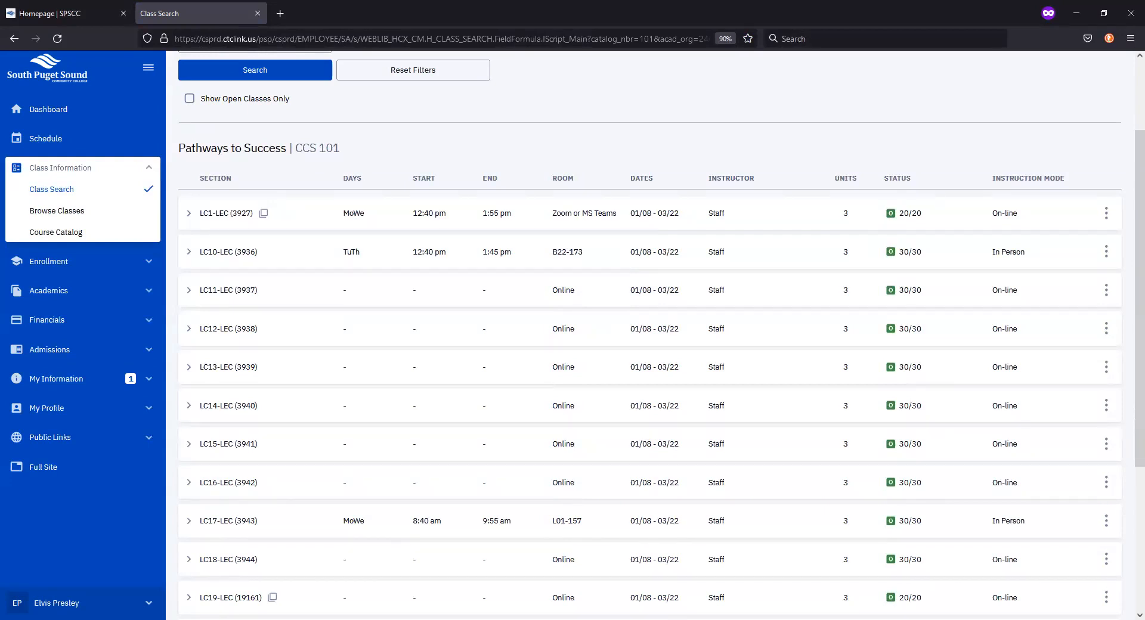
scroll(down, 3)
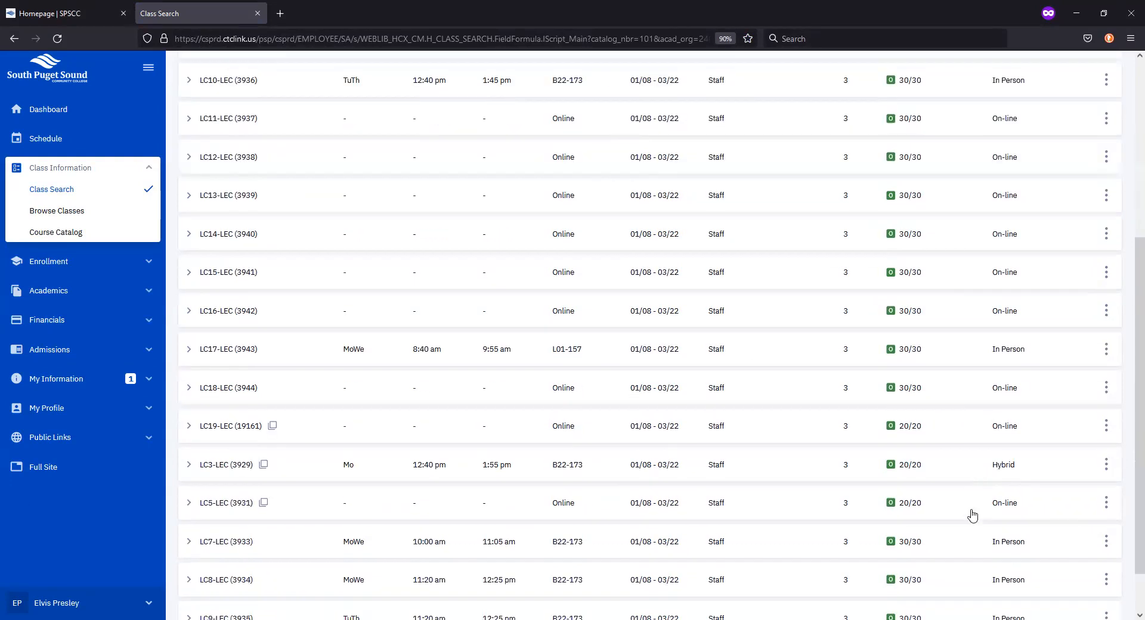
mouse_move(365, 473)
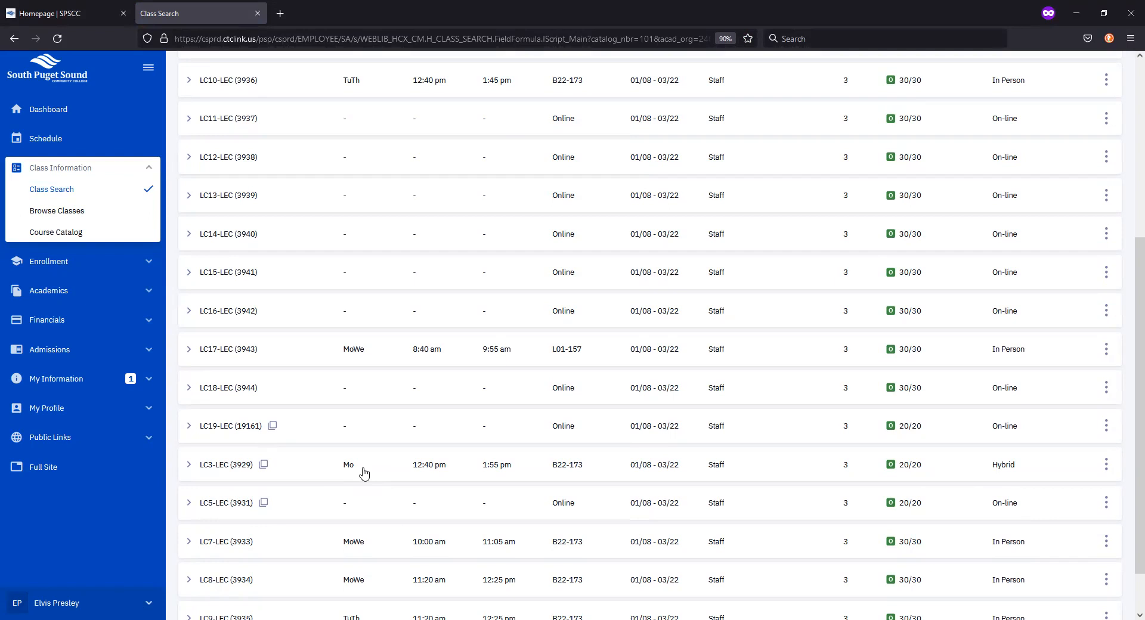
mouse_move(636, 303)
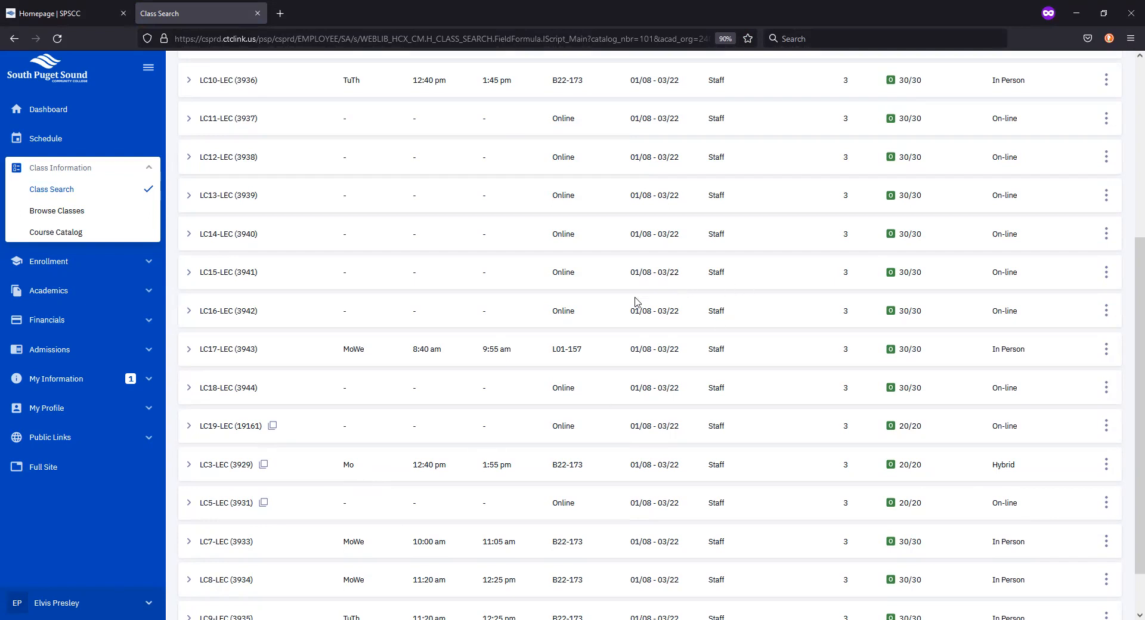
Filter Instruction Mode to In Person and rerun, leaving sections LC10, LC17, LC7, LC8 and LC9.
scroll(up, 3)
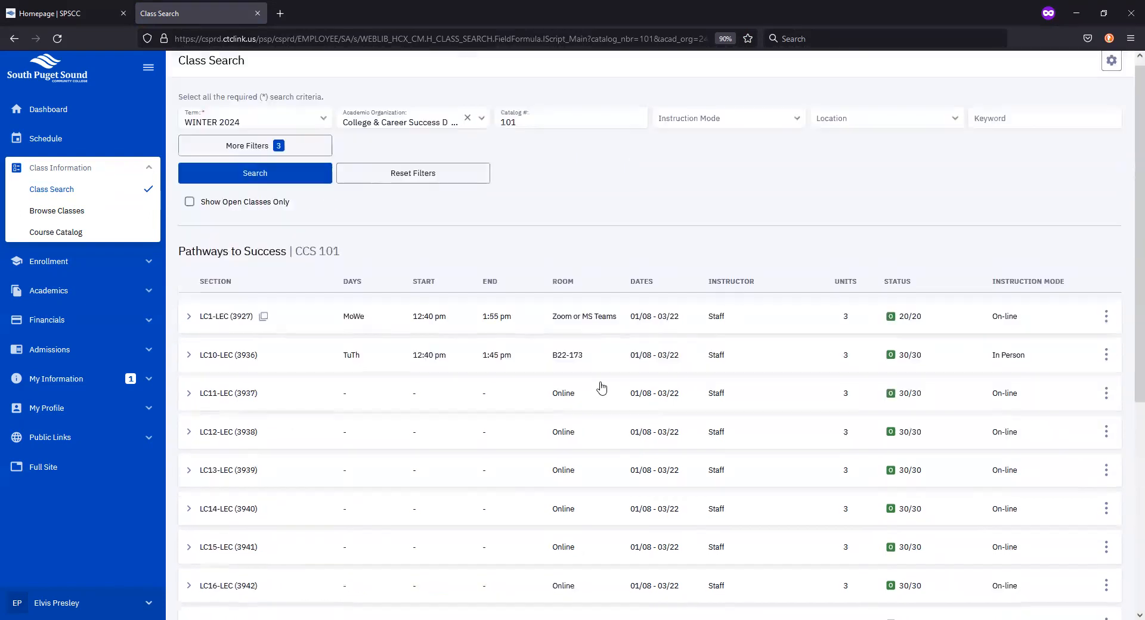
scroll(up, 3)
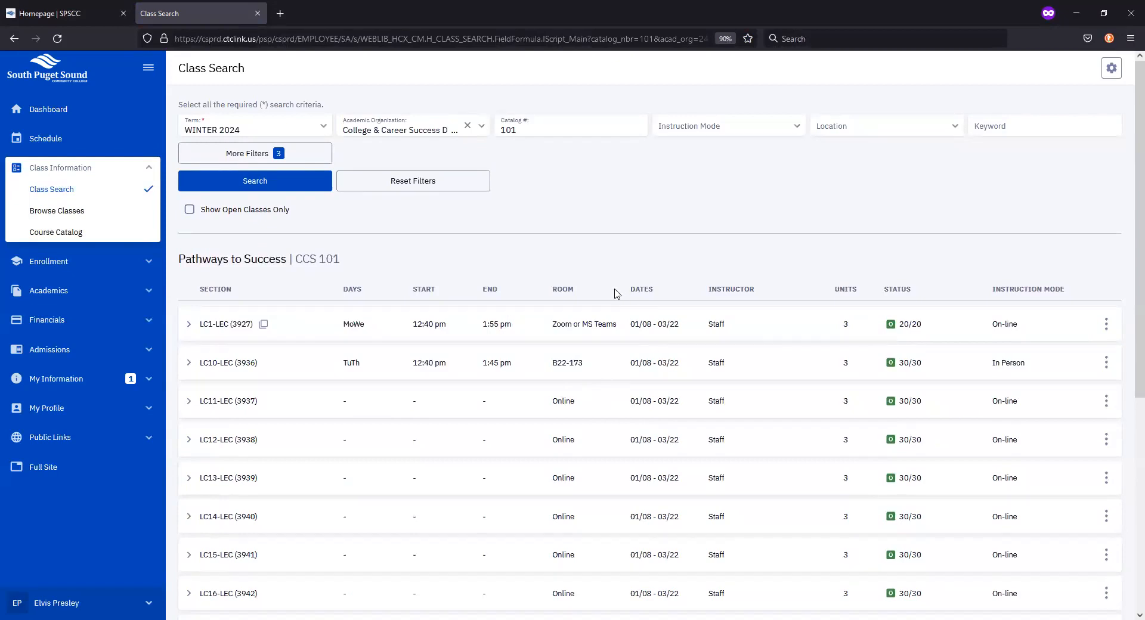
mouse_move(624, 272)
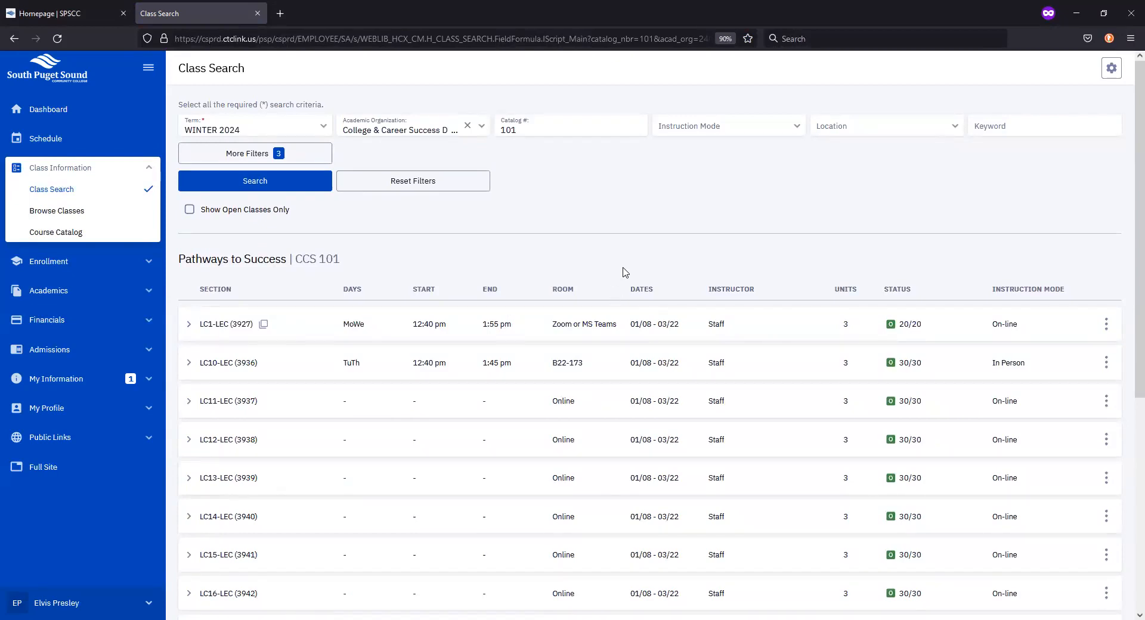
click(726, 125)
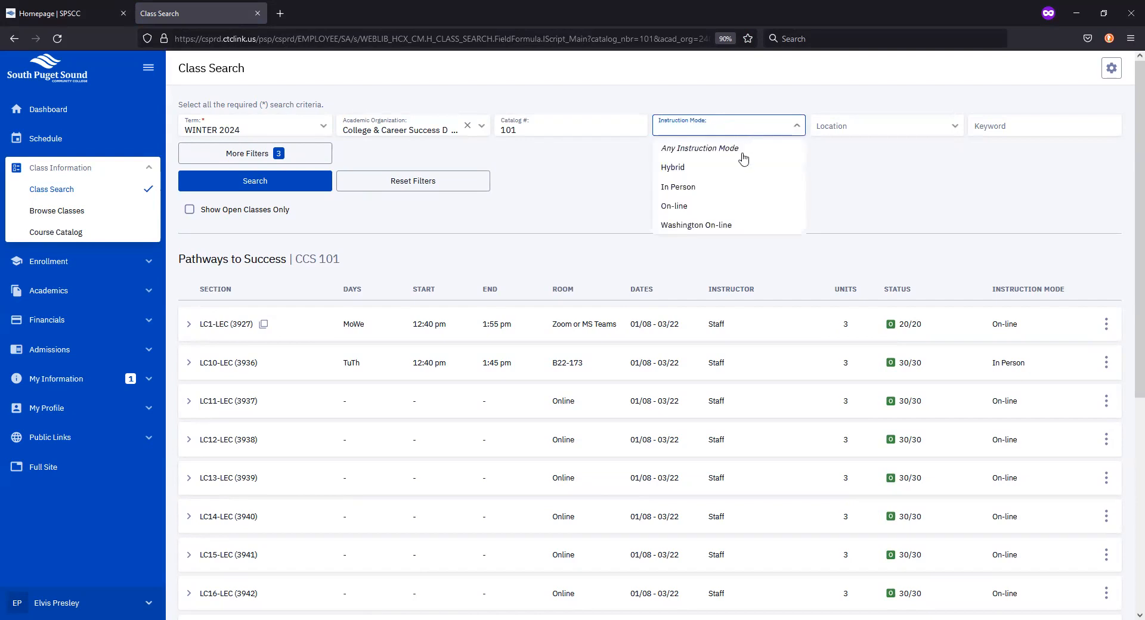
click(677, 187)
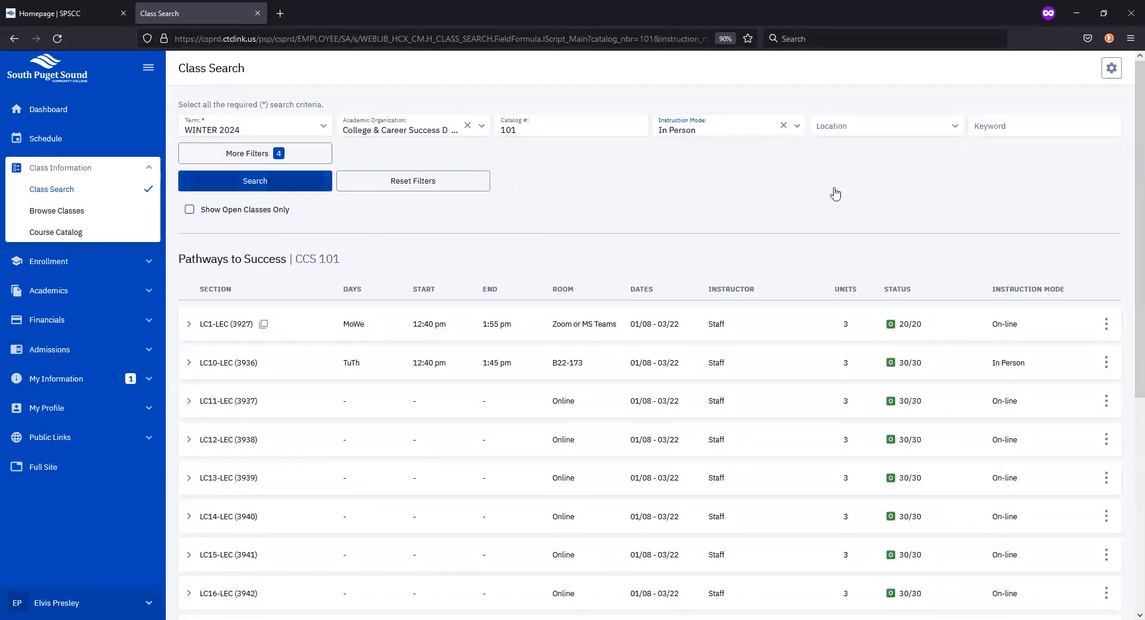
click(255, 180)
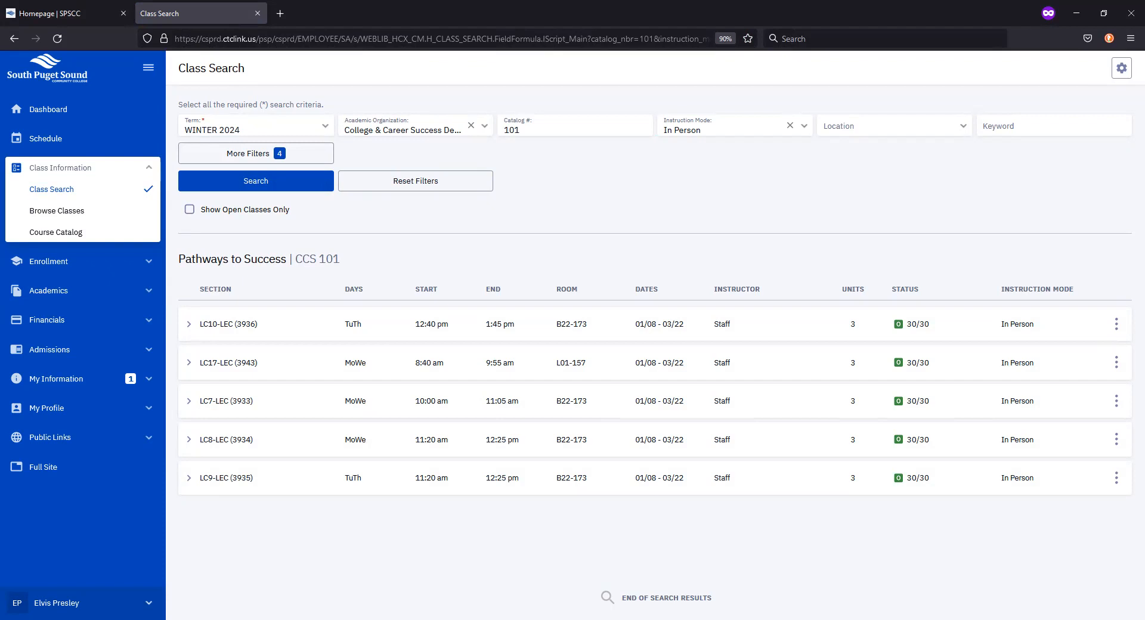
mouse_move(563, 500)
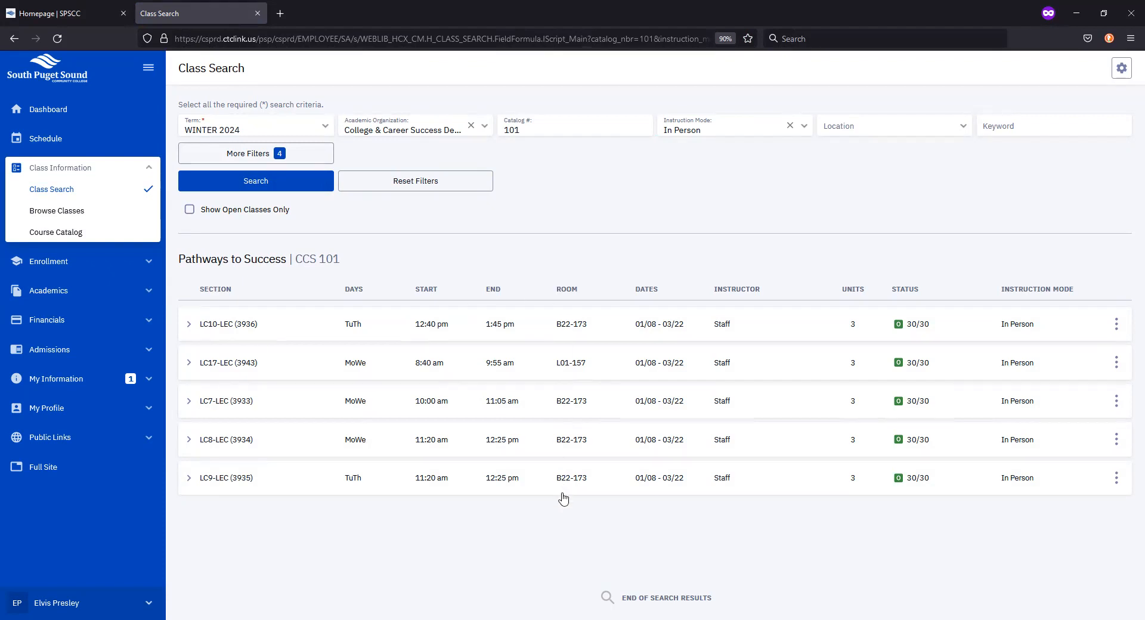
mouse_move(38, 506)
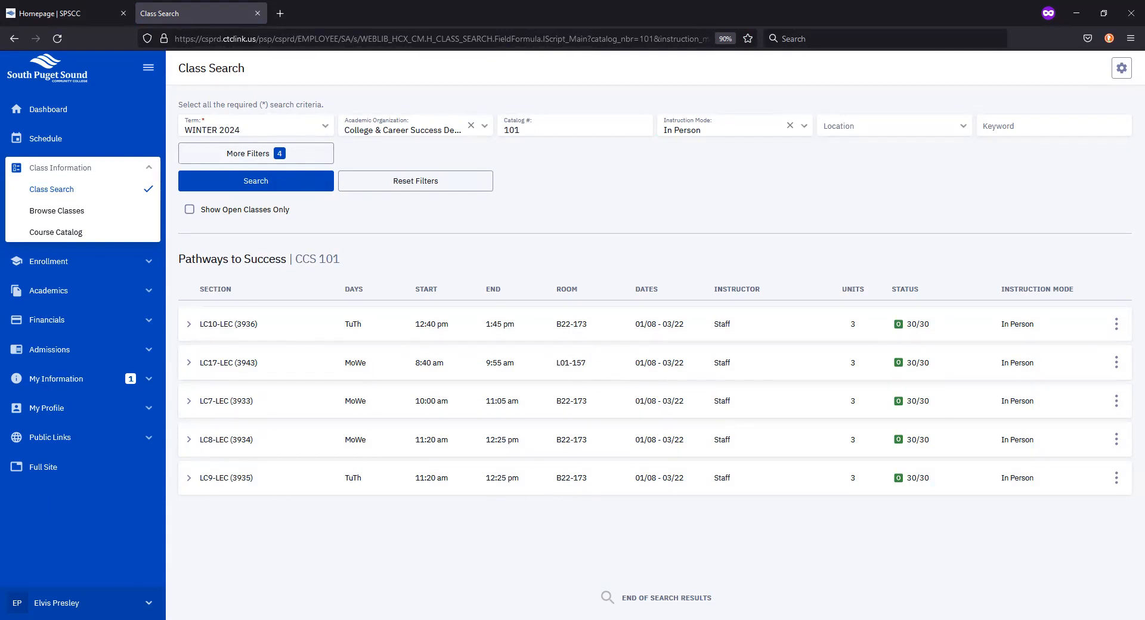
mouse_move(559, 372)
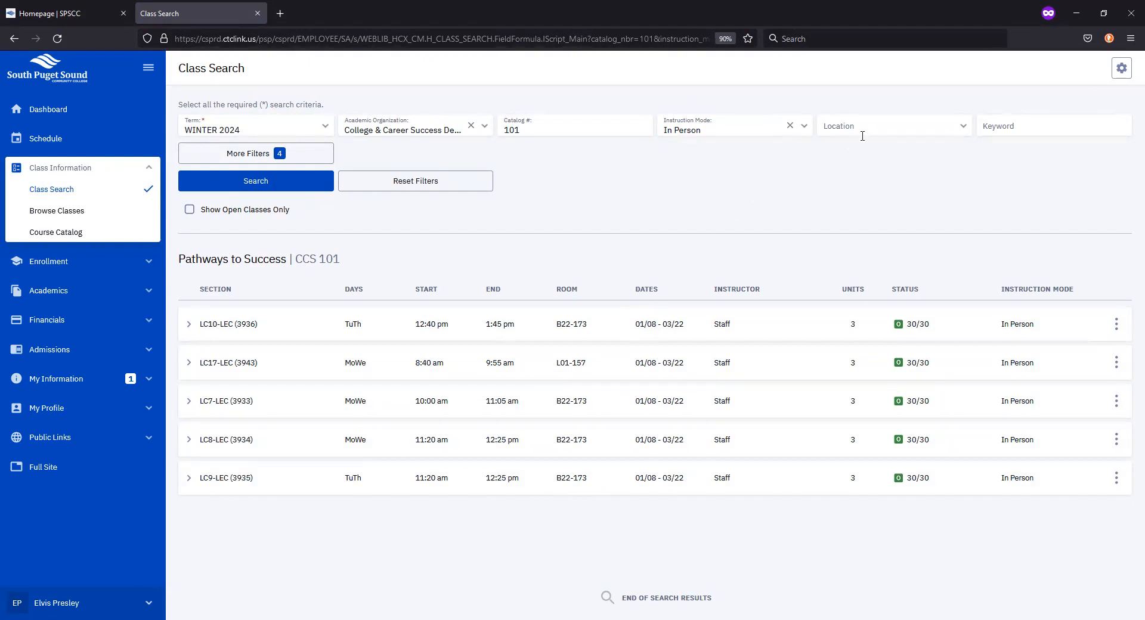
click(891, 125)
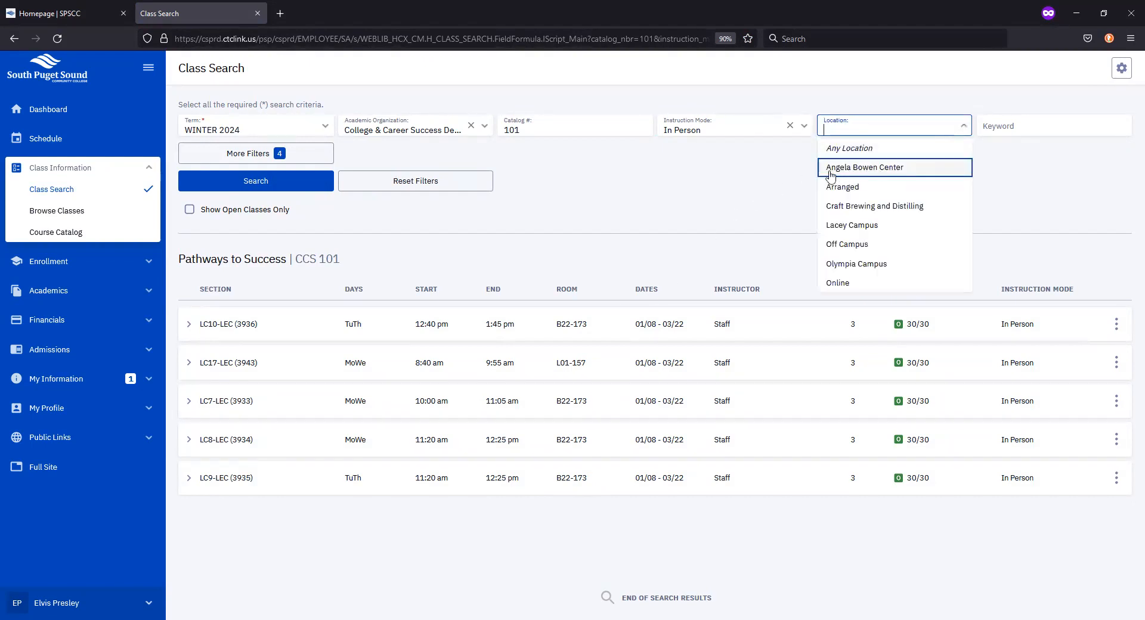
mouse_move(865, 187)
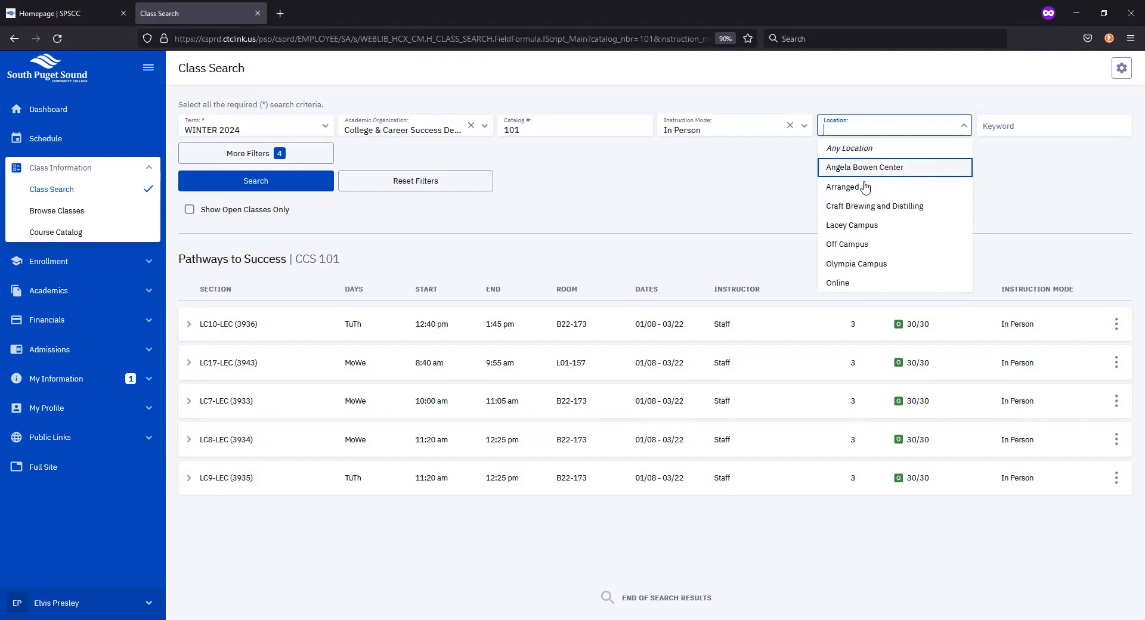
mouse_move(874, 205)
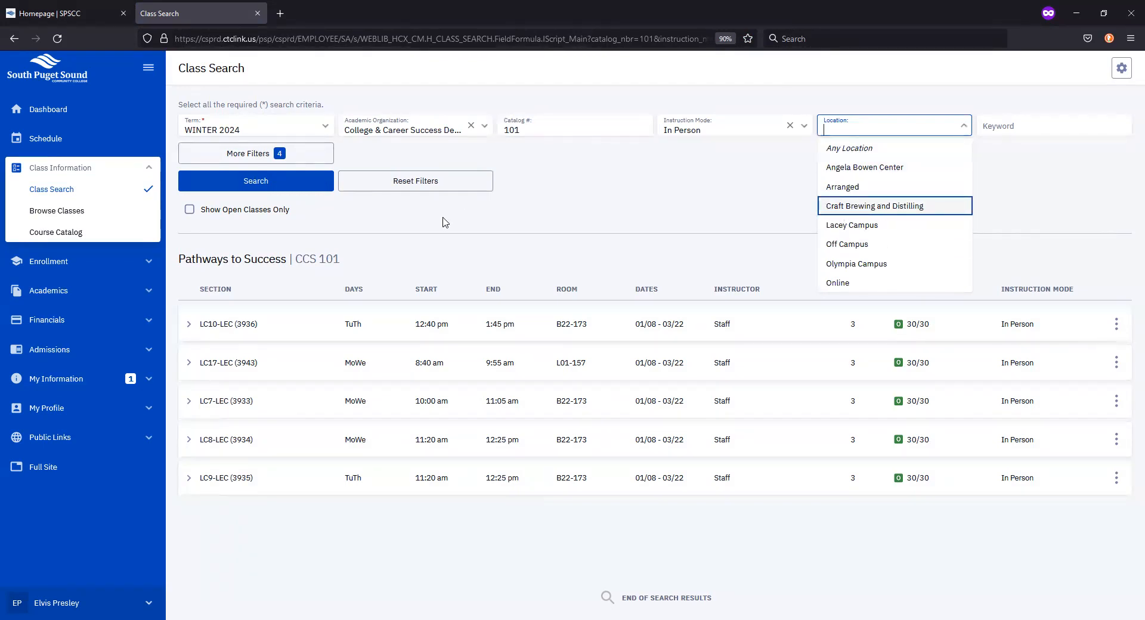
mouse_move(454, 229)
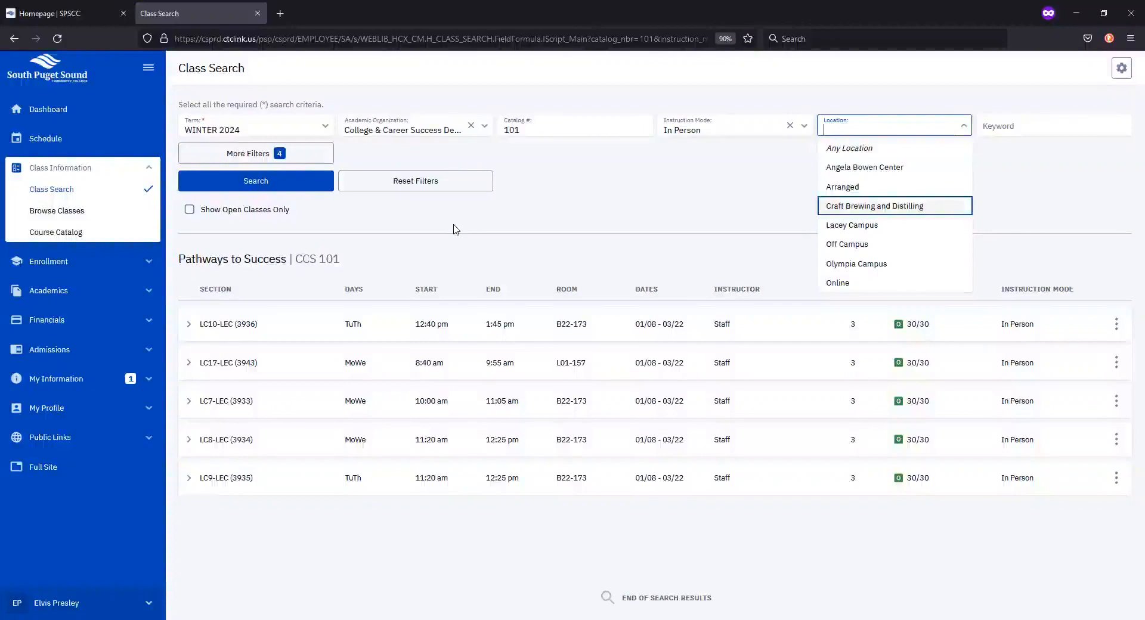
click(415, 180)
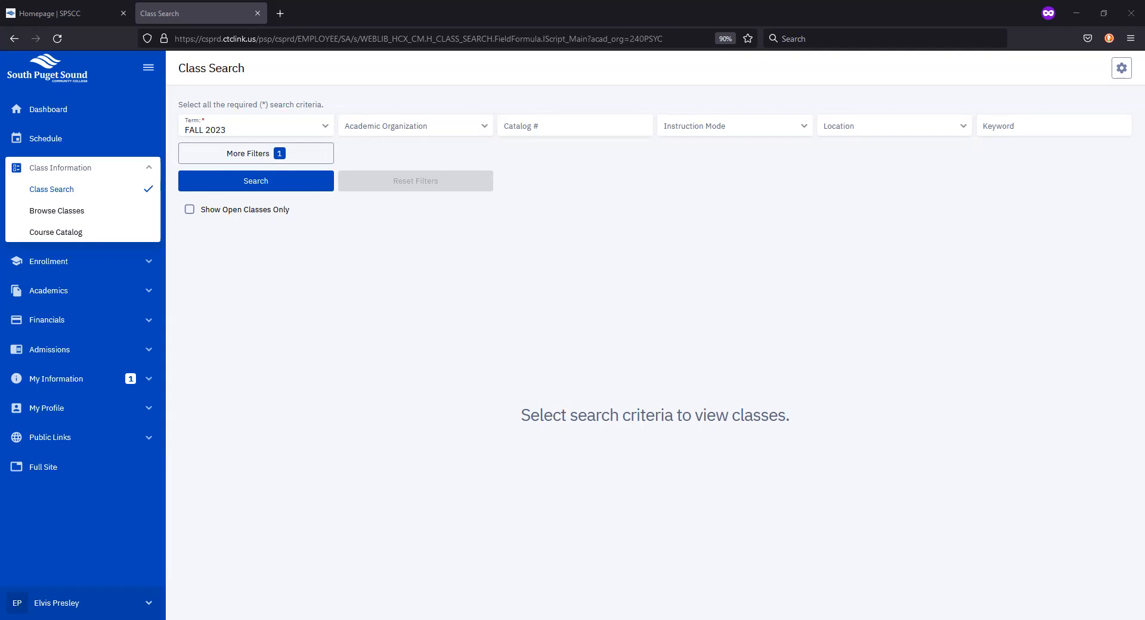
Search Psychology Dept (psy) catalog 116 for Fall 2023, listing three PSYC 116 sections.
text(psy)
text(1)
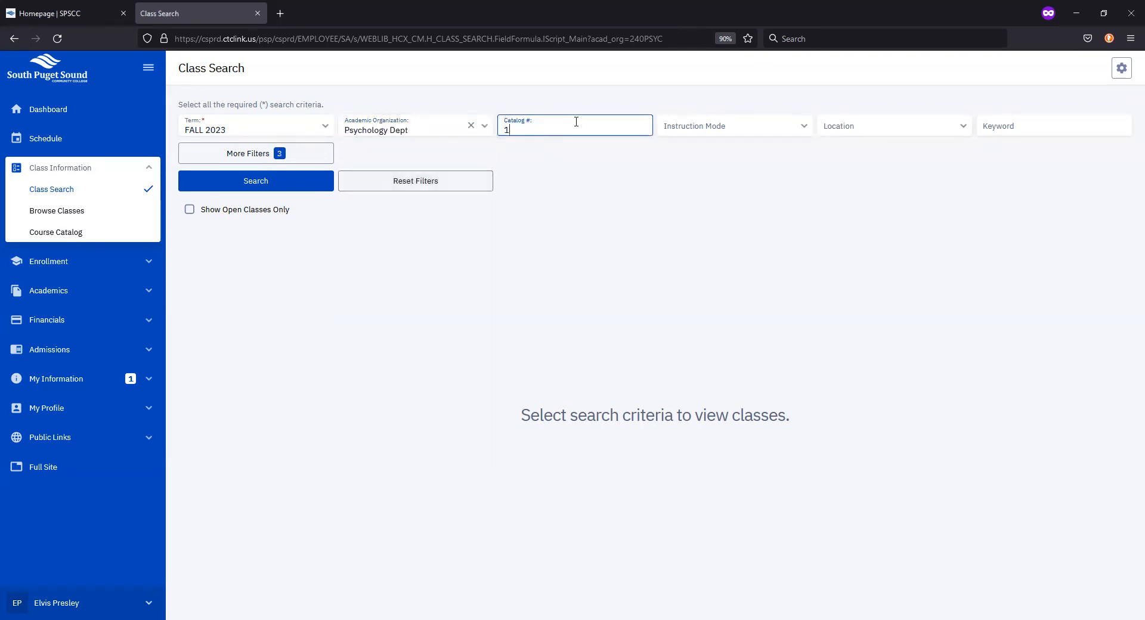
click(255, 180)
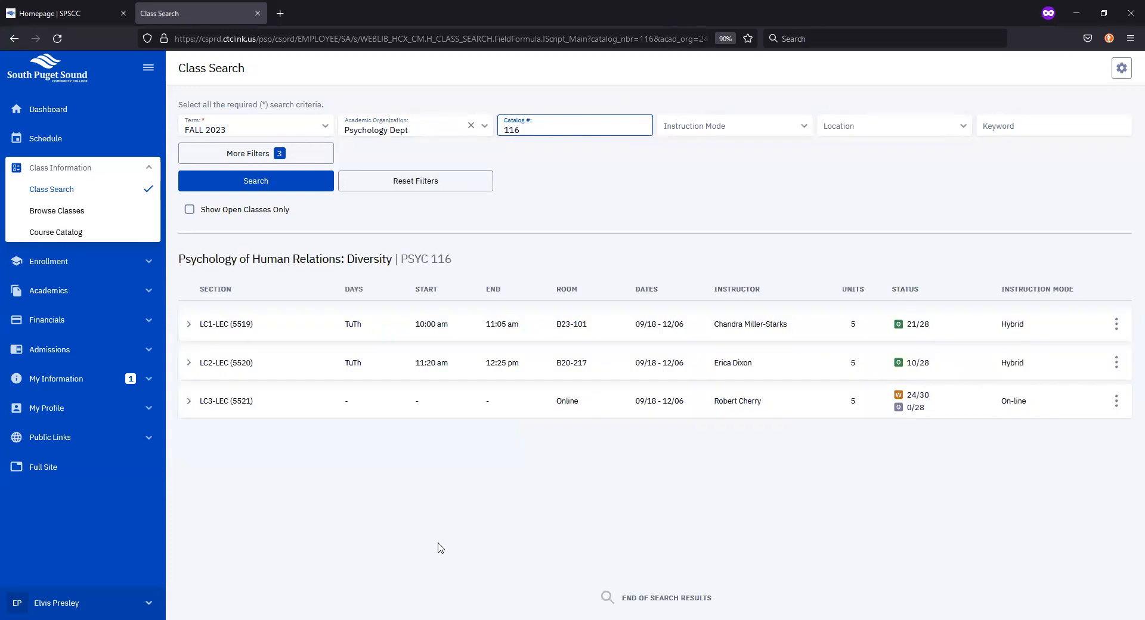
mouse_move(917, 368)
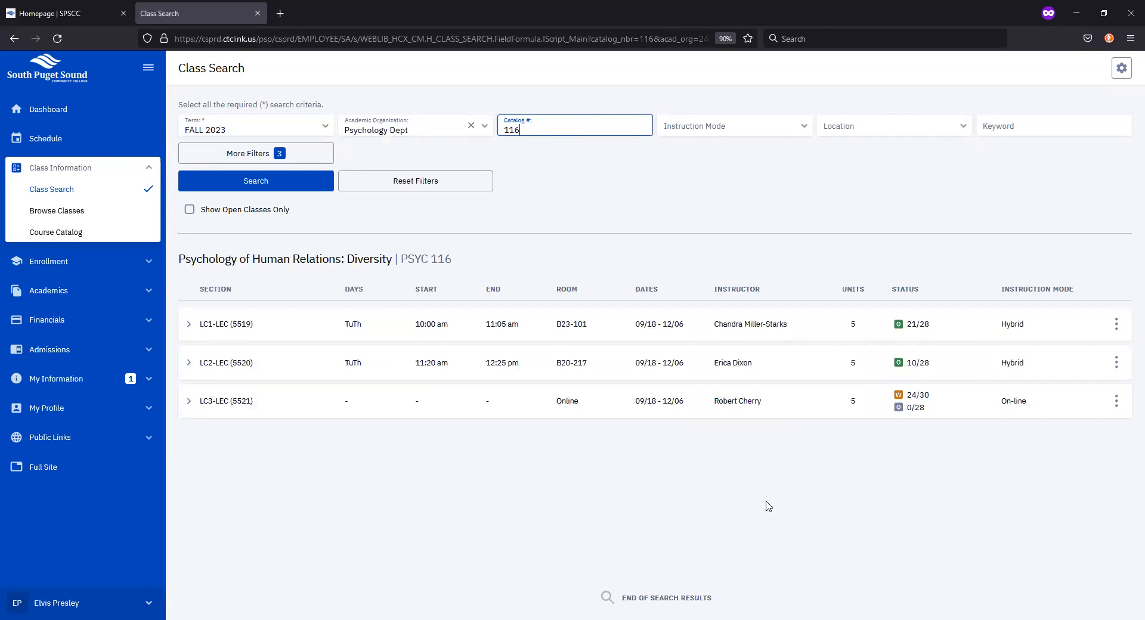
mouse_move(898, 408)
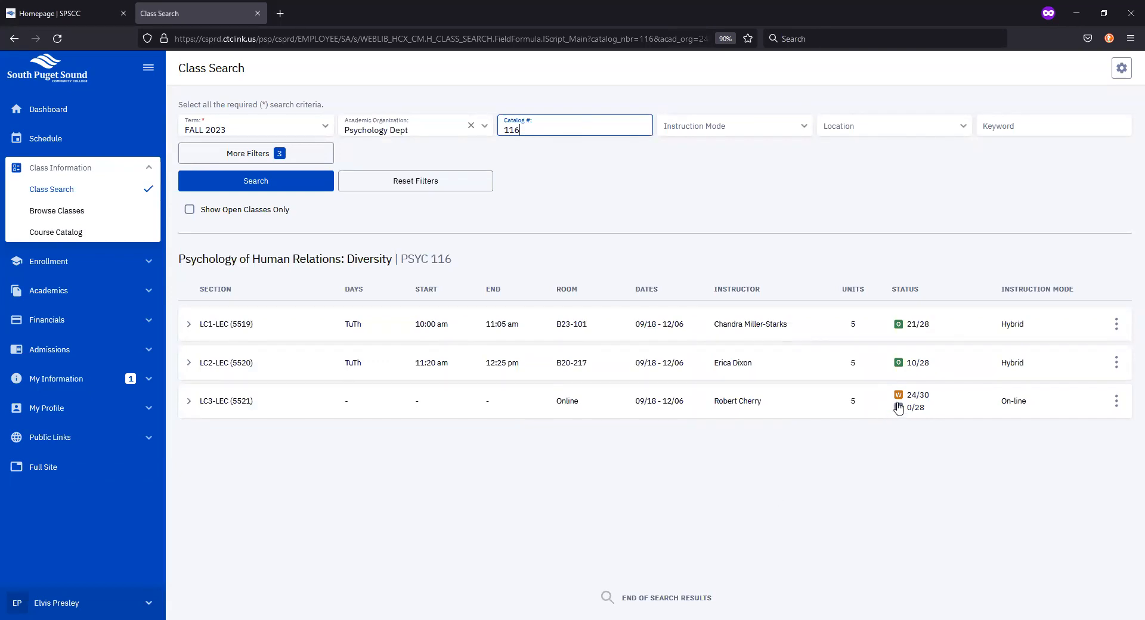
mouse_move(903, 425)
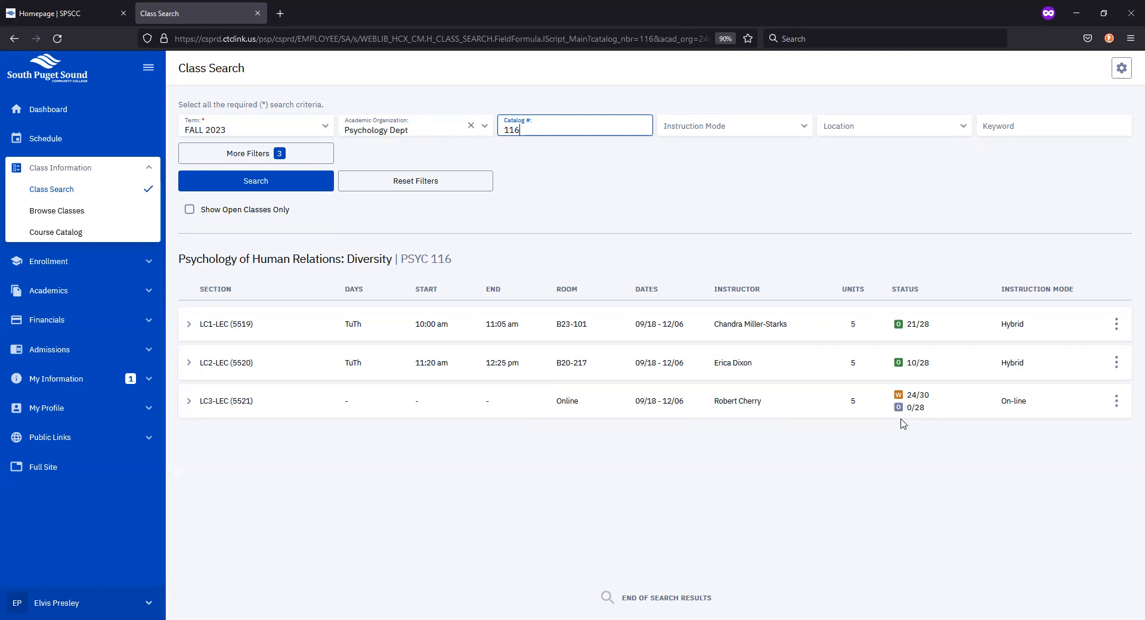
mouse_move(916, 419)
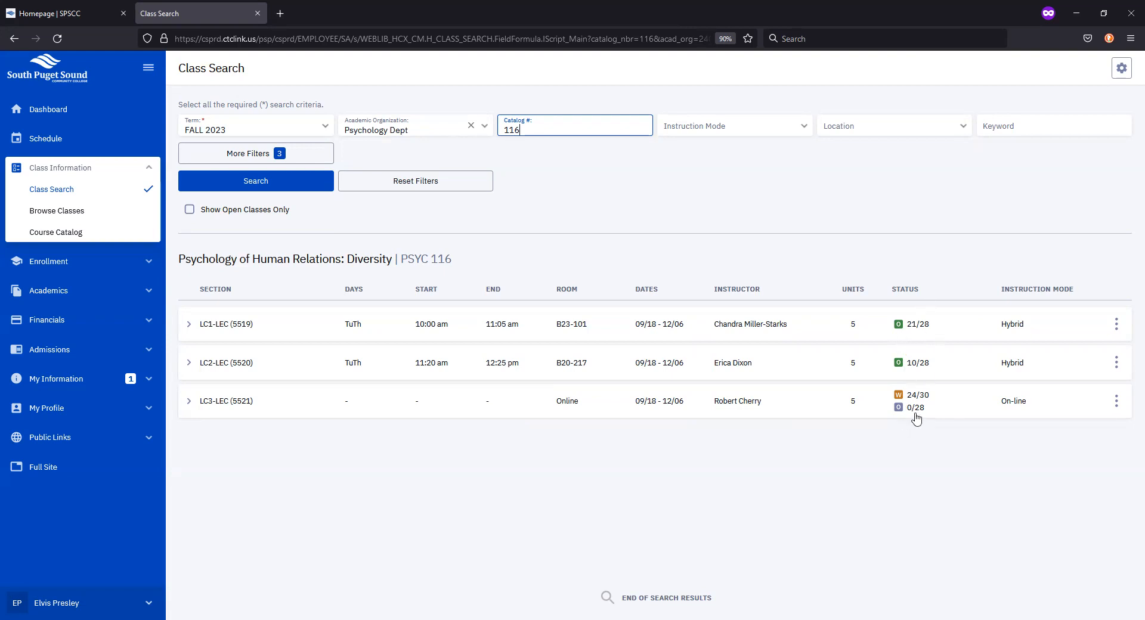
mouse_move(922, 446)
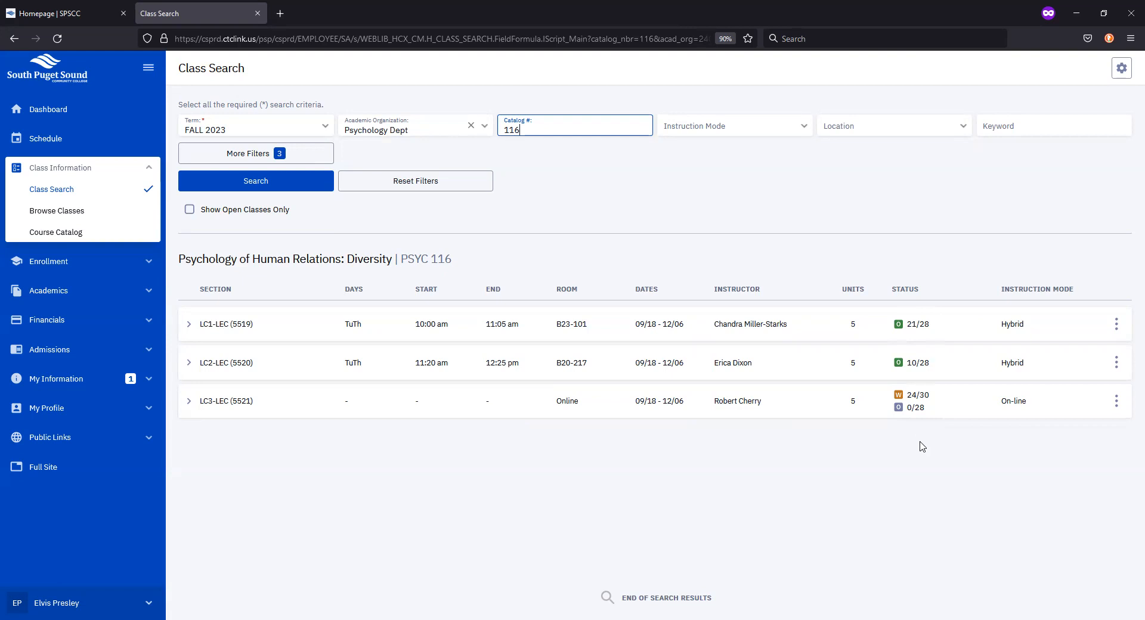
mouse_move(914, 340)
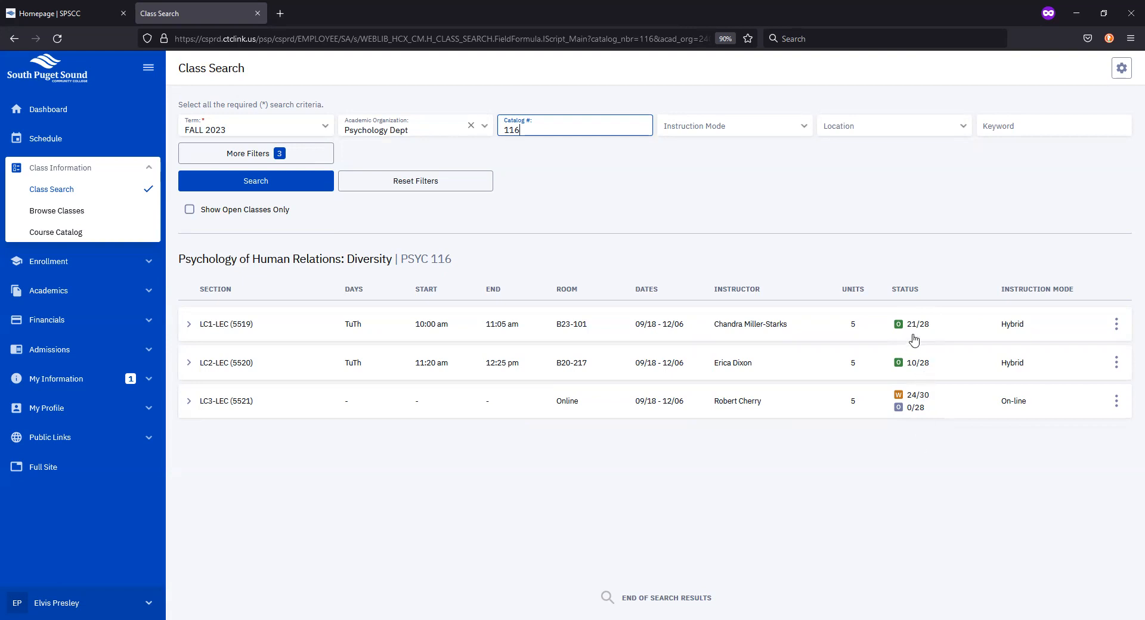
mouse_move(929, 337)
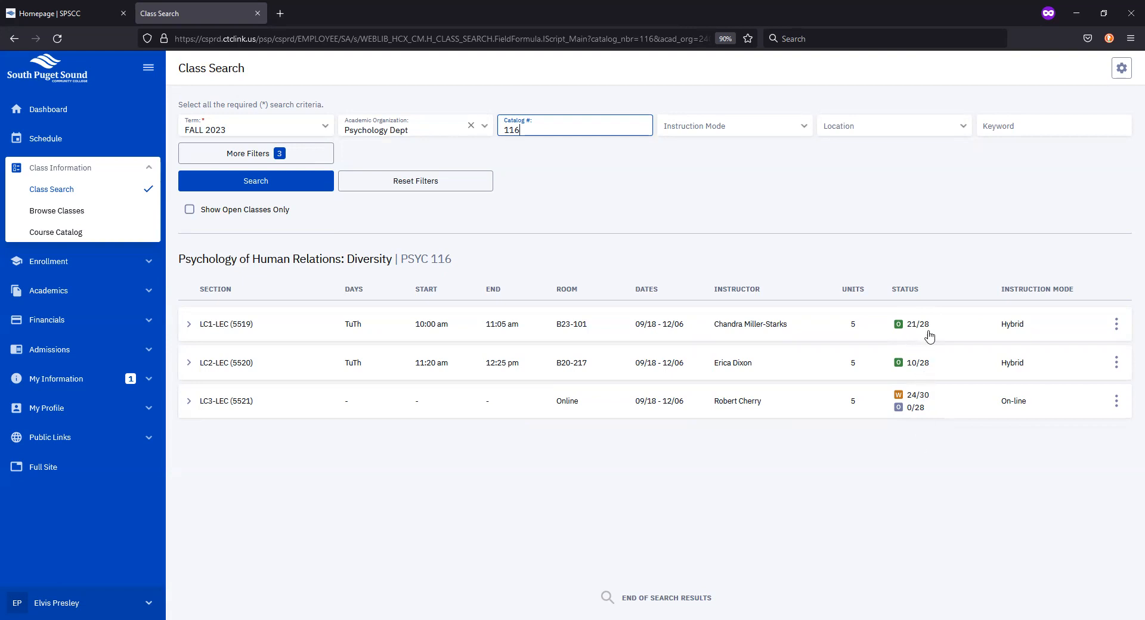
mouse_move(920, 376)
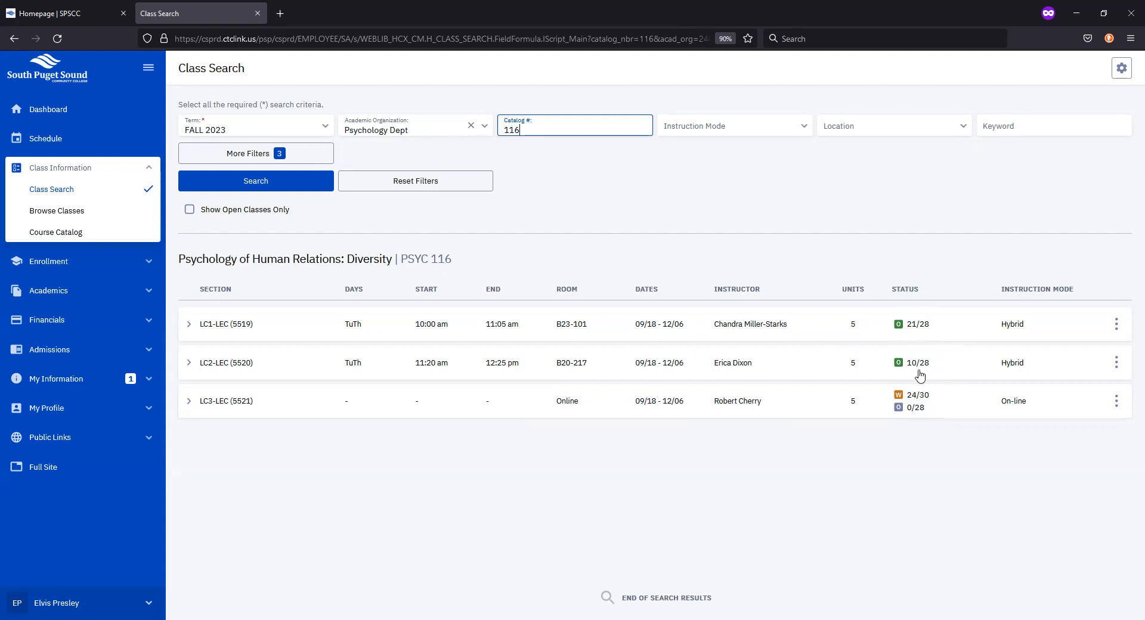
mouse_move(909, 422)
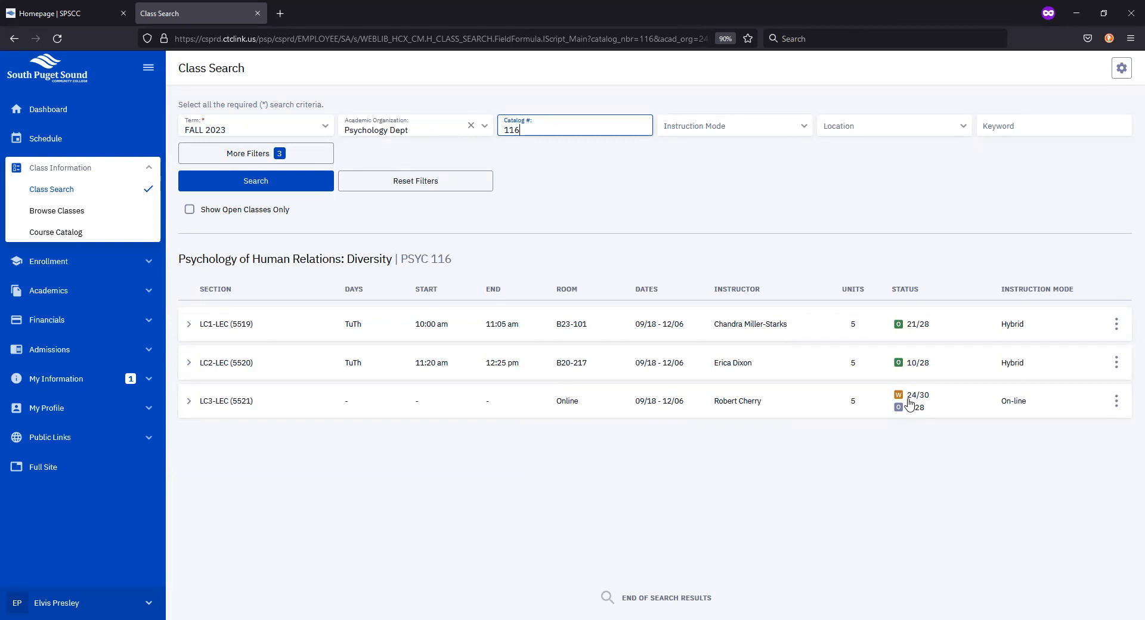
mouse_move(916, 443)
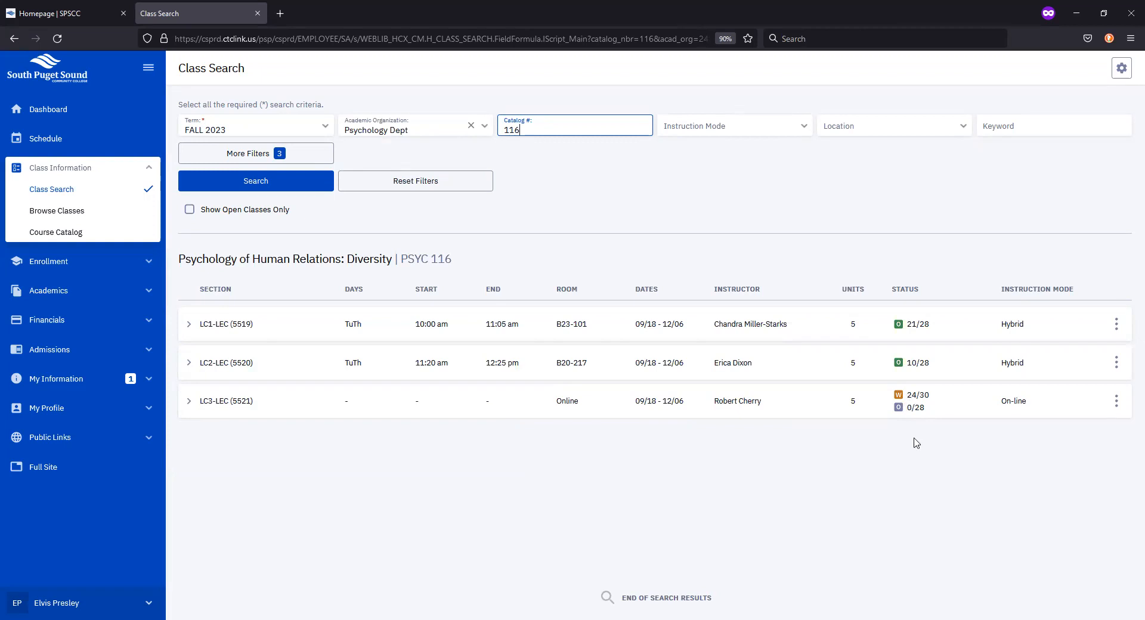
mouse_move(924, 431)
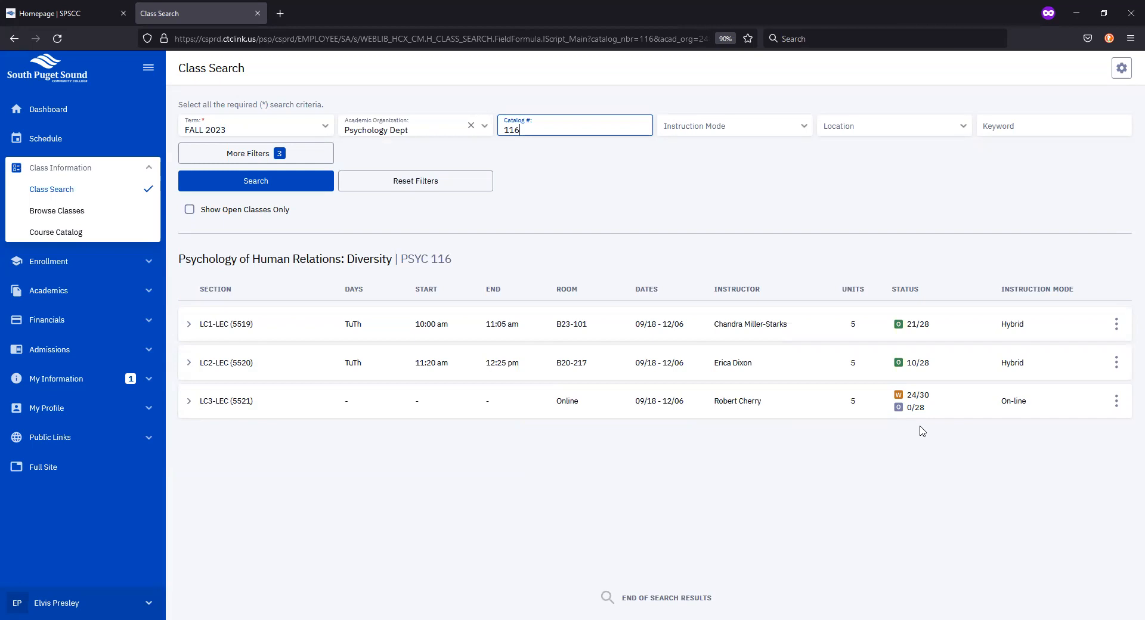
mouse_move(917, 431)
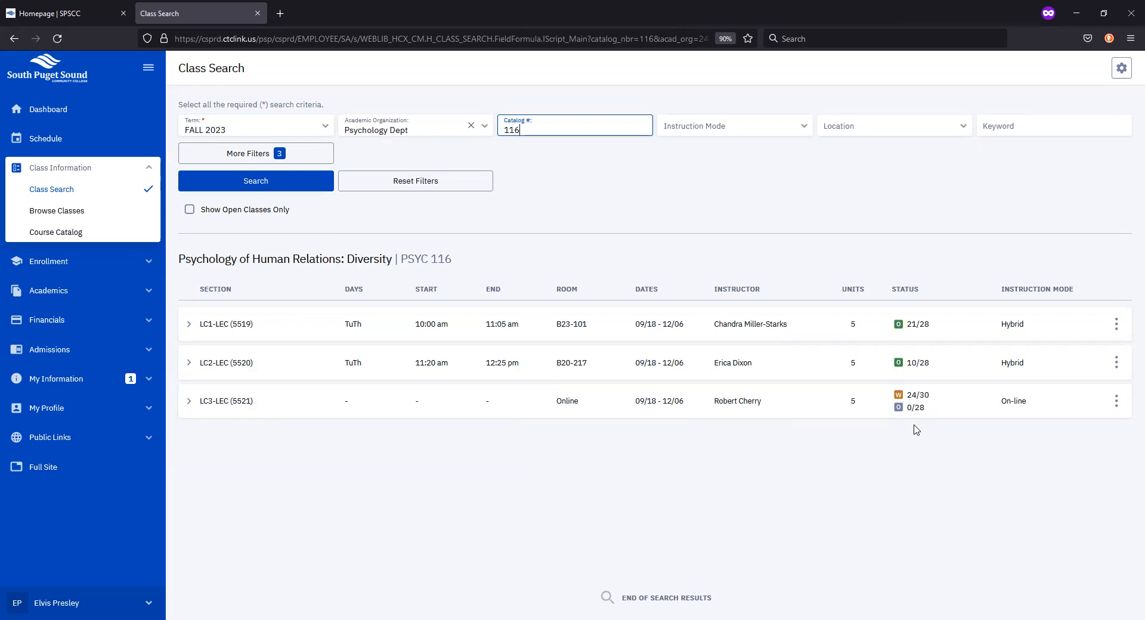
mouse_move(543, 440)
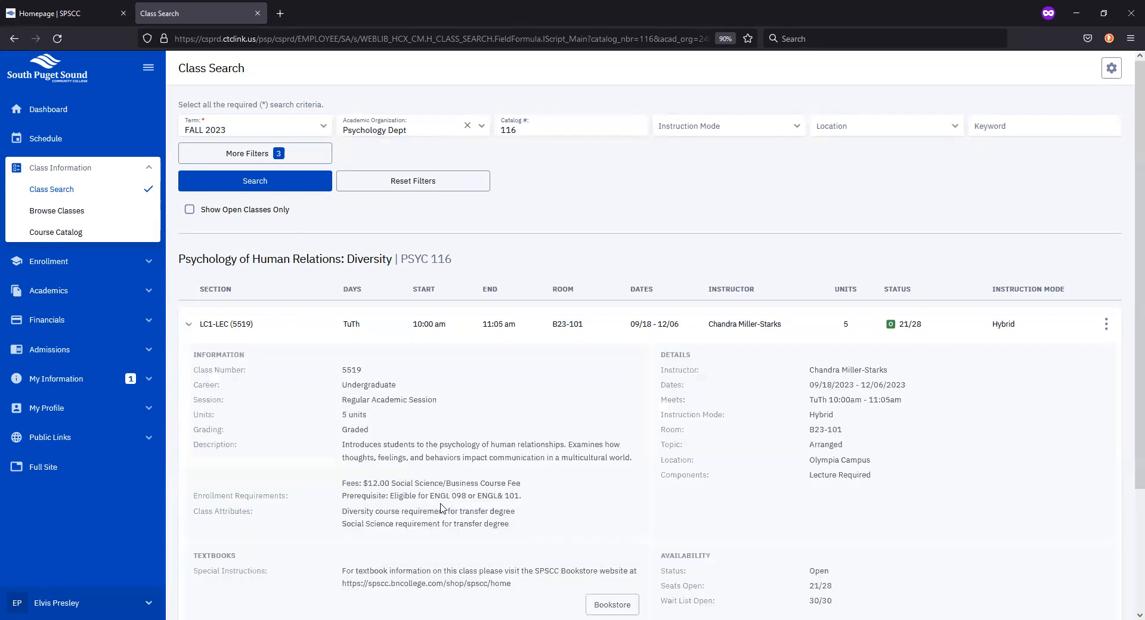
scroll(down, 3)
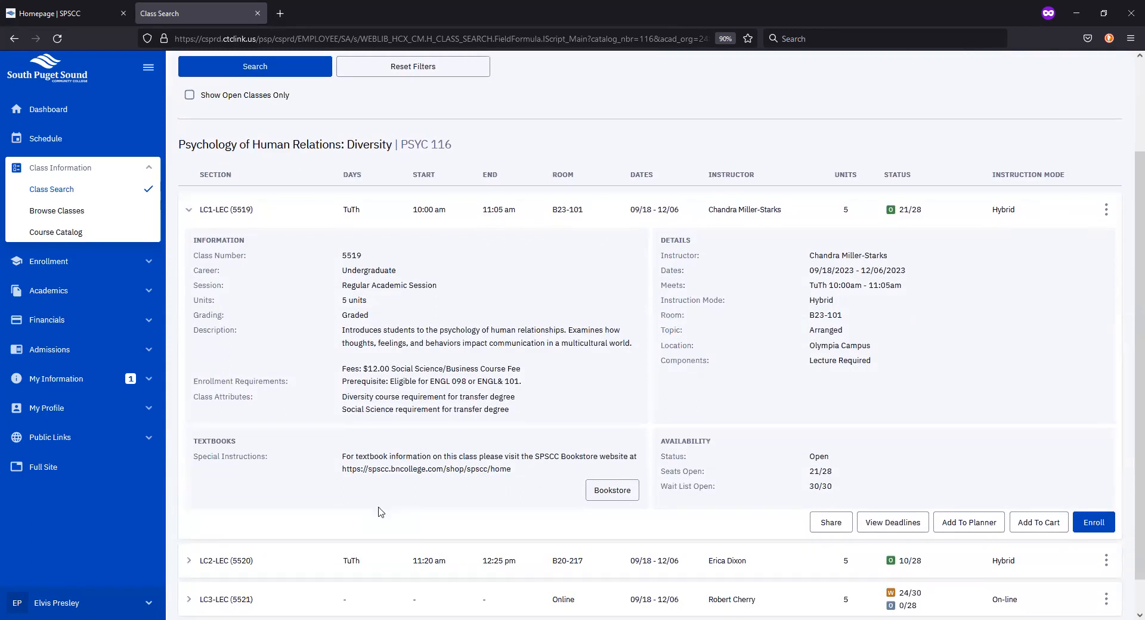
mouse_move(376, 513)
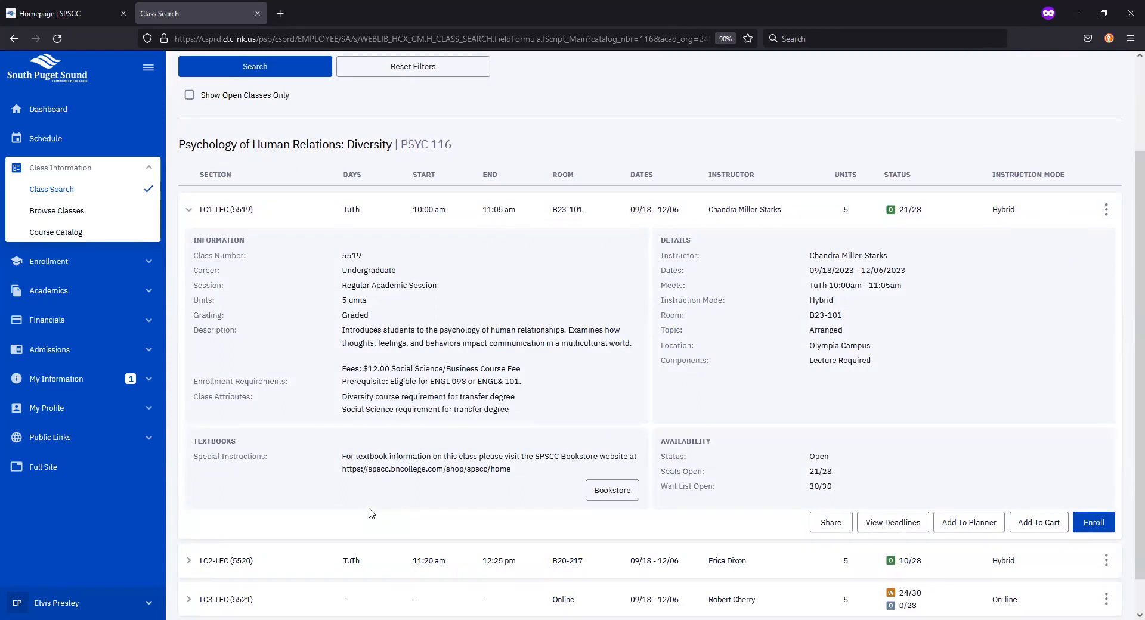
mouse_move(414, 354)
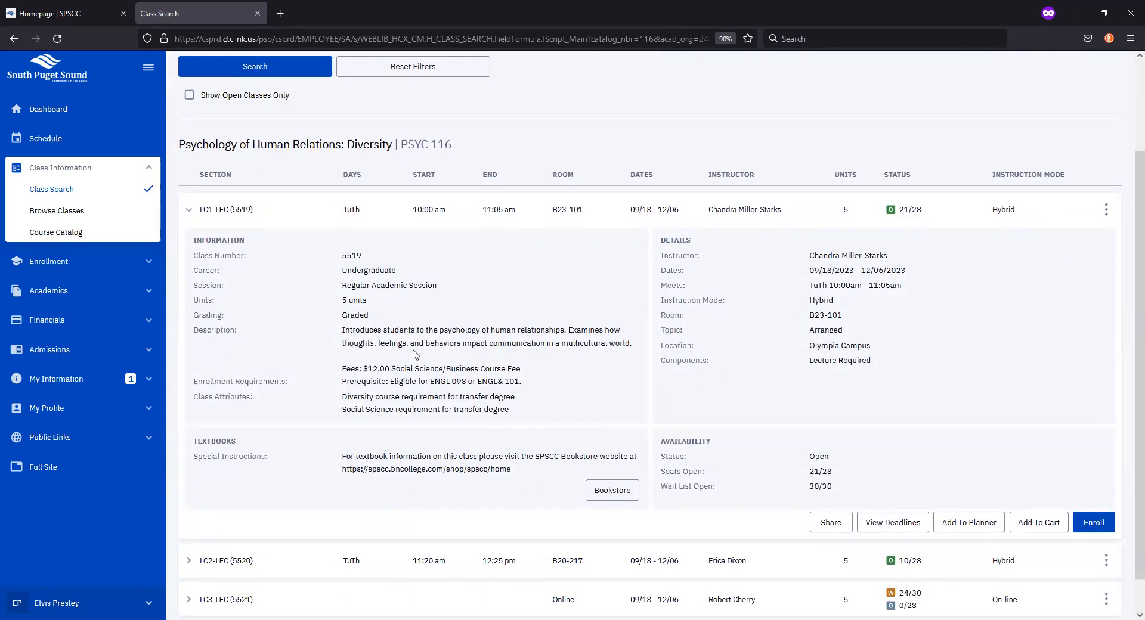
mouse_move(807, 353)
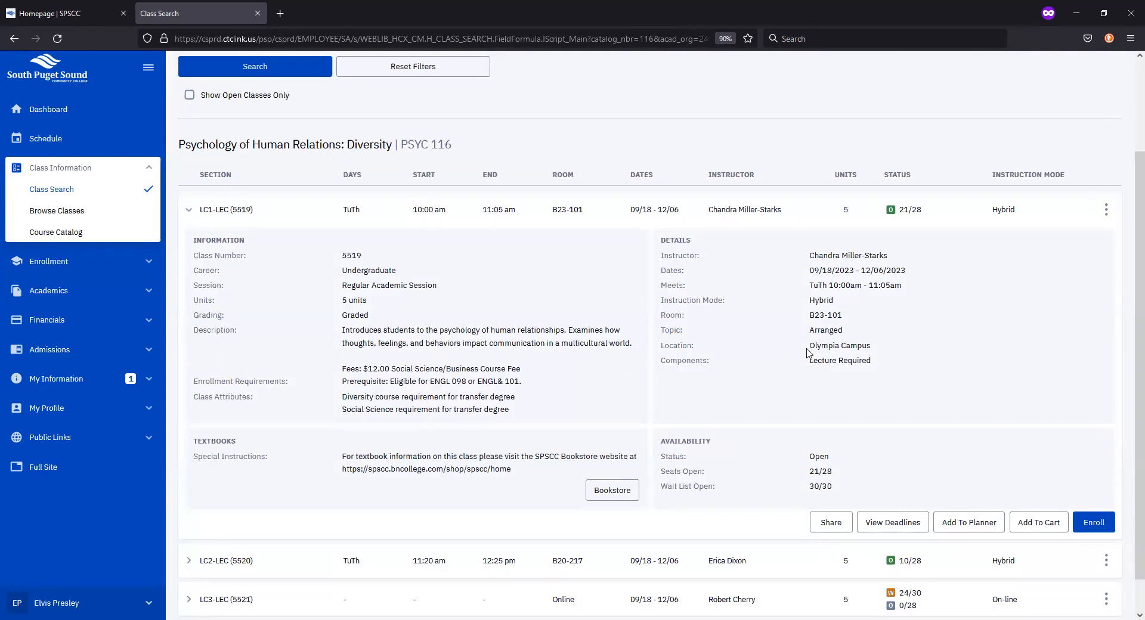
mouse_move(363, 395)
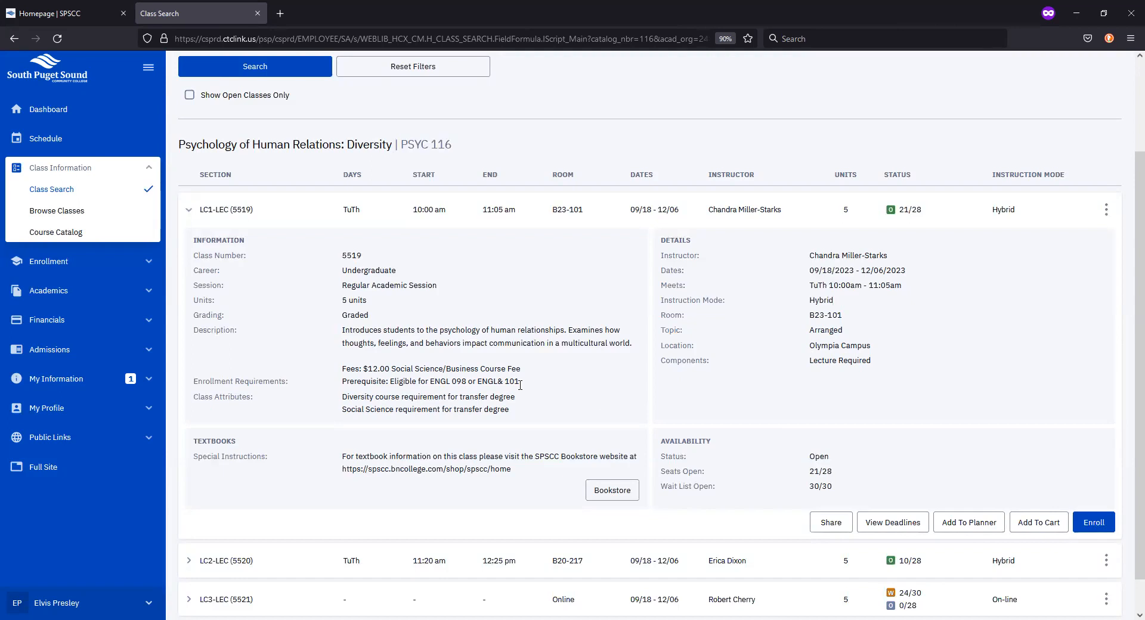
mouse_move(616, 399)
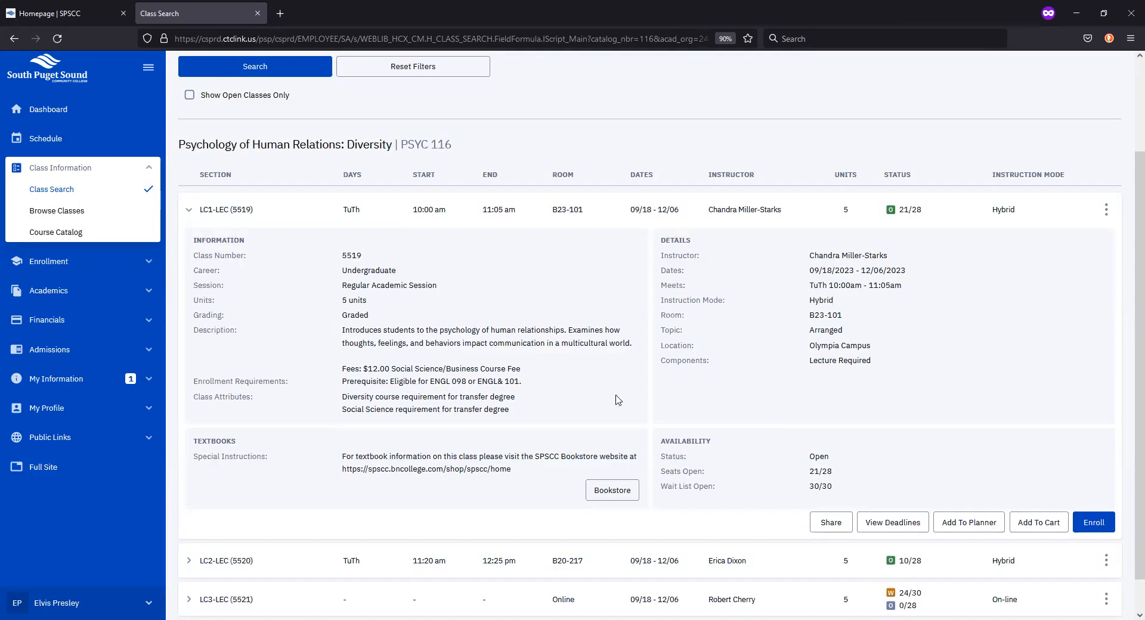
mouse_move(661, 412)
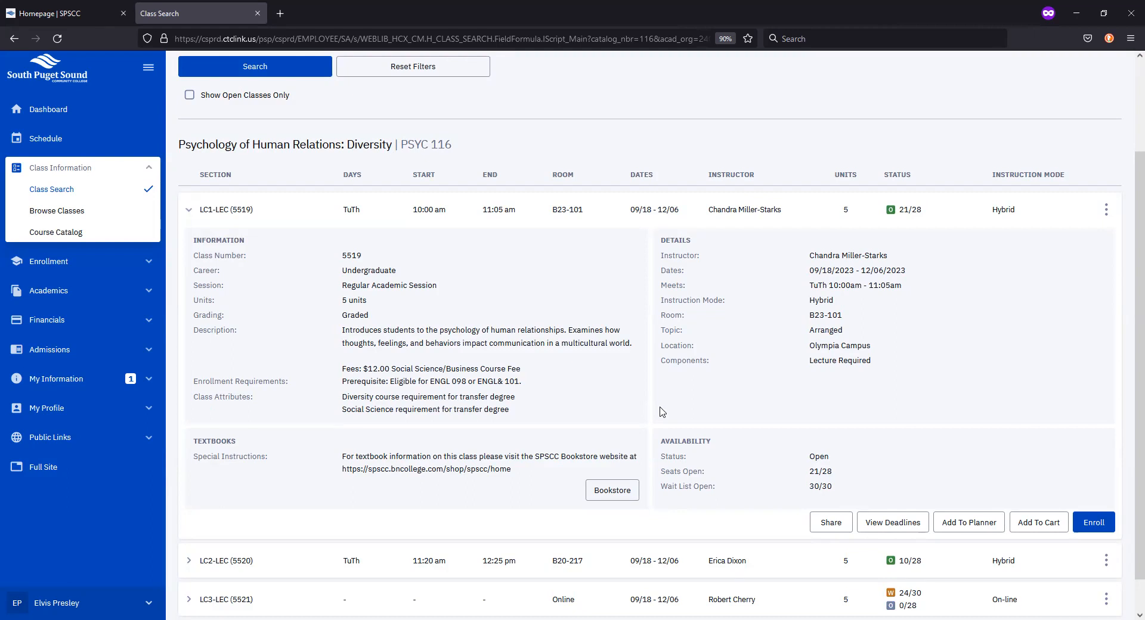
mouse_move(1095, 523)
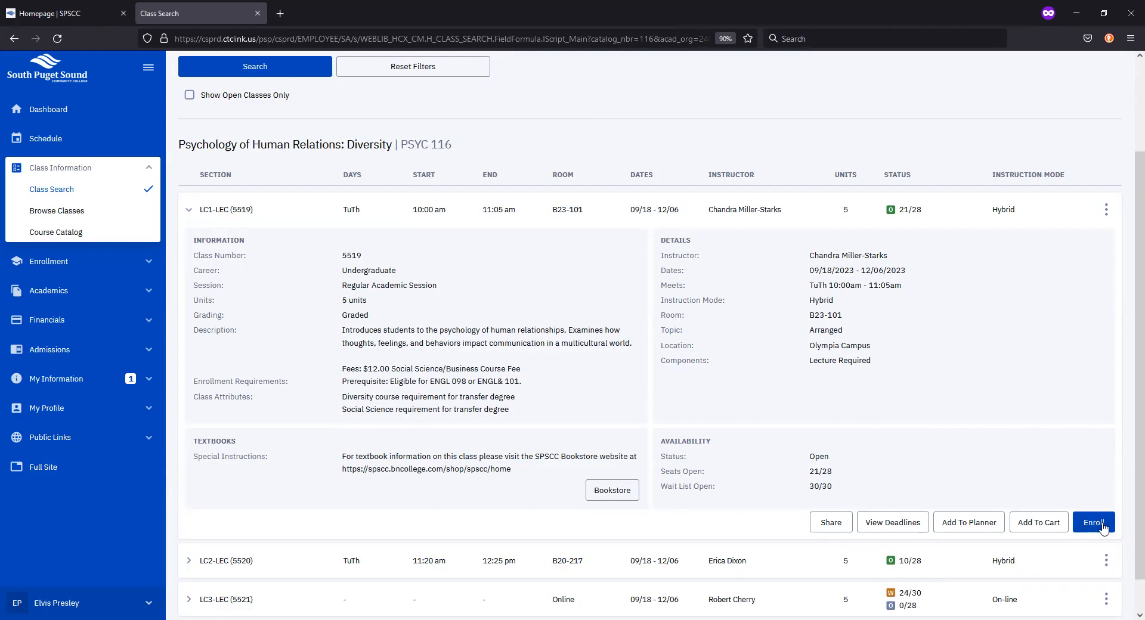
Enroll in PSYC 116 LC1 (class 5519) with no permission number or wait list and save.
click(1094, 522)
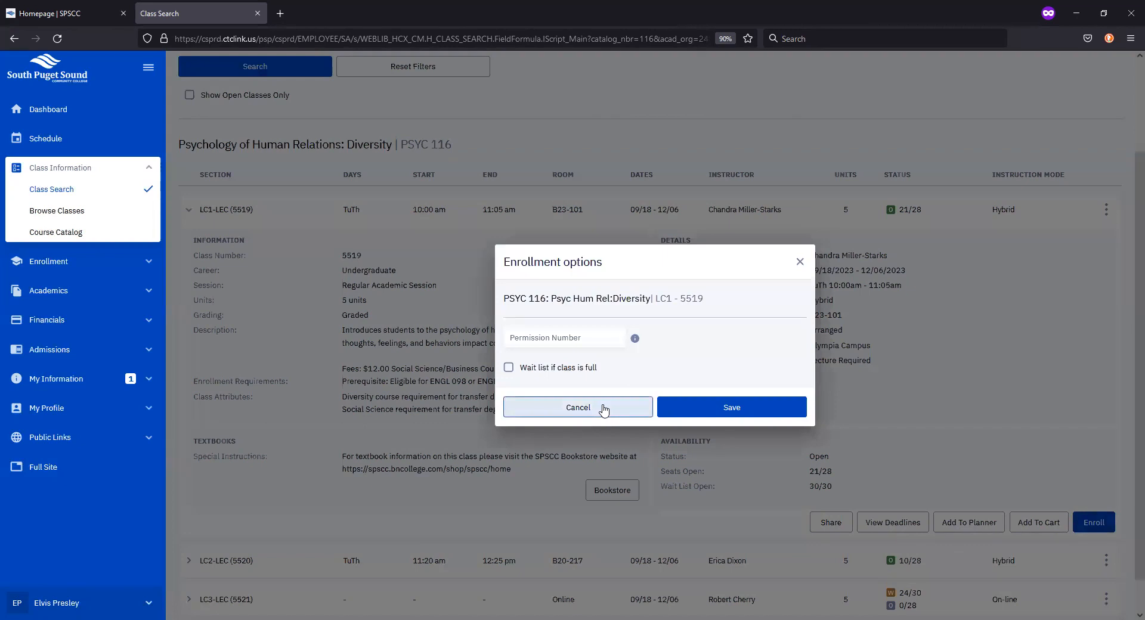
mouse_move(618, 360)
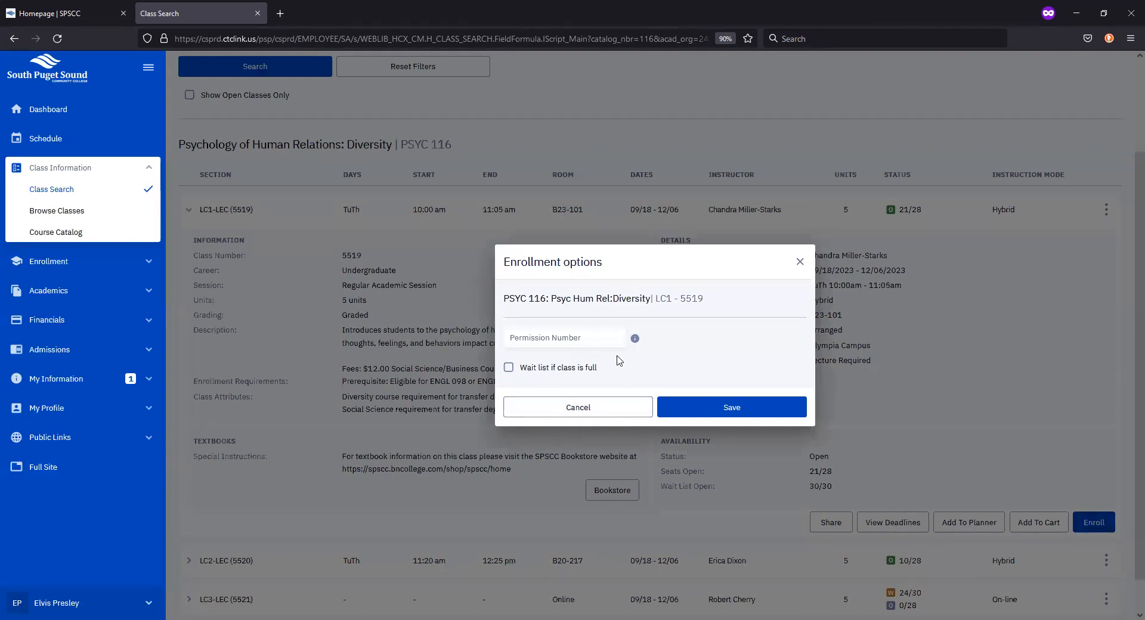
mouse_move(554, 358)
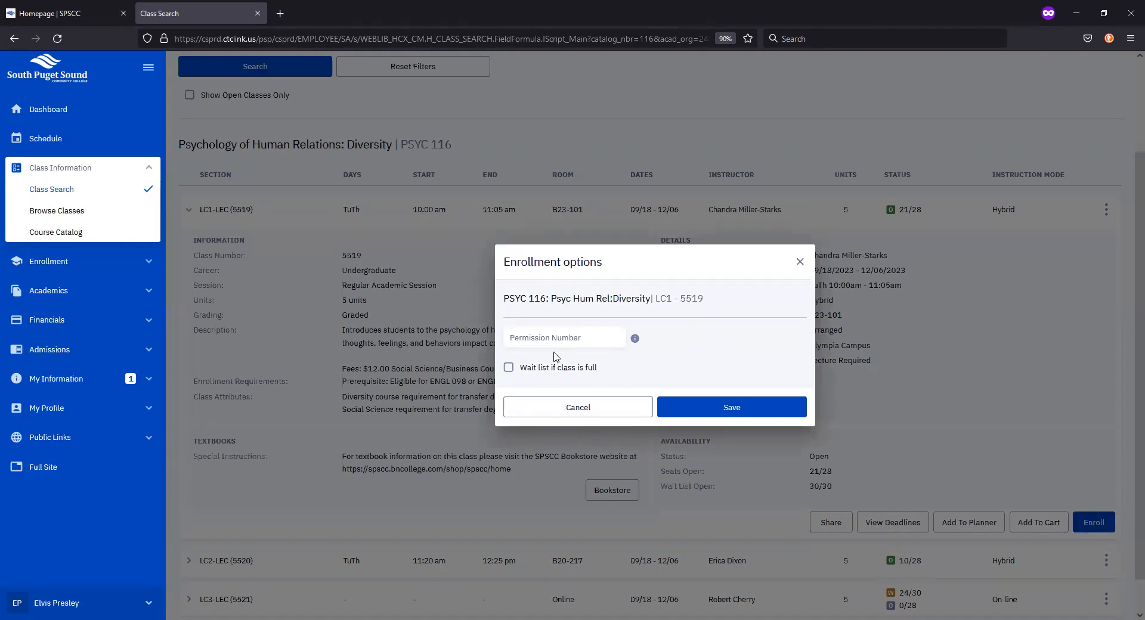
mouse_move(706, 340)
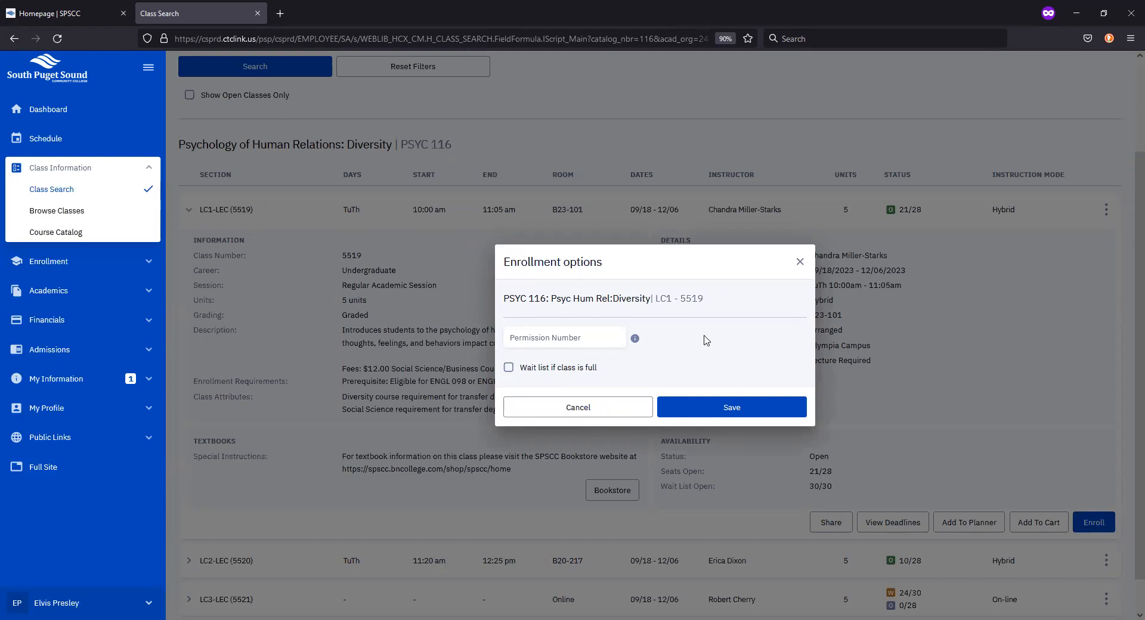
mouse_move(731, 407)
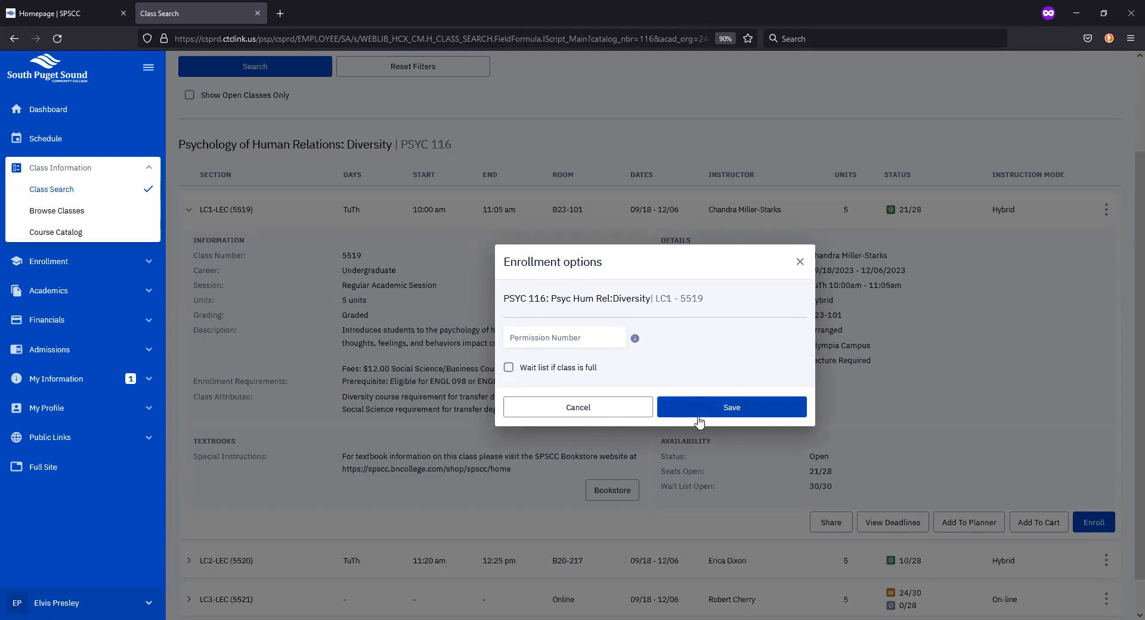
click(730, 406)
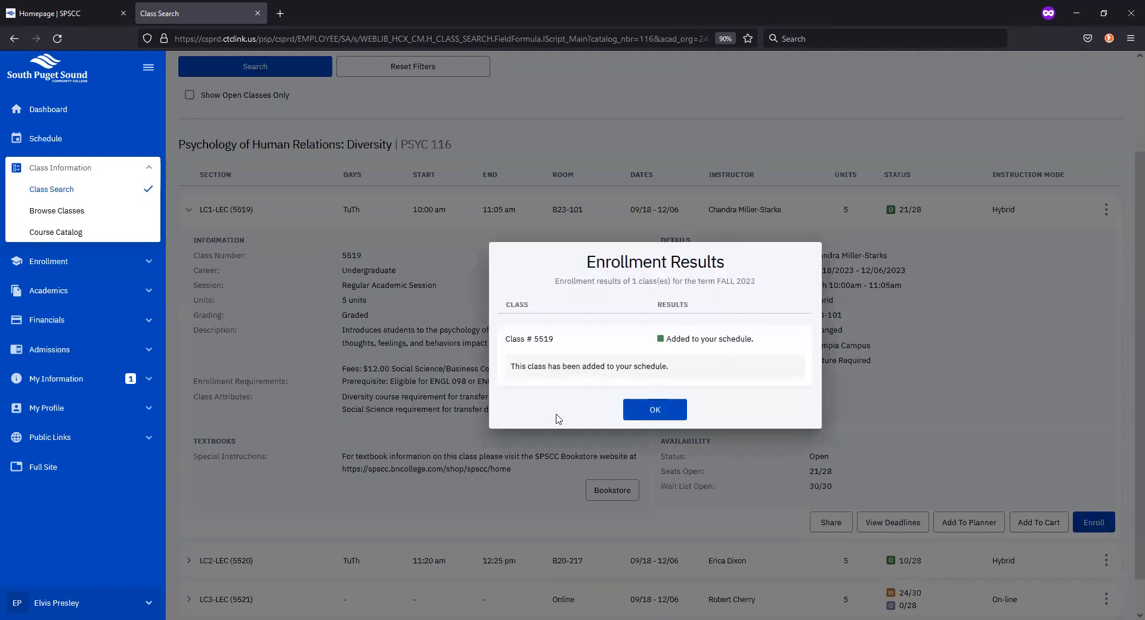
mouse_move(604, 424)
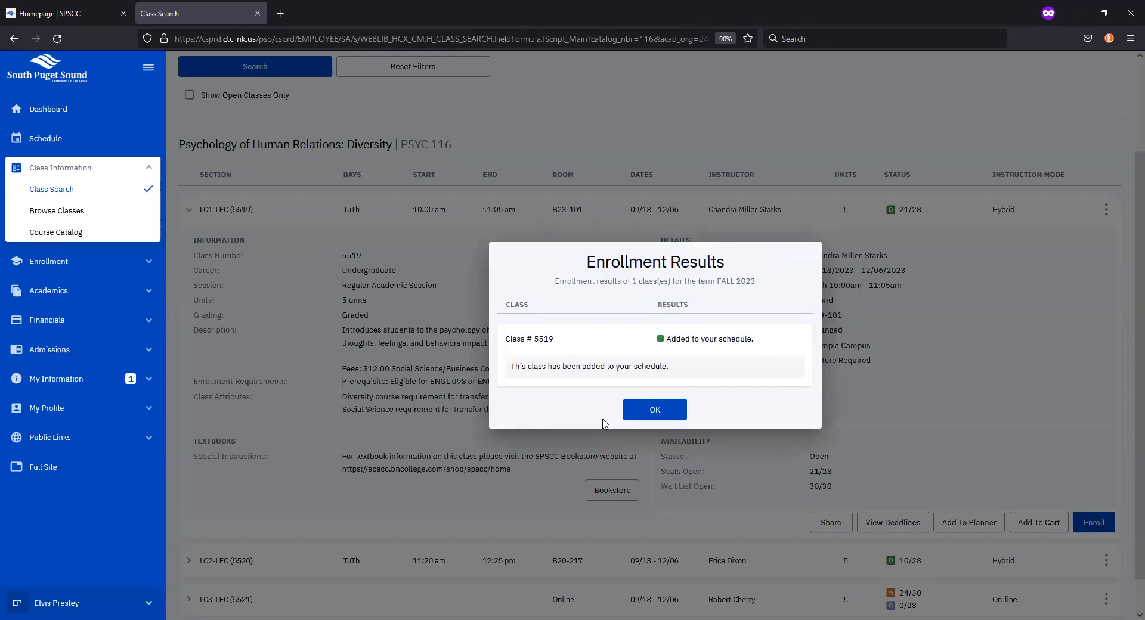
mouse_move(654, 411)
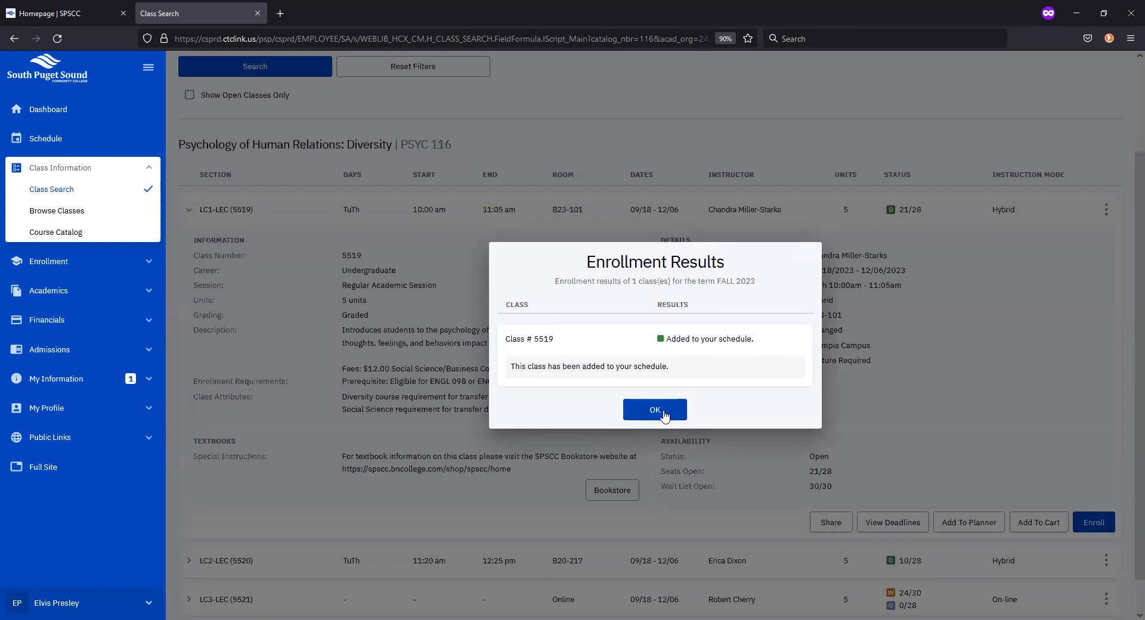
Dismiss the enrollment message and expand LC2-LEC (5520) showing 10 of 28 open seats.
click(655, 409)
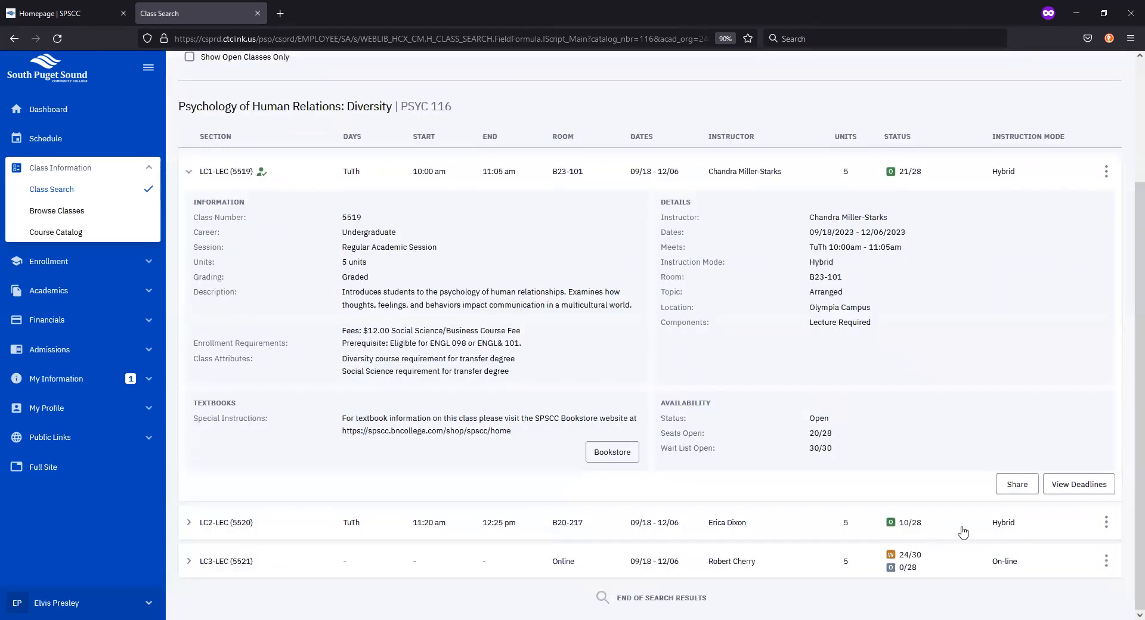
click(189, 521)
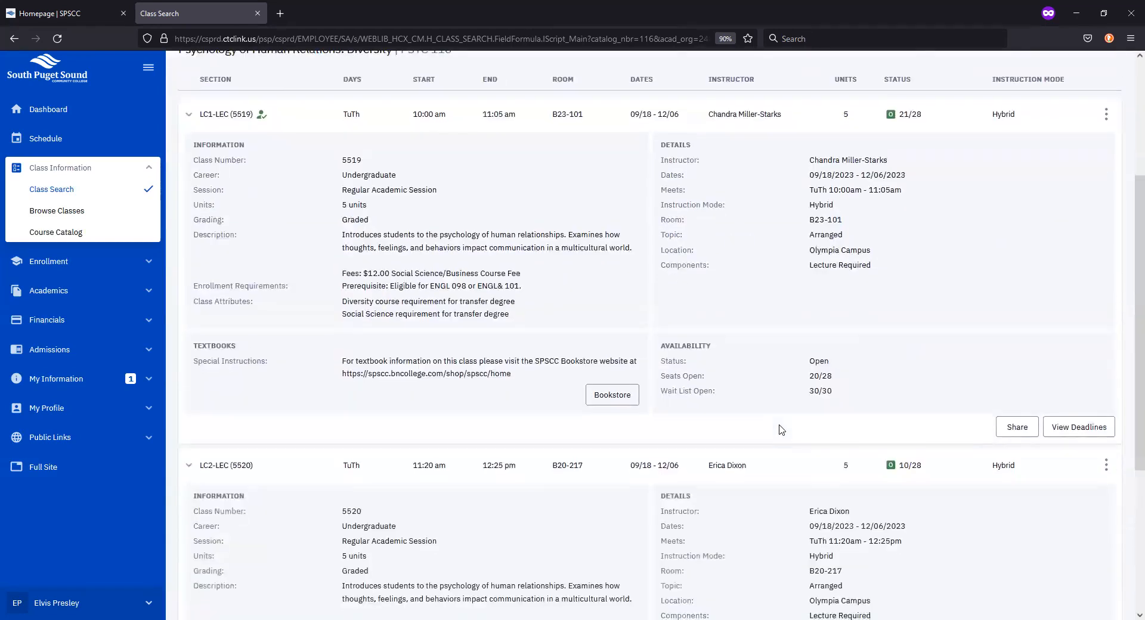
scroll(down, 3)
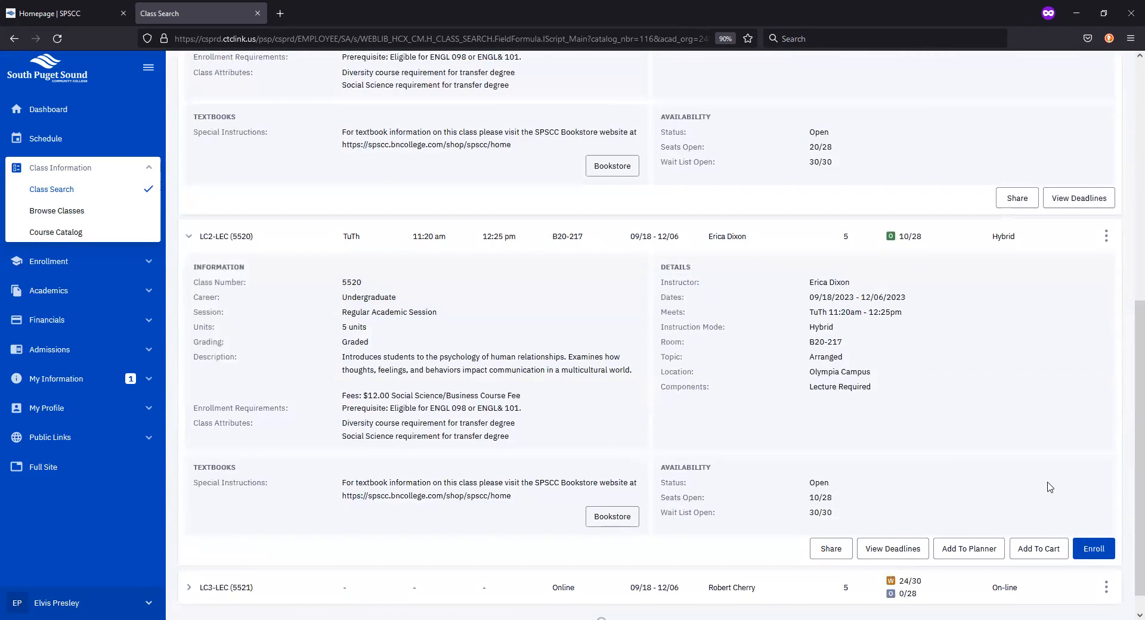
mouse_move(984, 482)
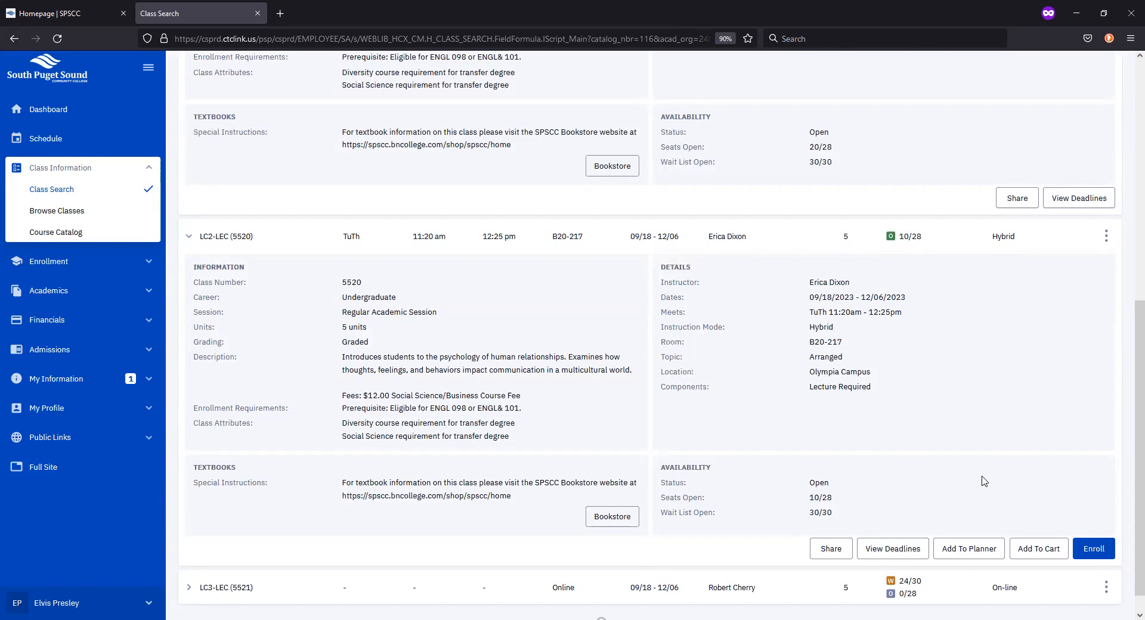
scroll(up, 3)
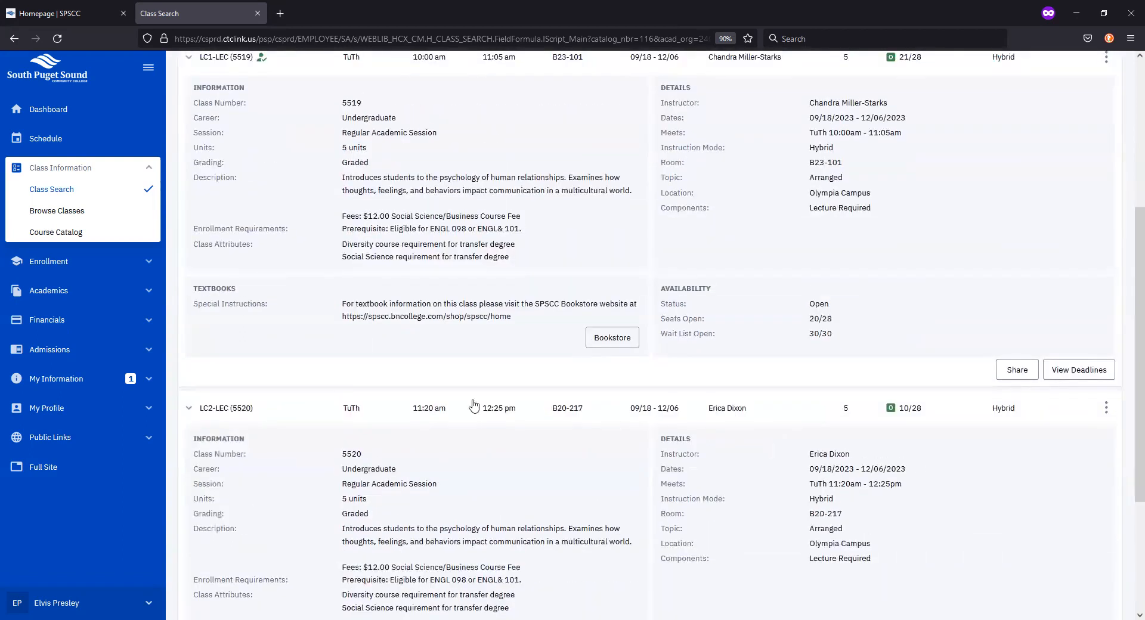
scroll(up, 3)
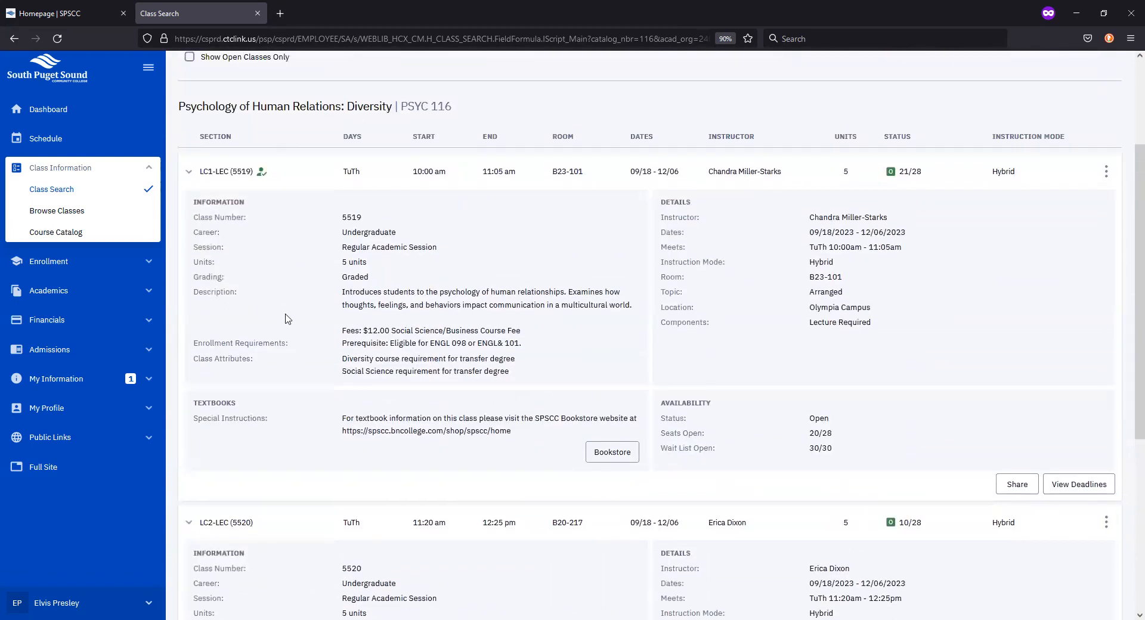
scroll(down, 3)
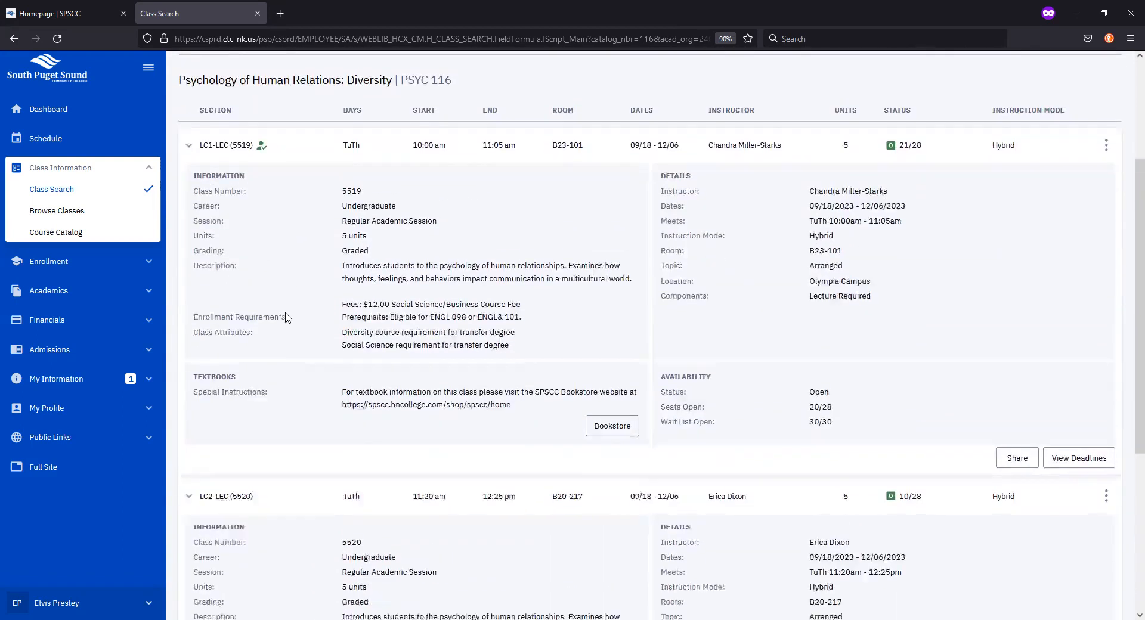
scroll(down, 3)
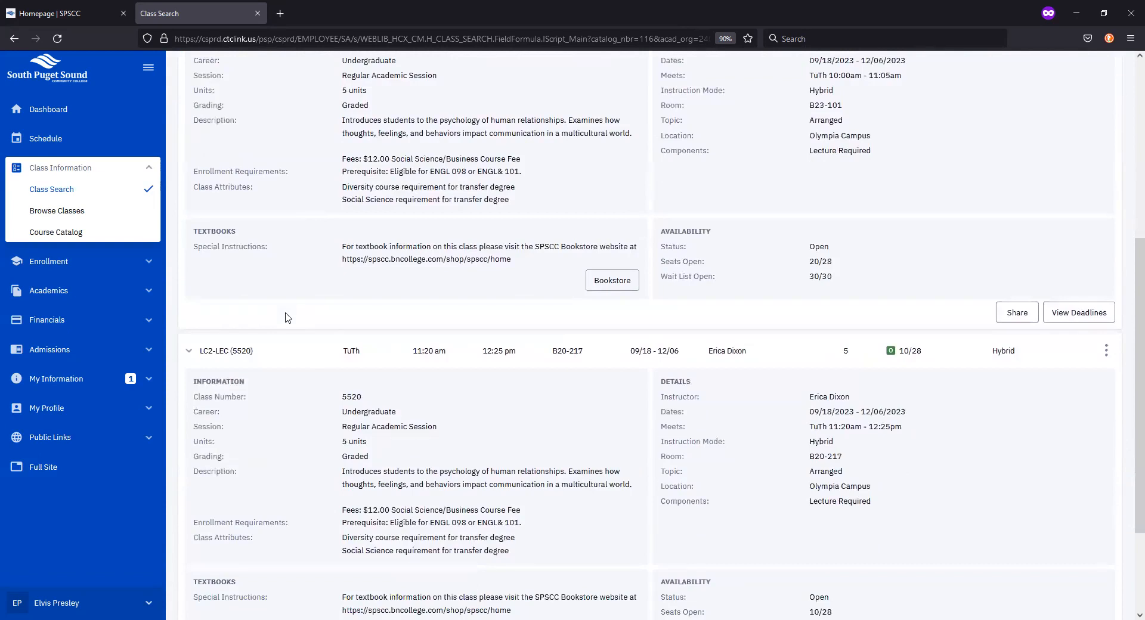
scroll(down, 3)
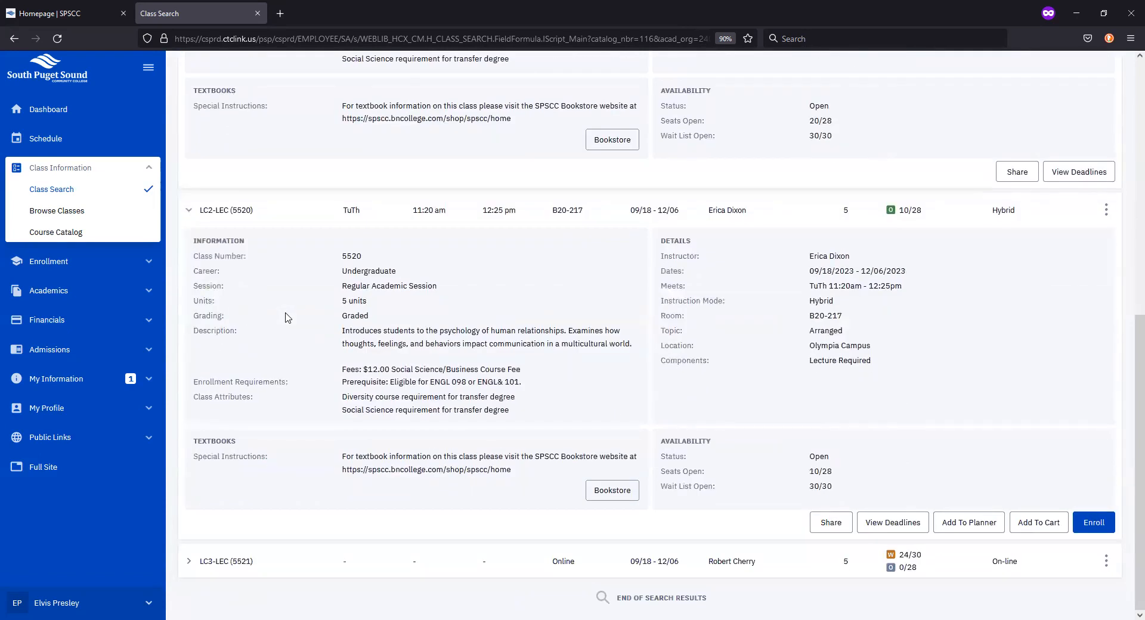
mouse_move(848, 500)
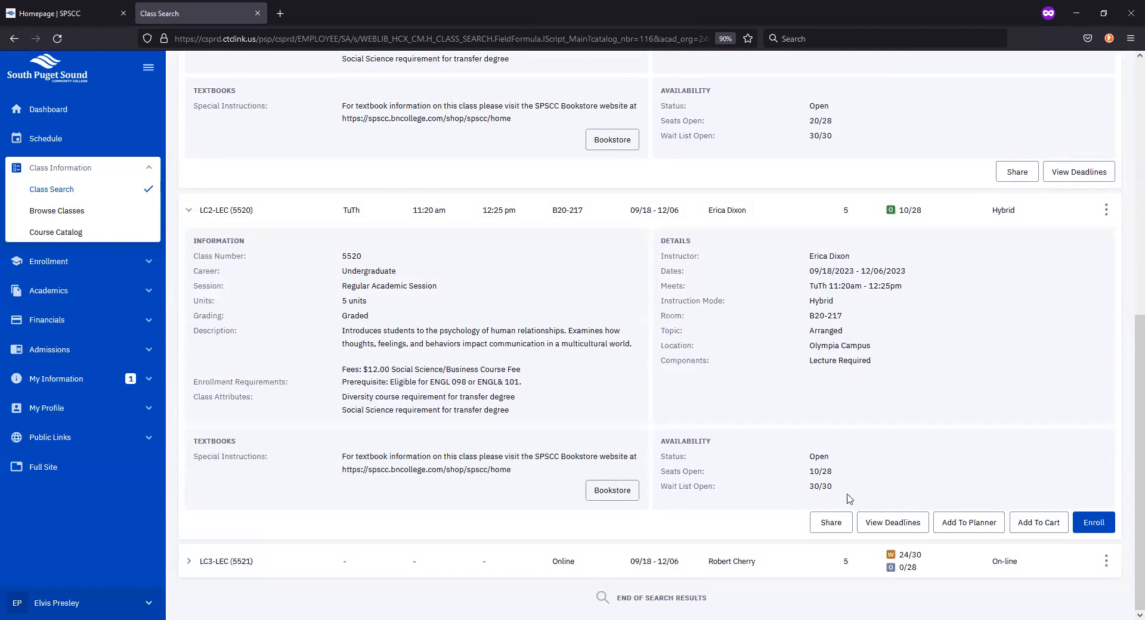
mouse_move(1039, 523)
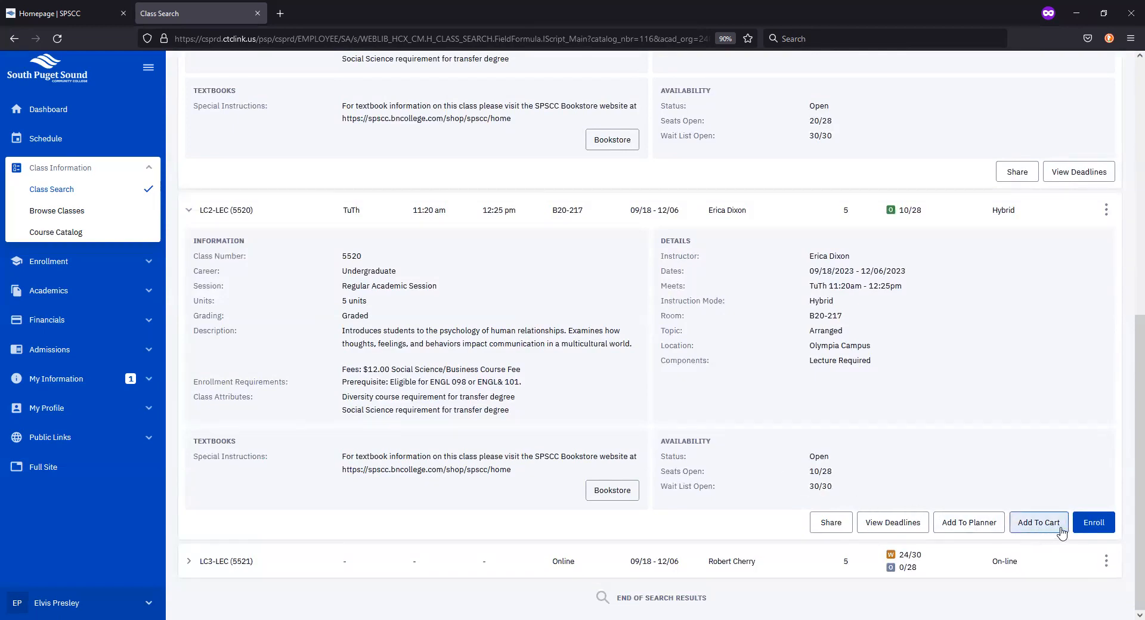
Add PSYC 116 LC2 (5520) to the cart without wait listing and save.
click(1094, 523)
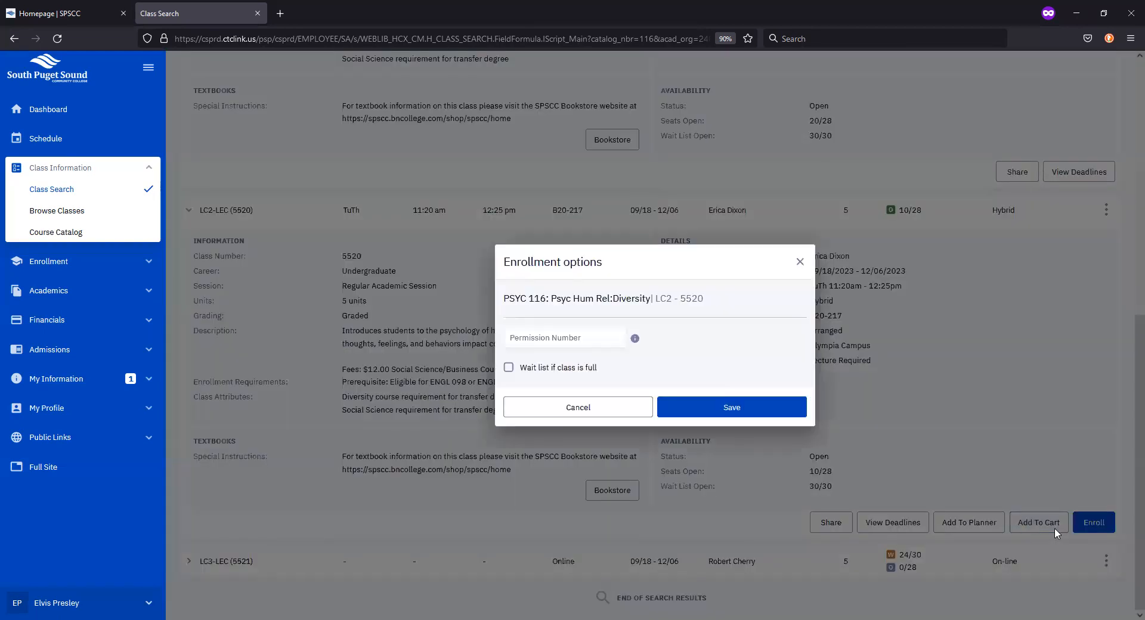
mouse_move(731, 406)
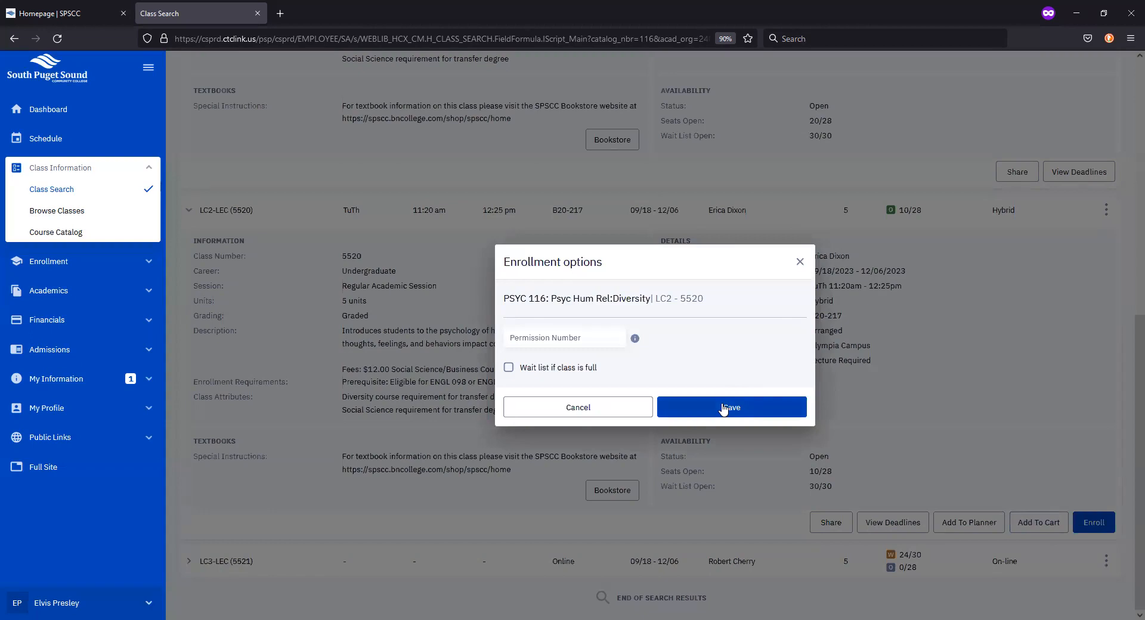
click(730, 406)
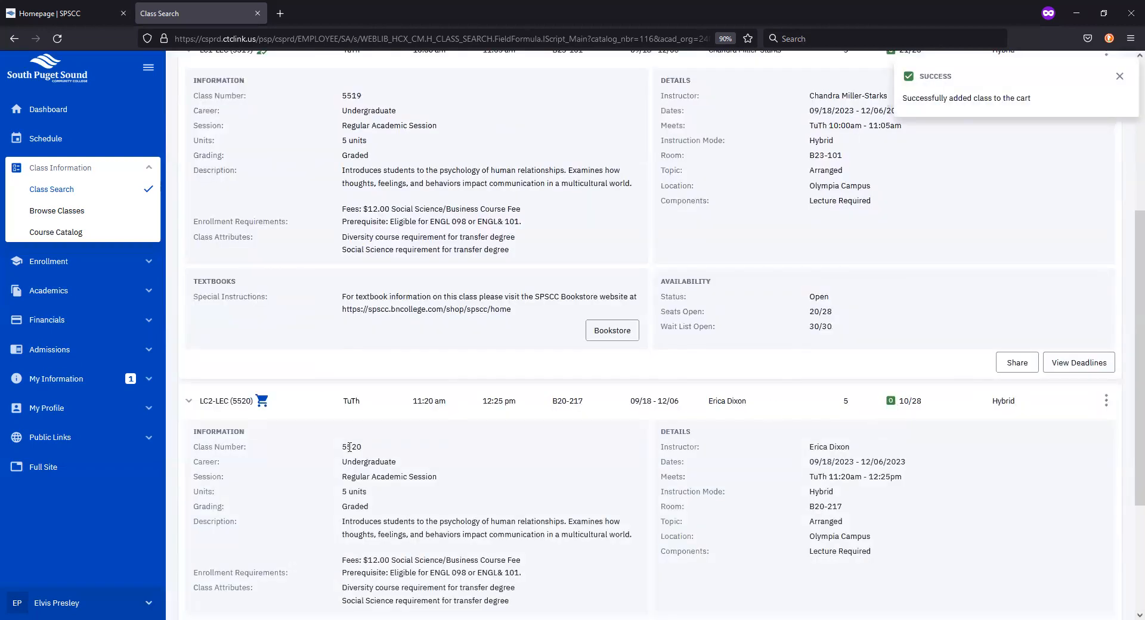
scroll(down, 3)
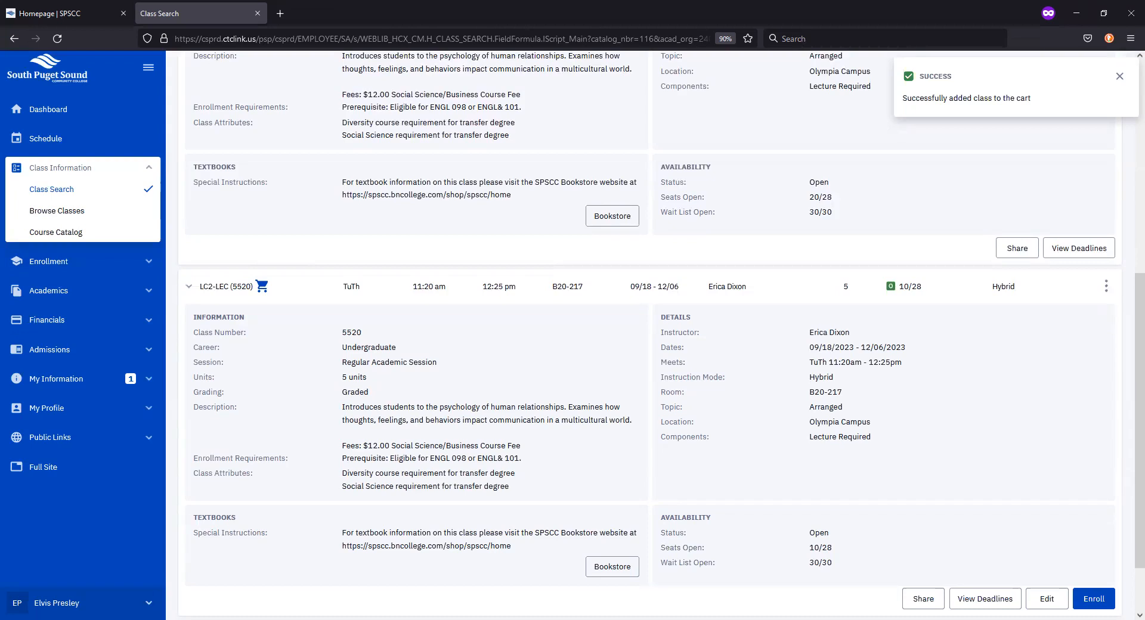
click(49, 261)
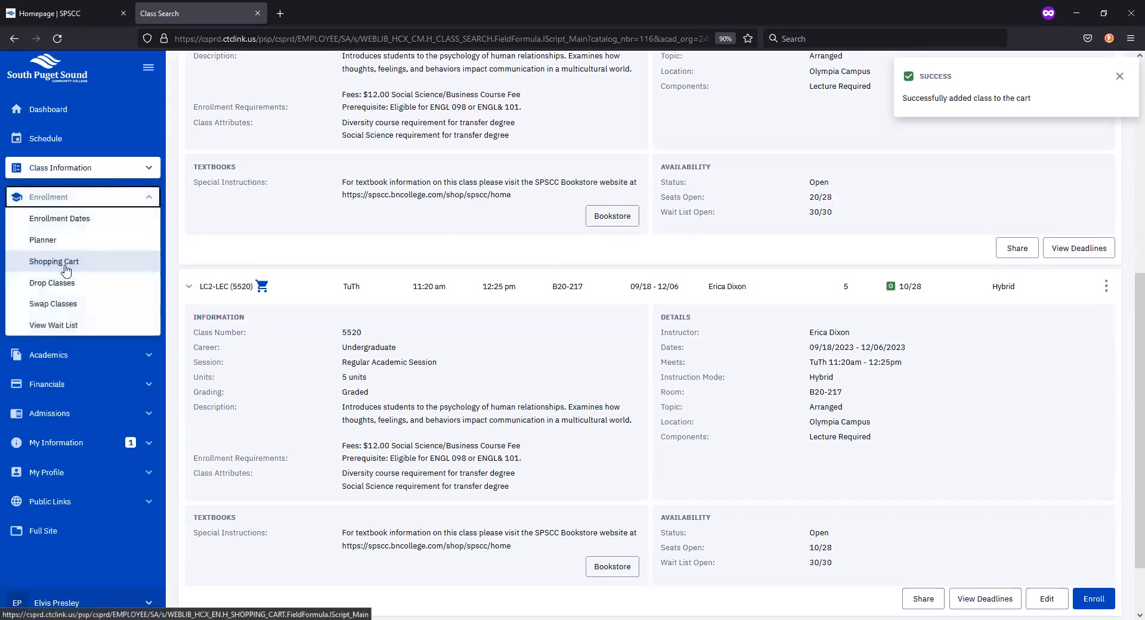
click(54, 261)
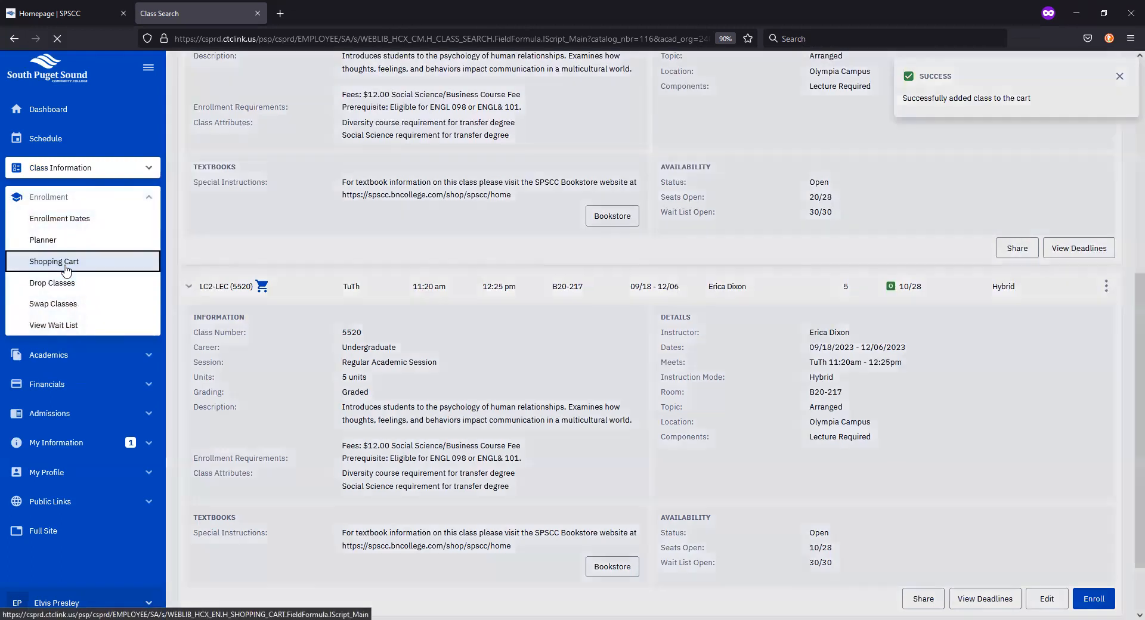
click(54, 261)
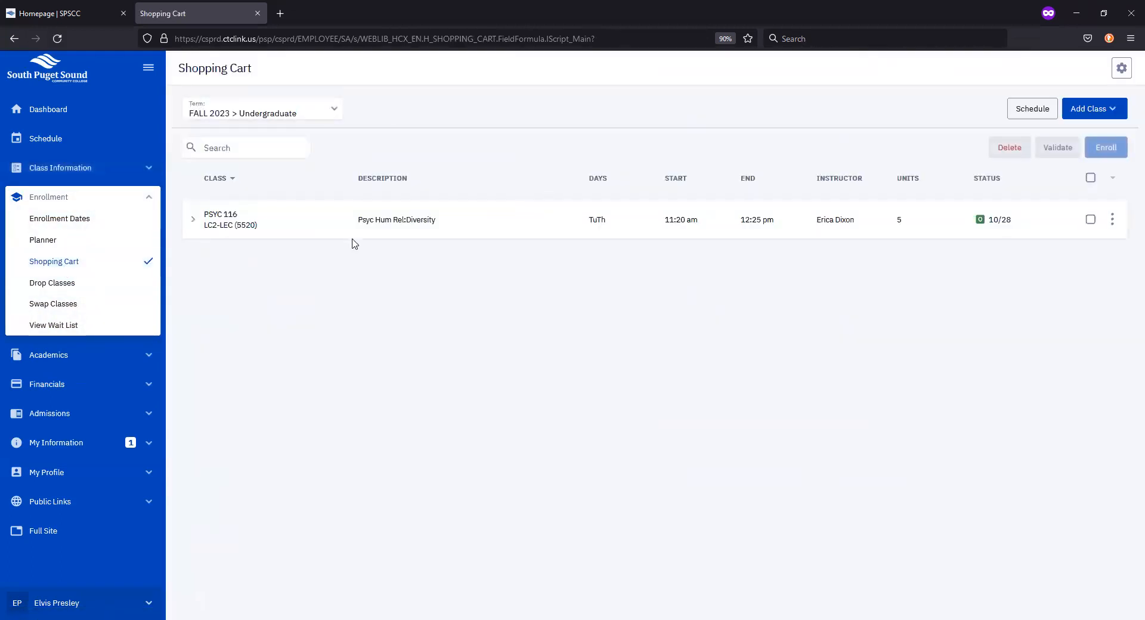
mouse_move(406, 304)
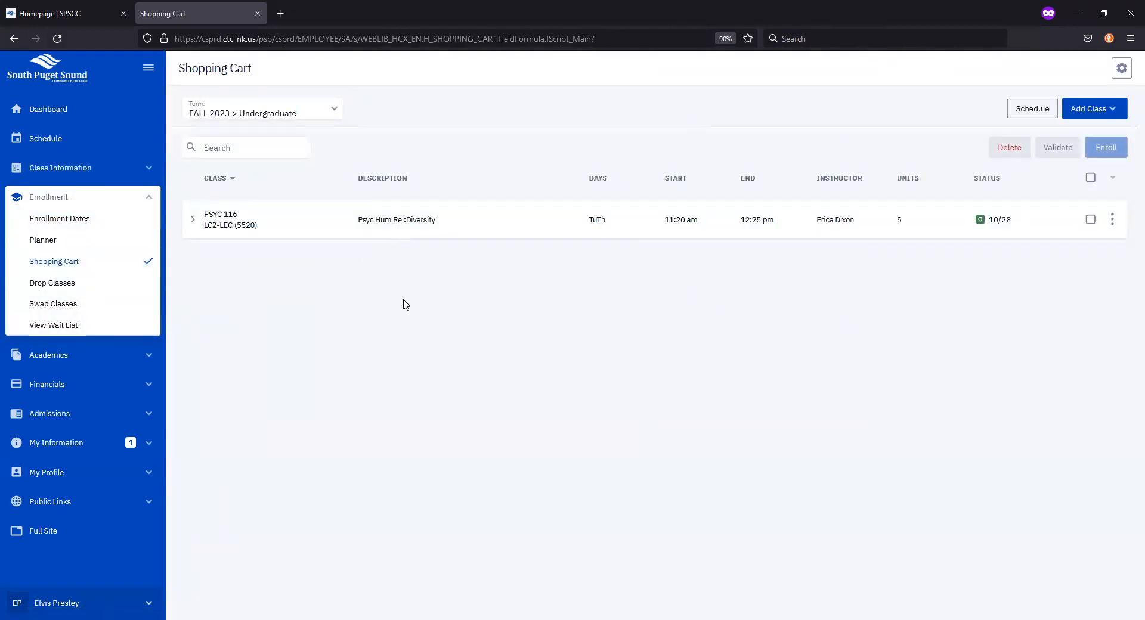
mouse_move(472, 262)
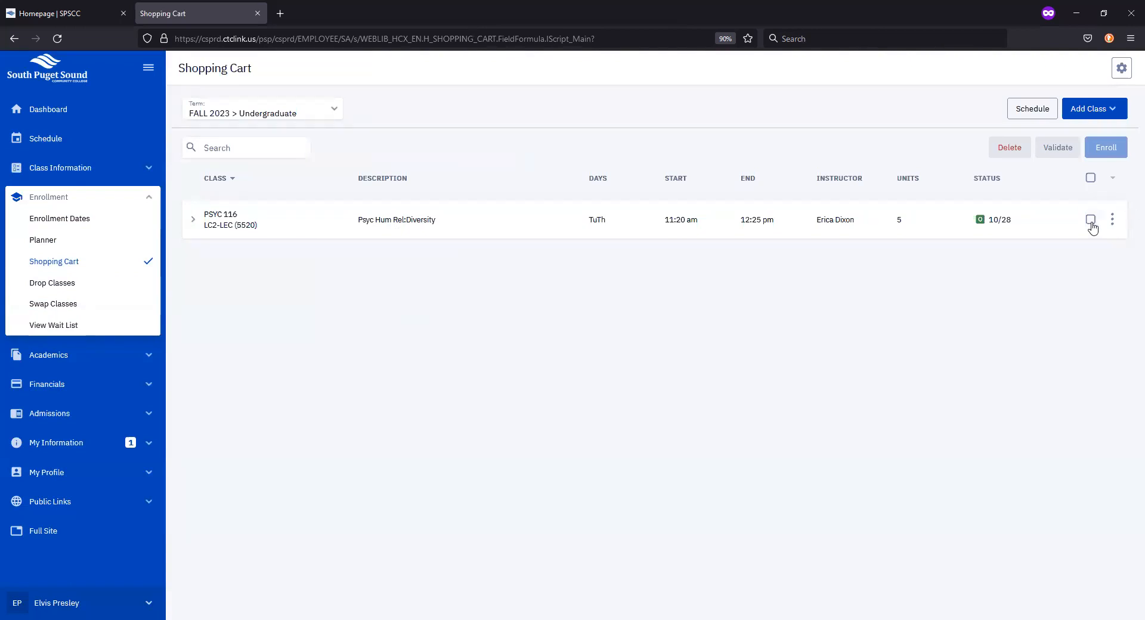
click(1090, 219)
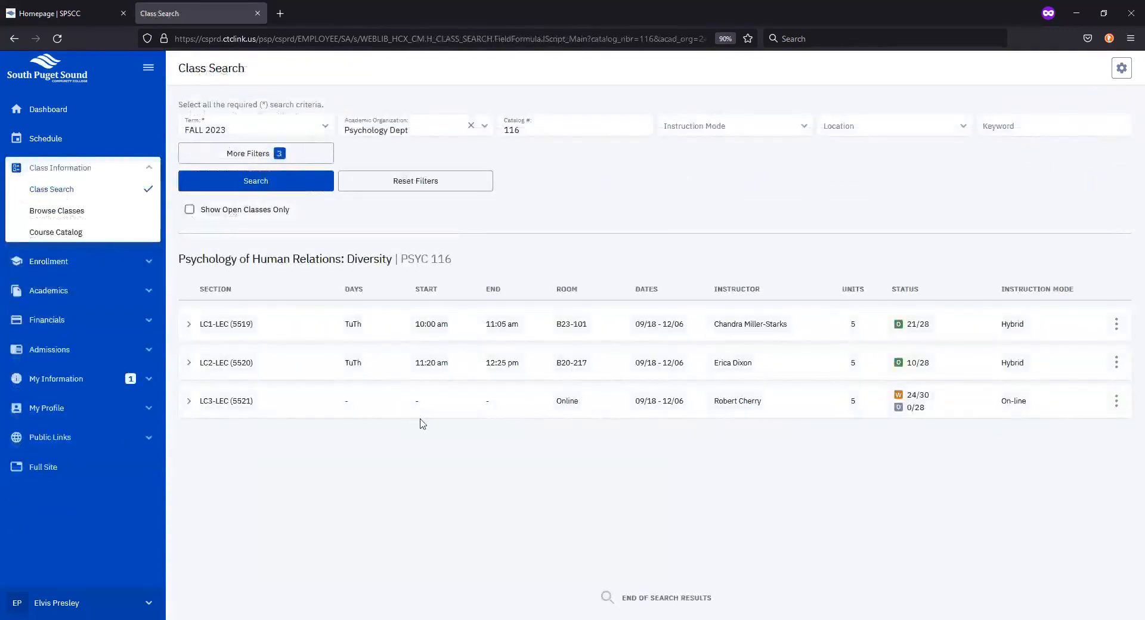
mouse_move(427, 451)
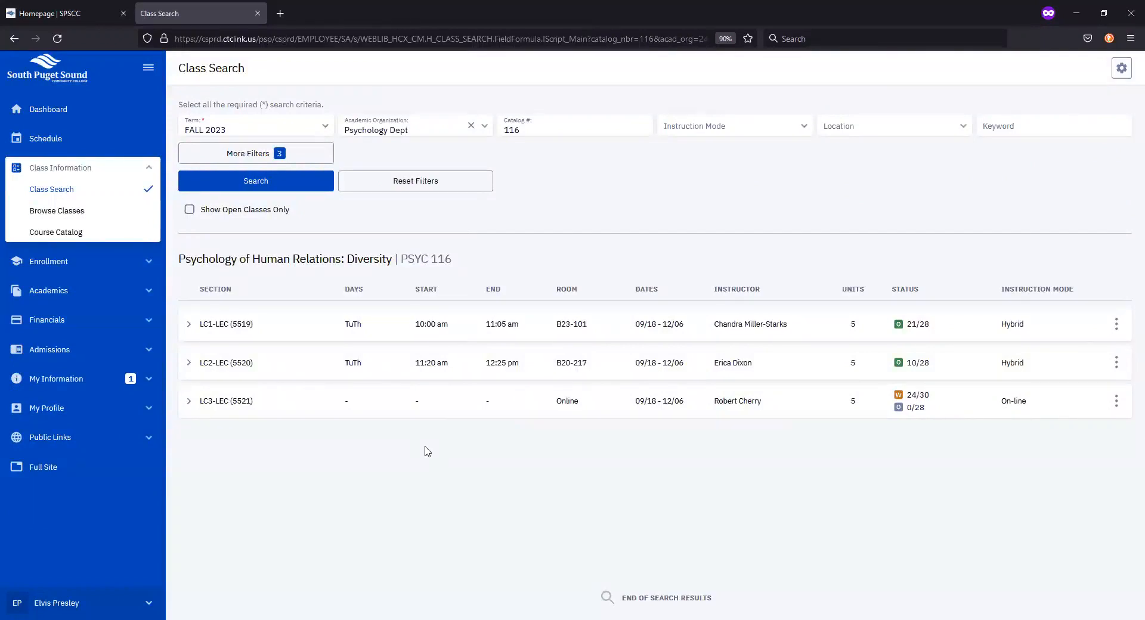
Add PSYC 116 LC3 (class 5521) with 'Wait list if class is full', landing at position 7.
click(188, 401)
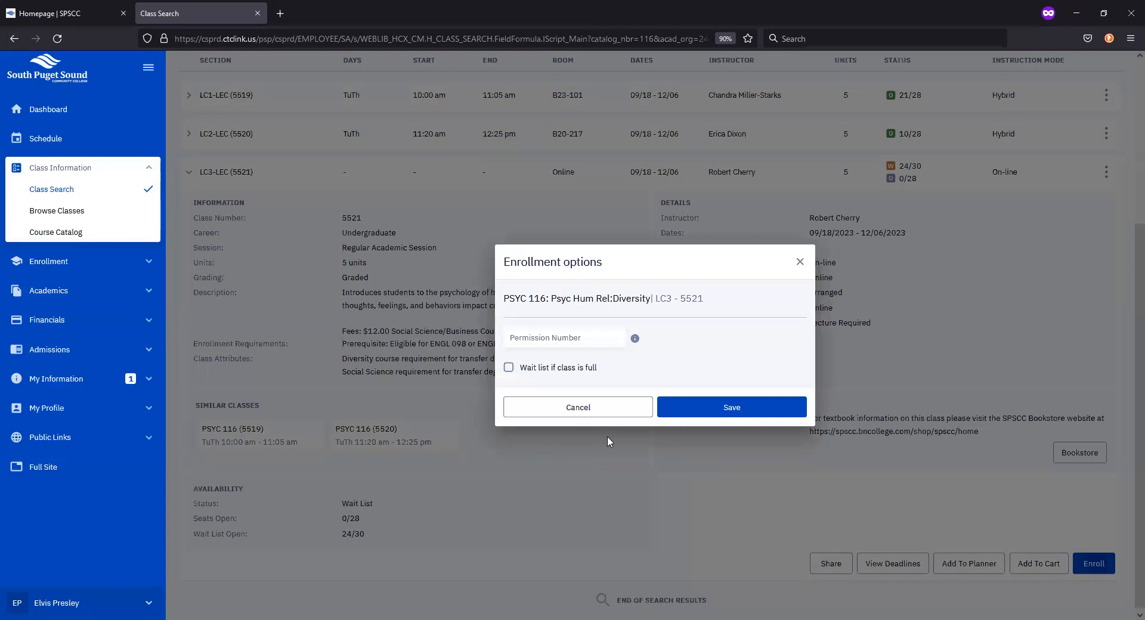
mouse_move(568, 371)
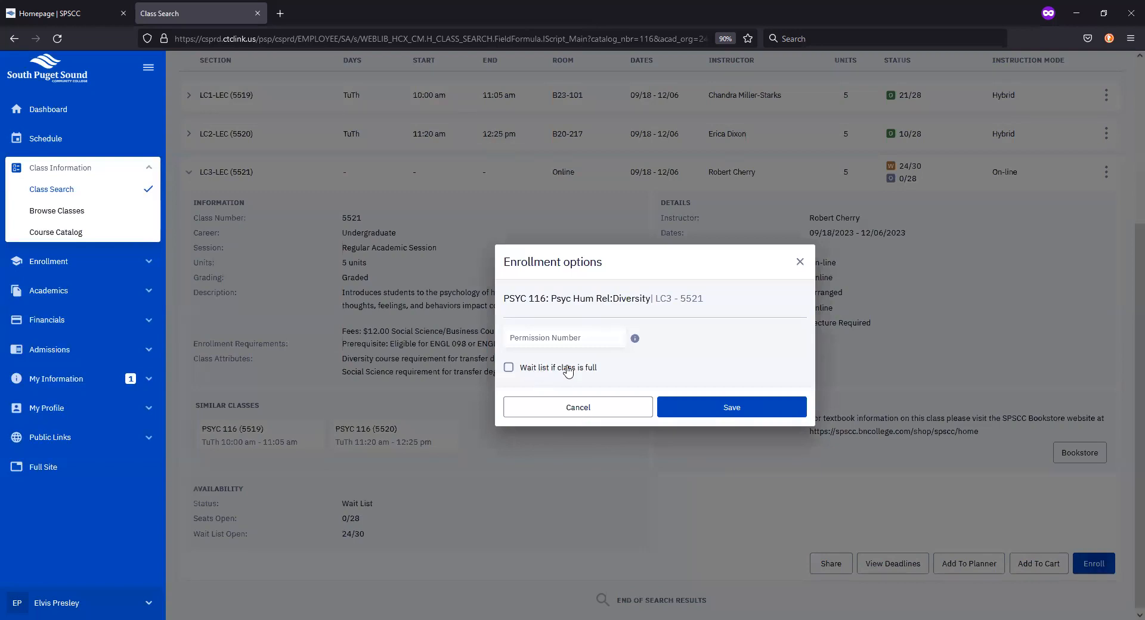
click(508, 367)
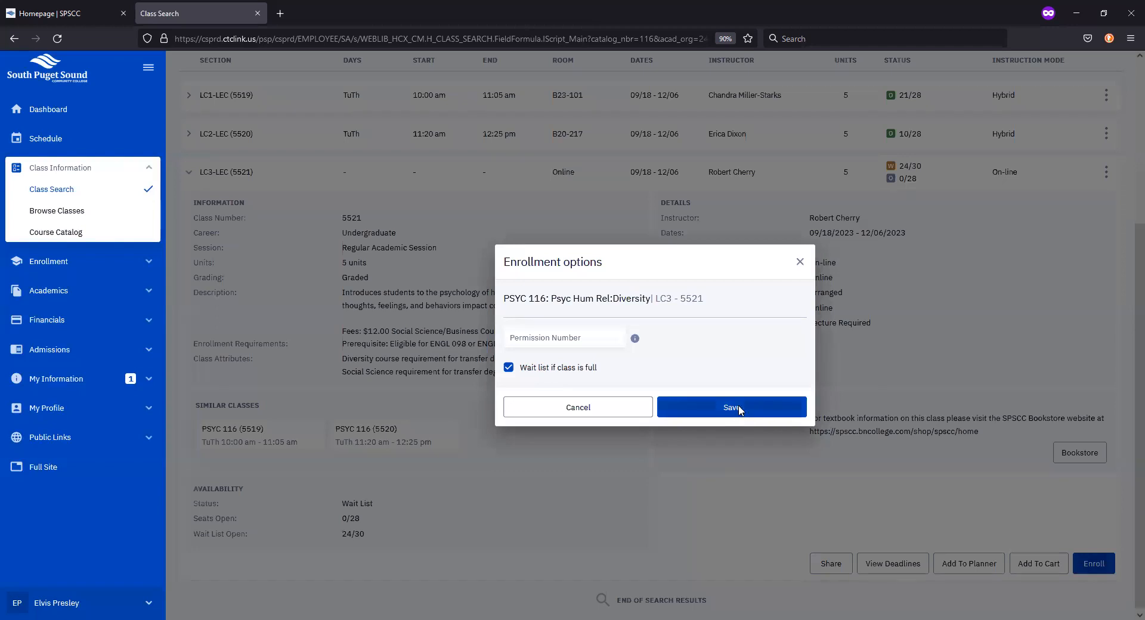
click(731, 407)
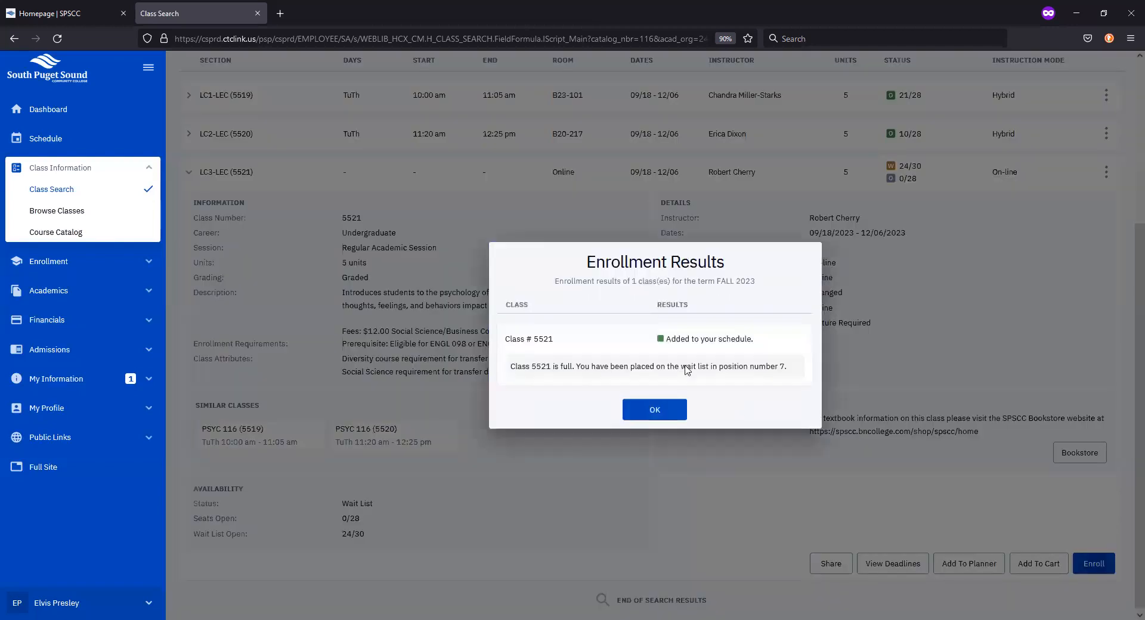
mouse_move(723, 379)
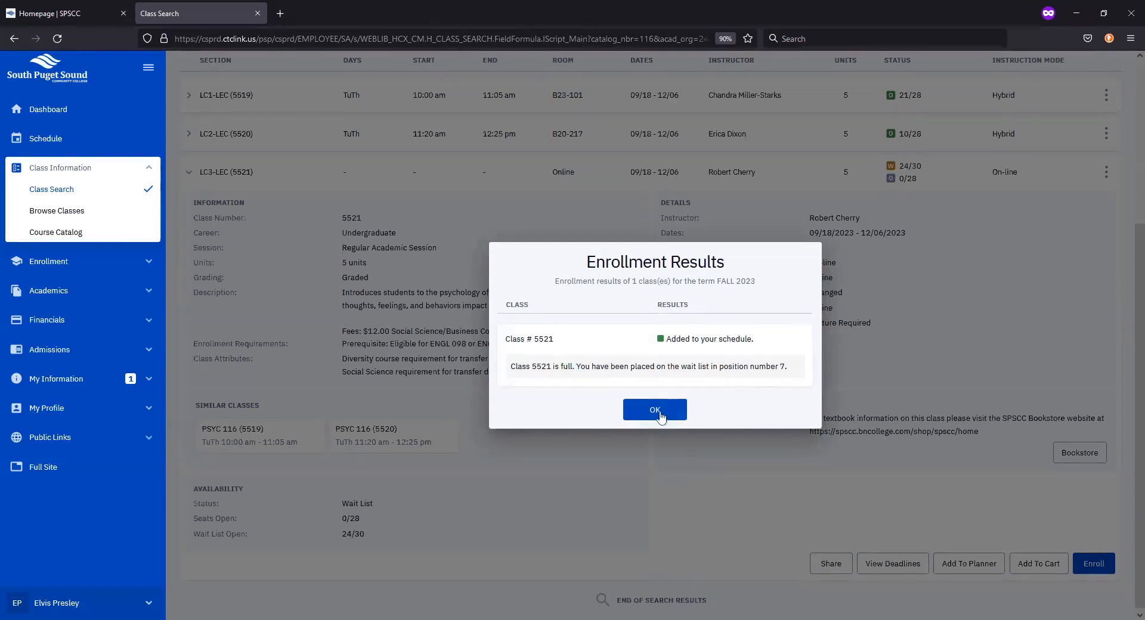
click(654, 409)
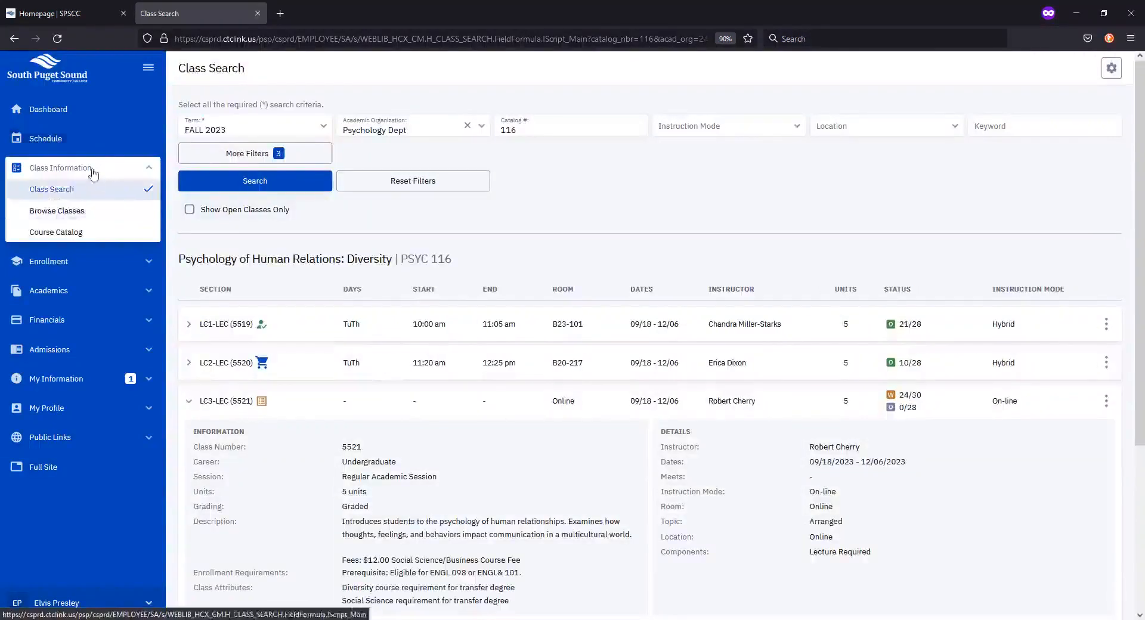
Show the Fall 2023 schedule in List View: LC1 enrolled, LC3 wait-listed at 7.
click(45, 139)
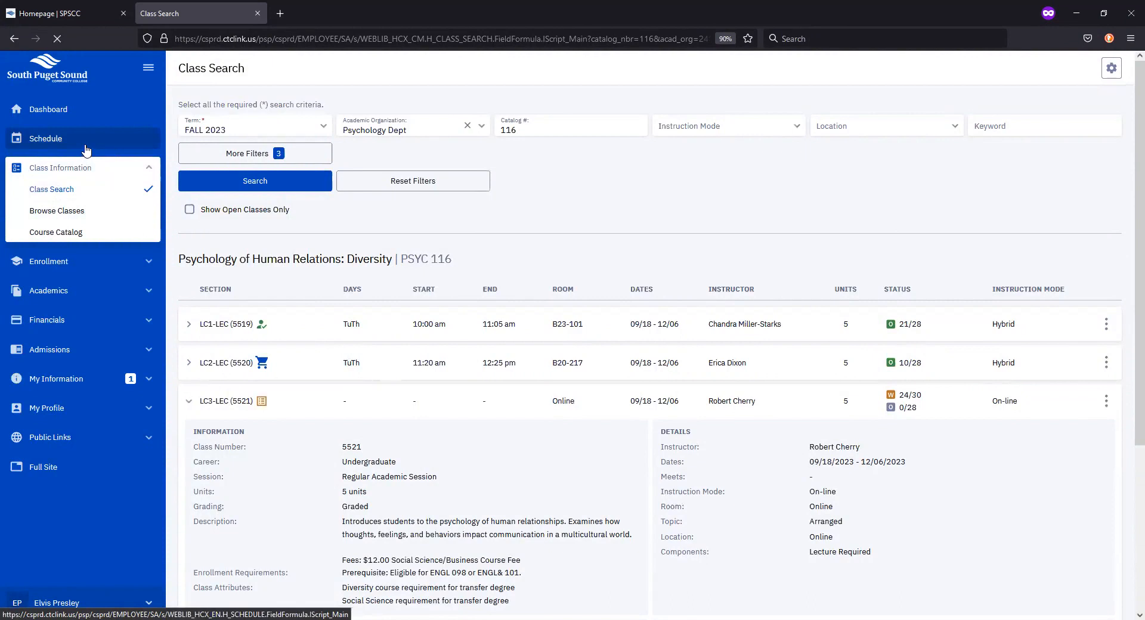
click(45, 139)
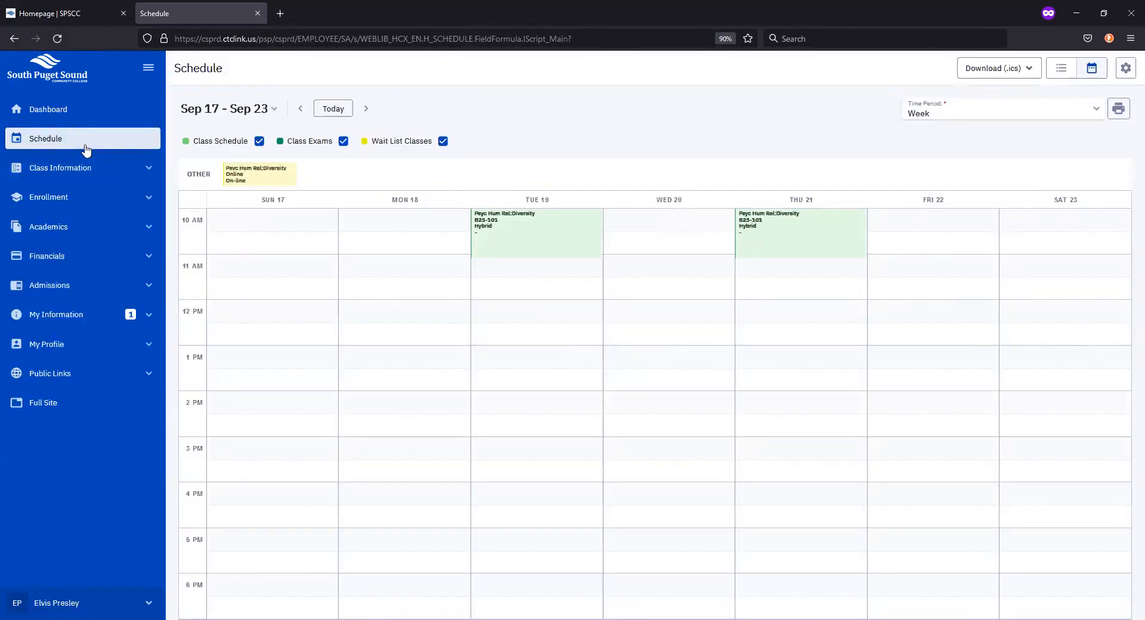
mouse_move(1128, 209)
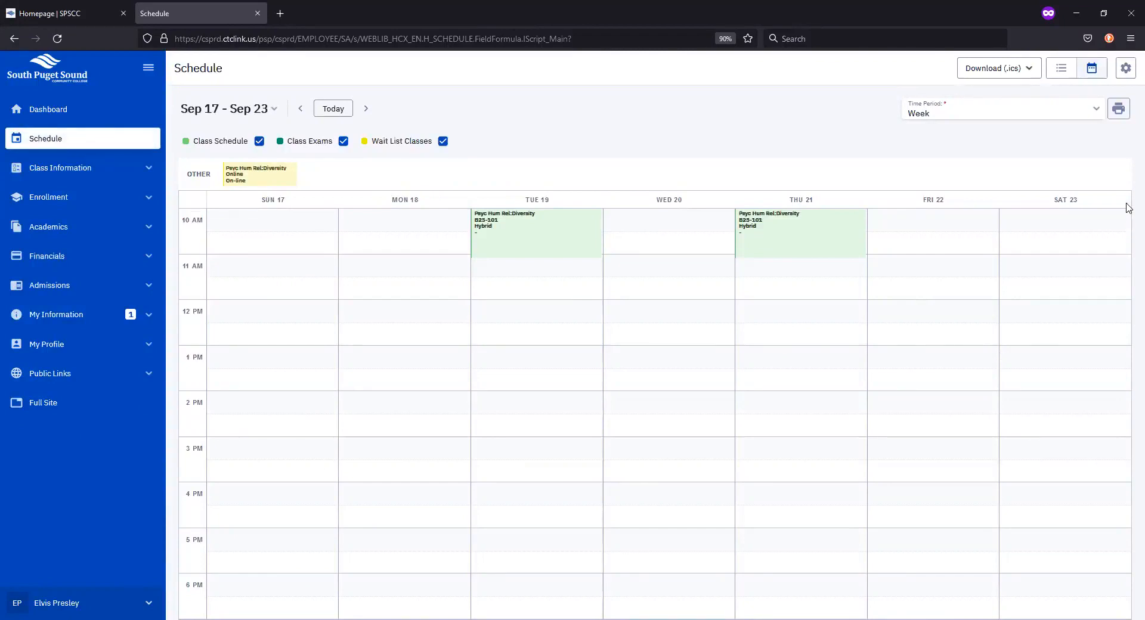
mouse_move(1061, 67)
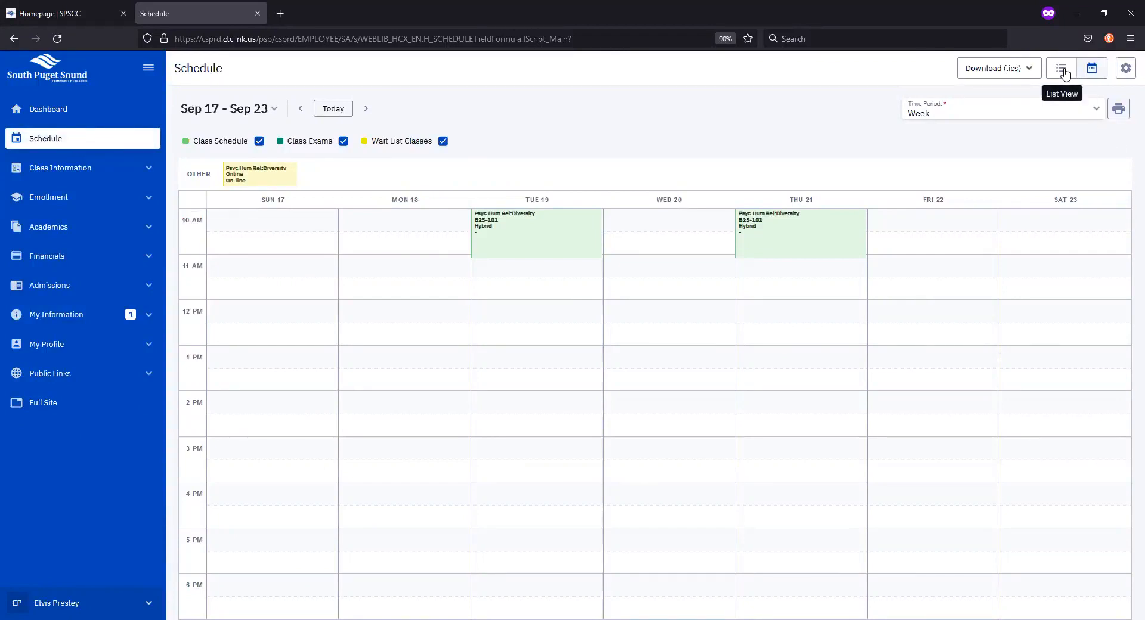
click(1060, 68)
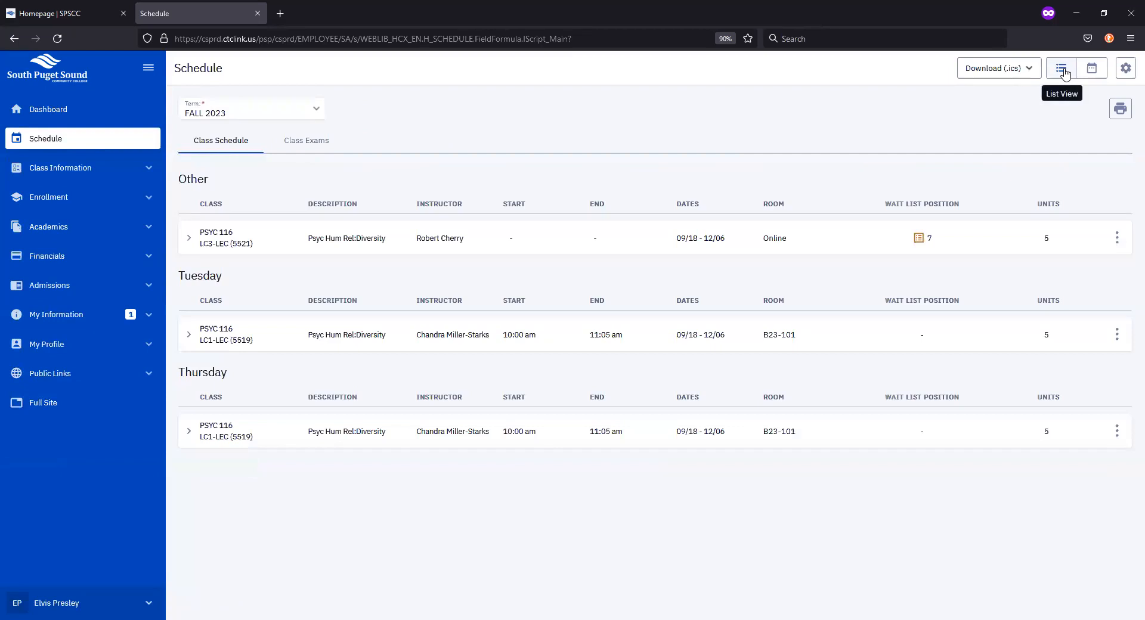
mouse_move(889, 118)
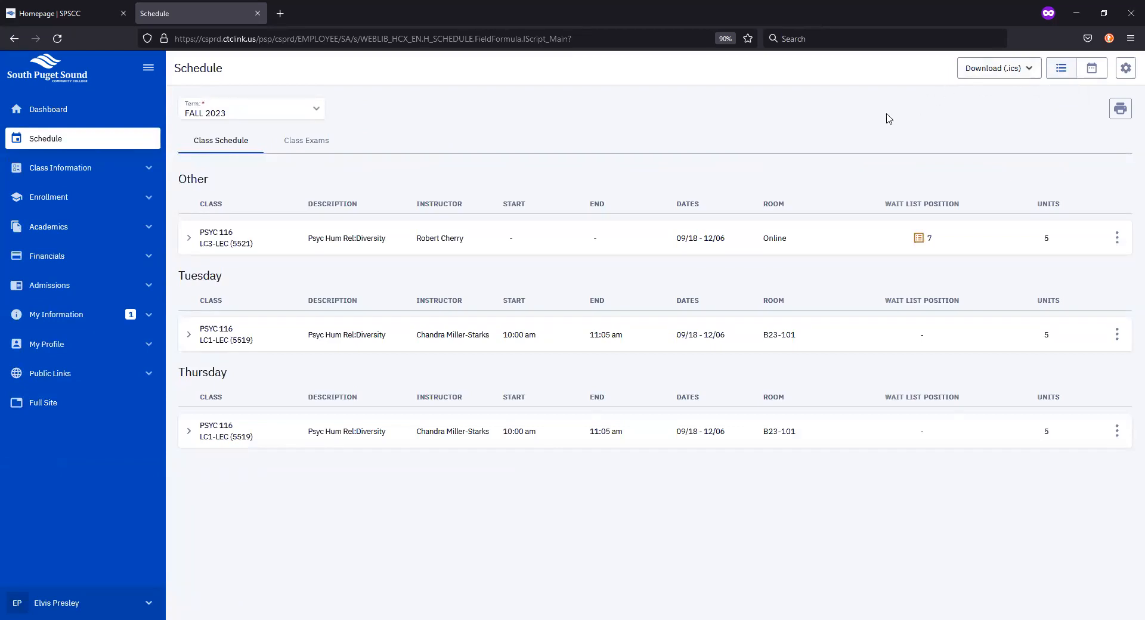
mouse_move(455, 489)
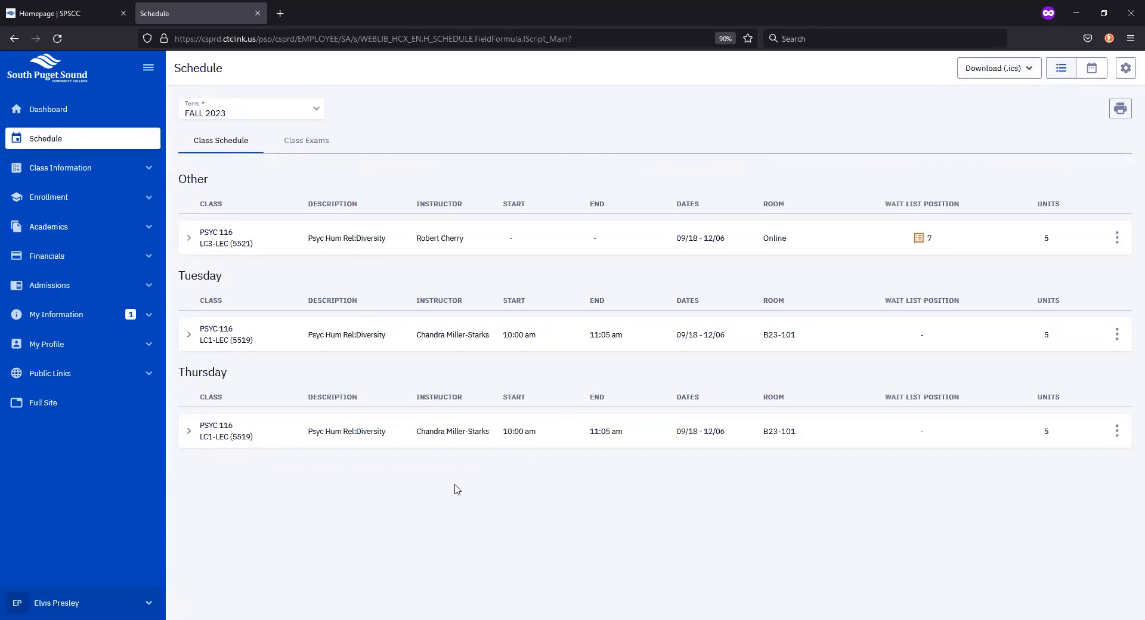